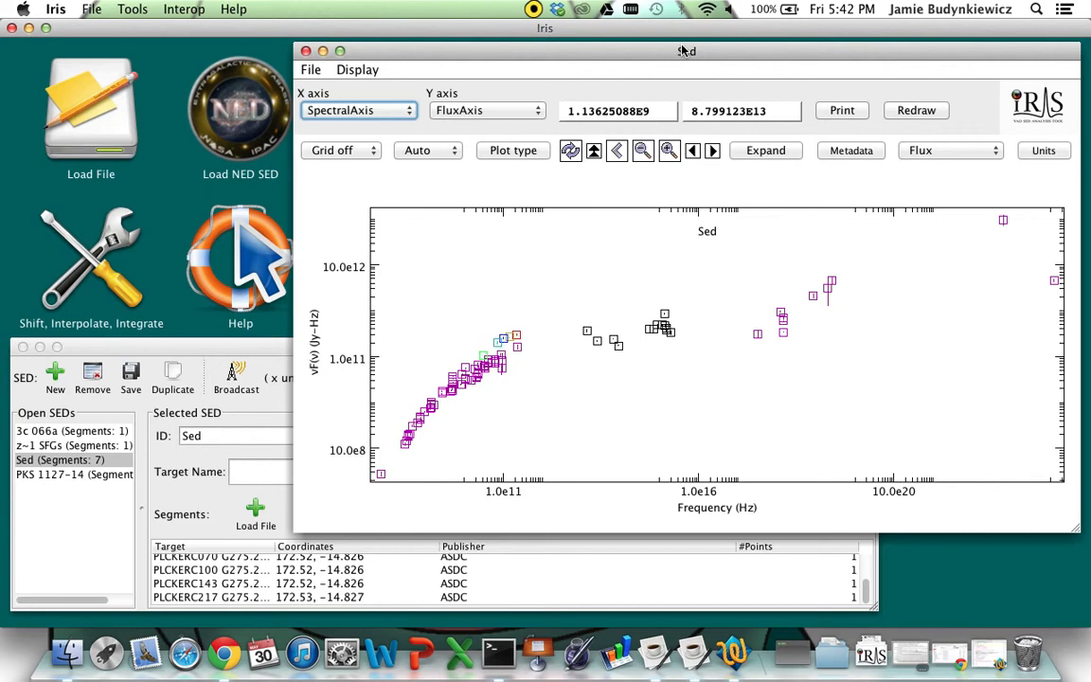
# - Create the empty SED Sed.1 and load pks1127-14_planck_data.vot into it as a VOTable spectrum
pyautogui.click(323, 52)
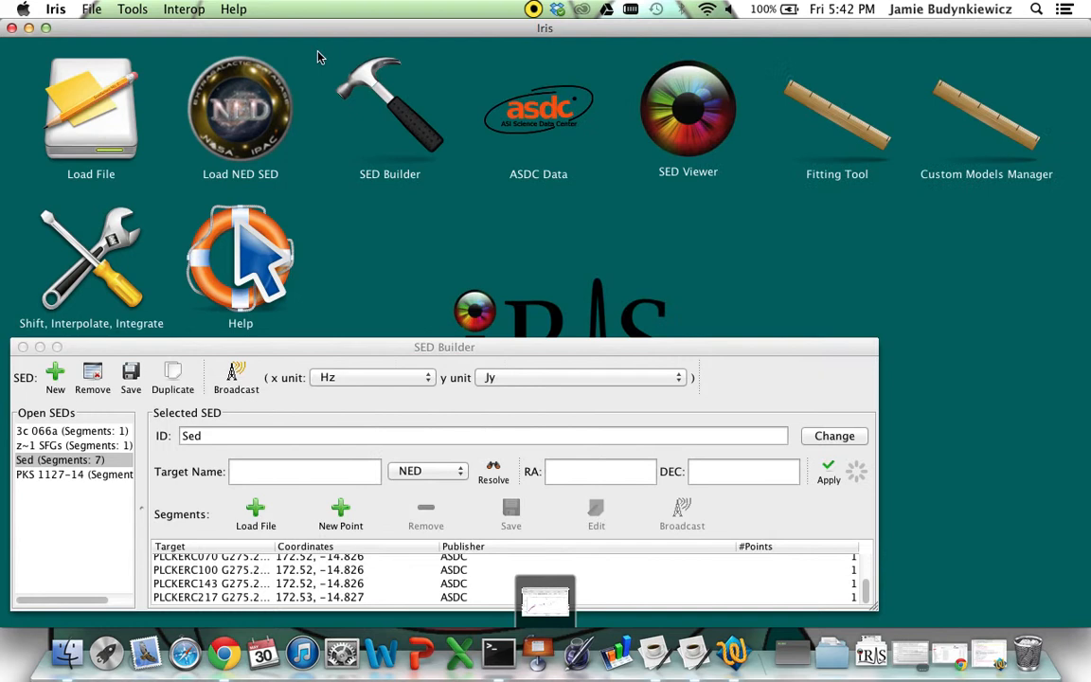
pyautogui.moveTo(356, 253)
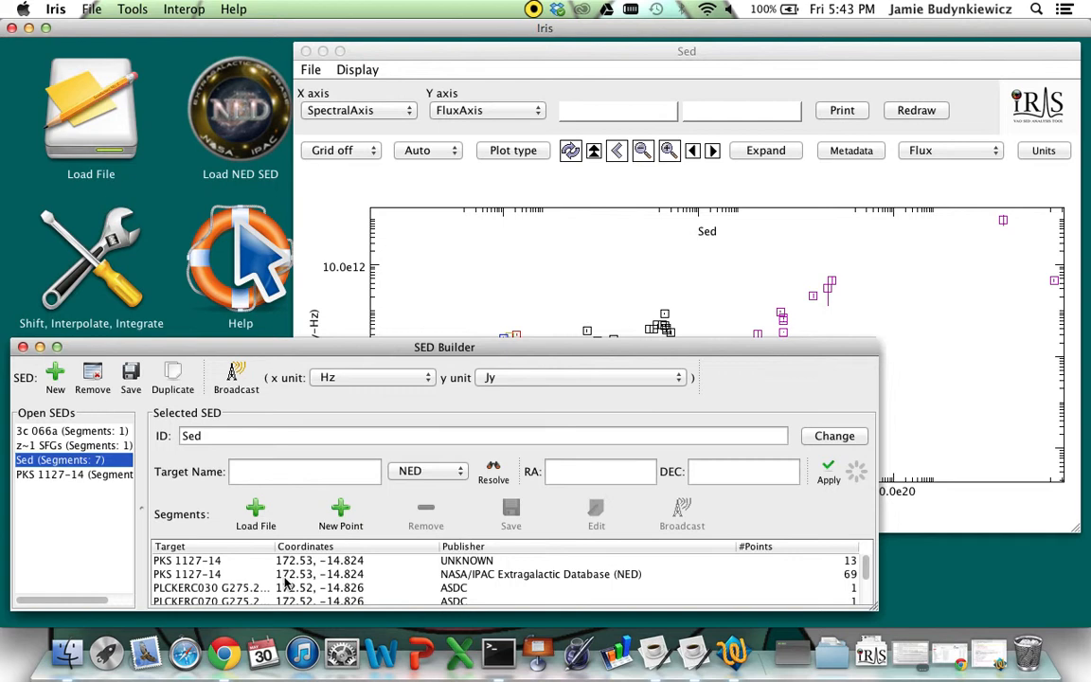
pyautogui.click(54, 372)
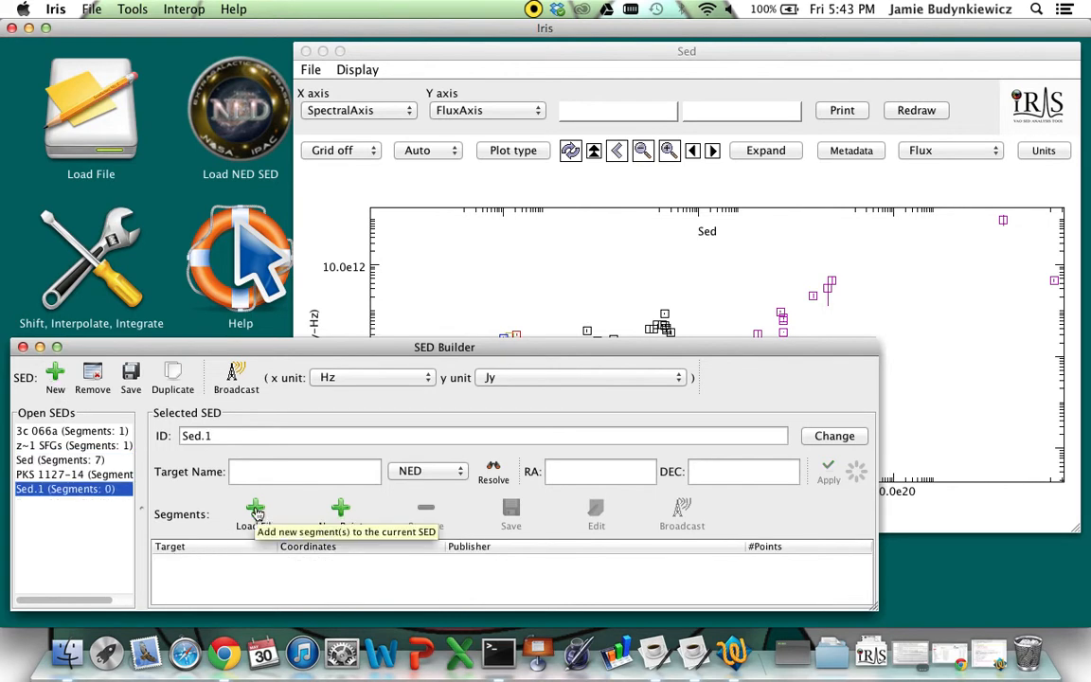
pyautogui.click(256, 508)
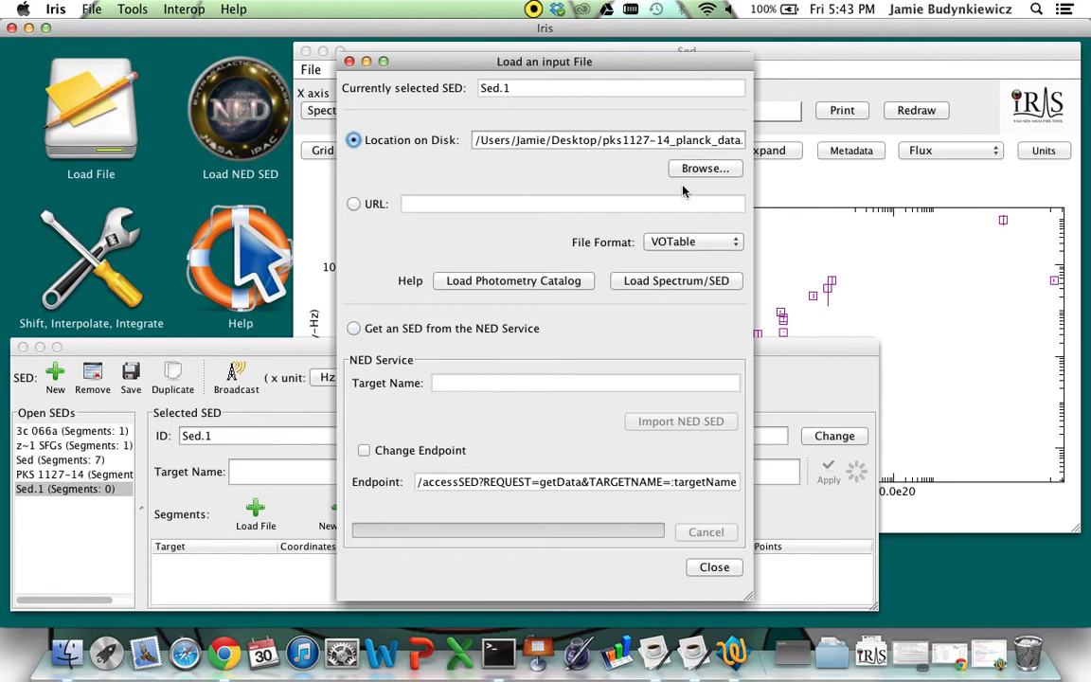
pyautogui.click(705, 168)
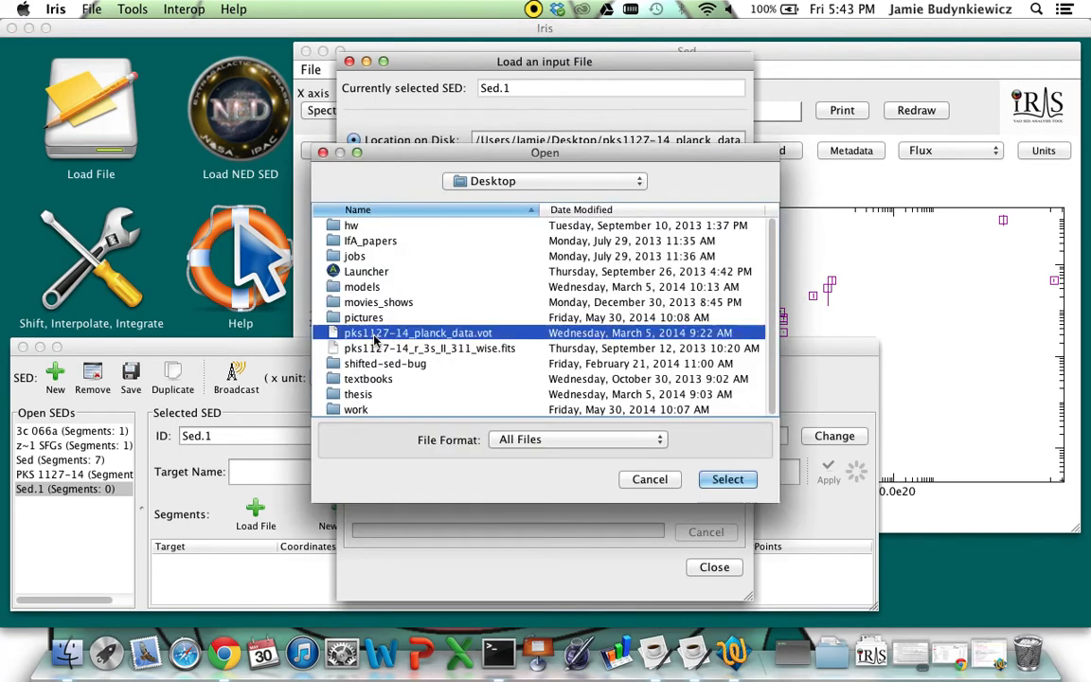
pyautogui.click(727, 478)
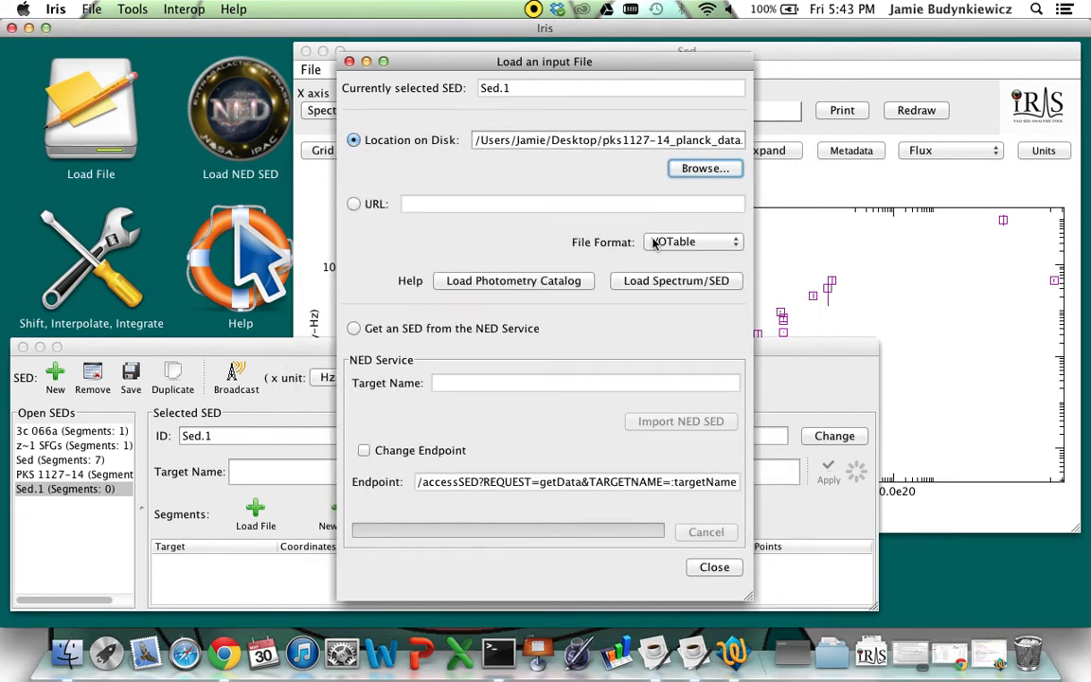
pyautogui.click(693, 242)
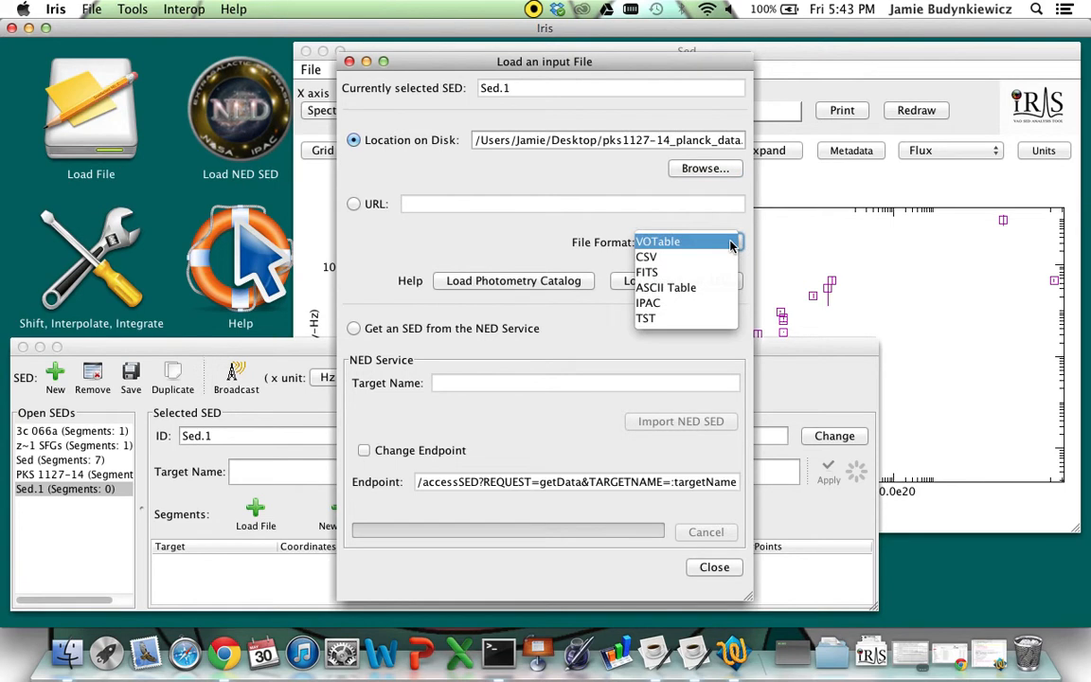
pyautogui.moveTo(647, 271)
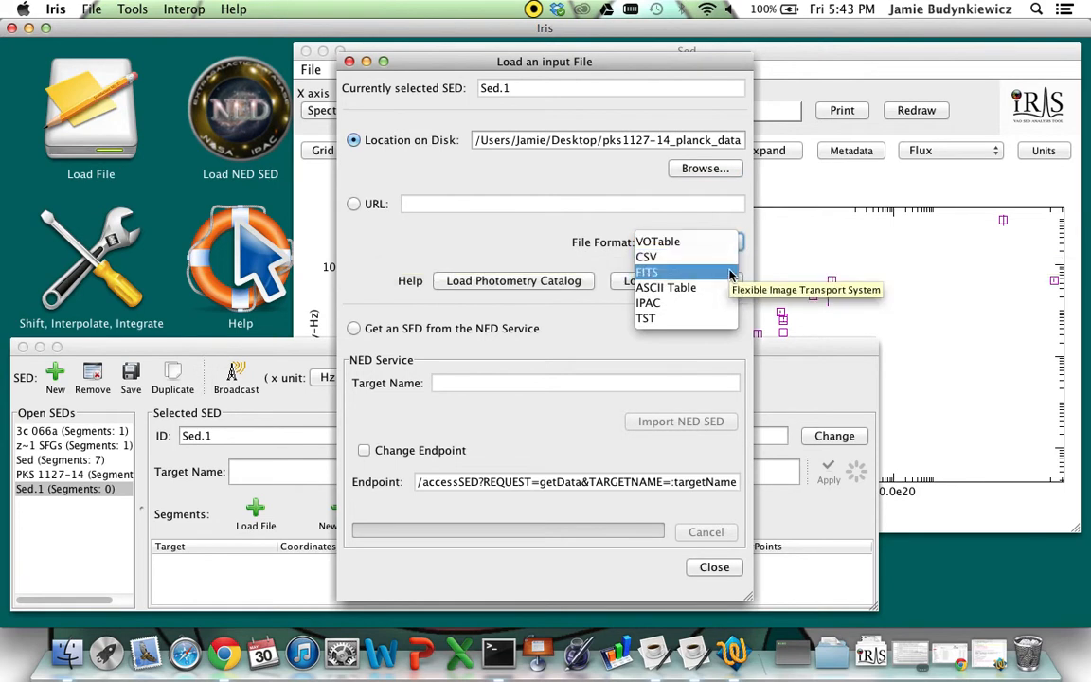
pyautogui.moveTo(666, 287)
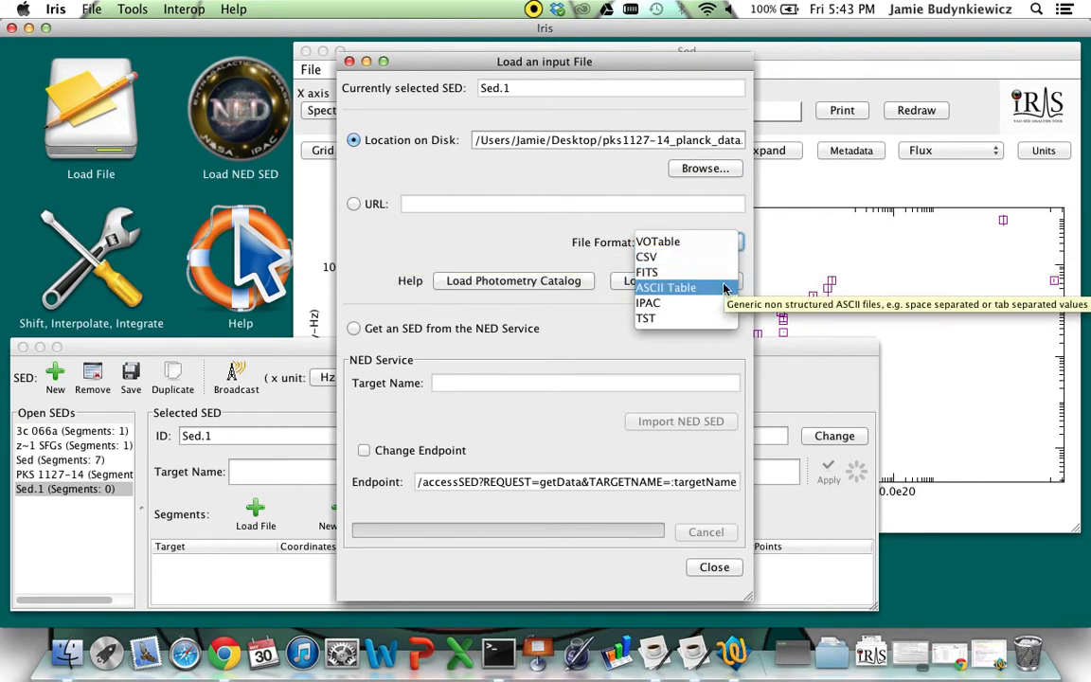
pyautogui.moveTo(683, 242)
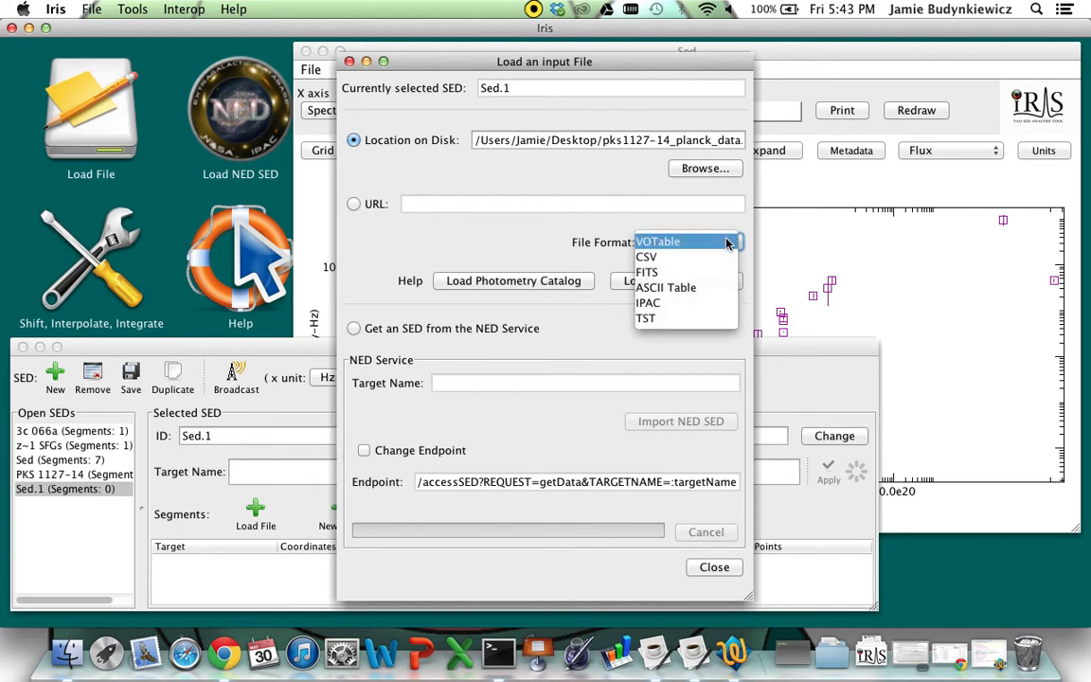
pyautogui.click(657, 241)
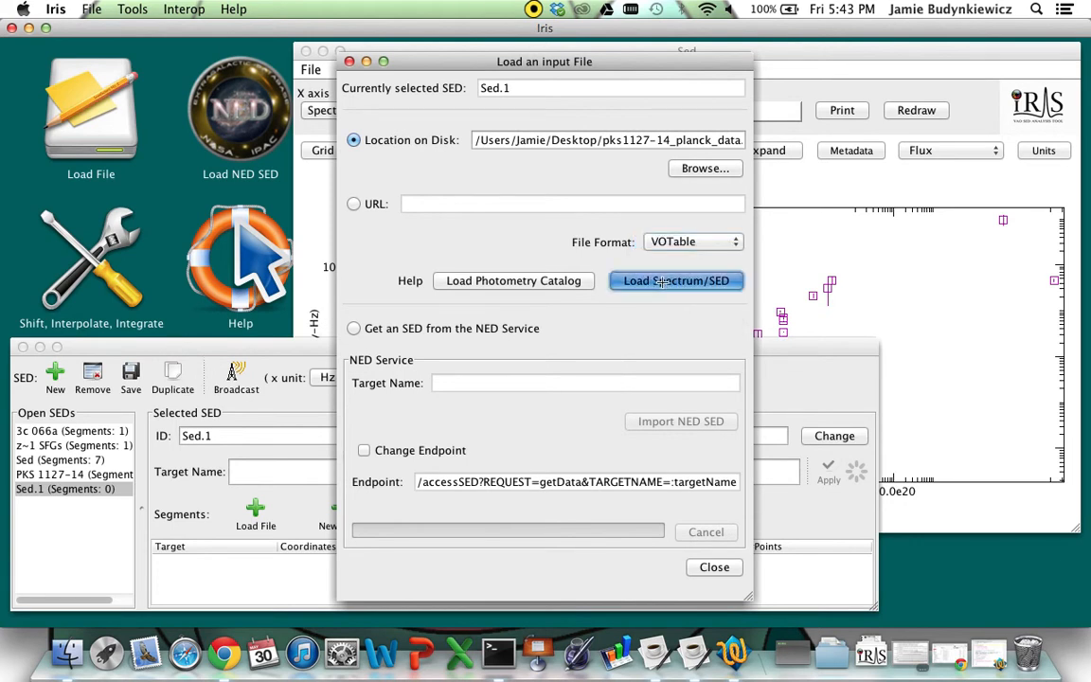
pyautogui.click(676, 280)
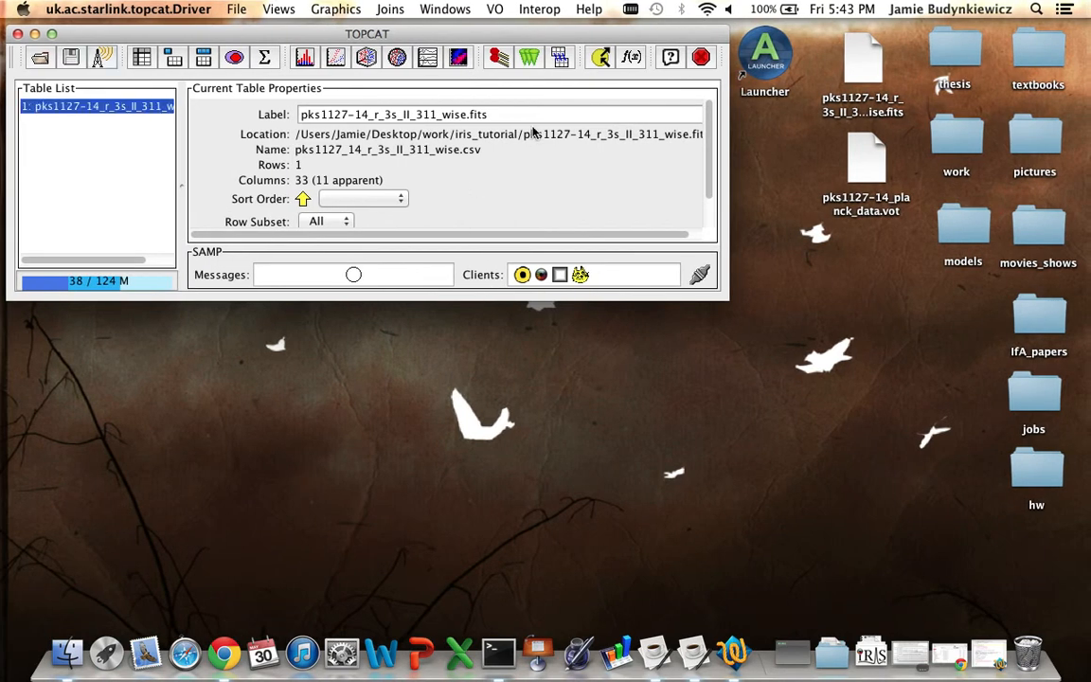
pyautogui.moveTo(533, 184)
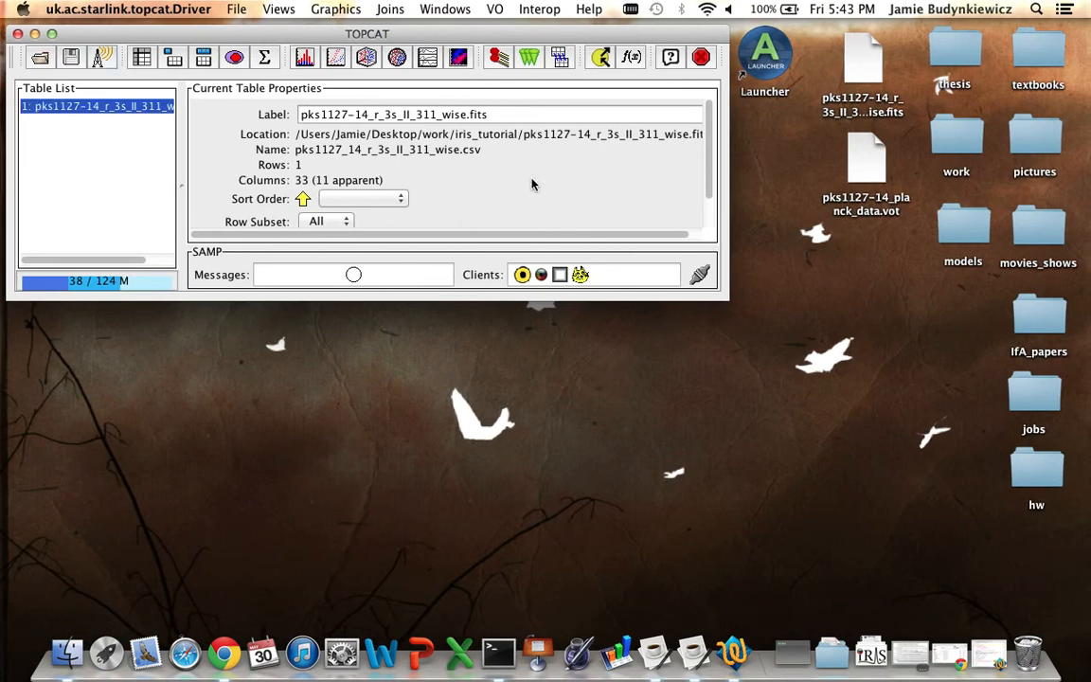
# - Browse the one-row WISE table pks1127-14_r_3s_II_311_wise.fits in TOPCAT and broadcast it to Iris
pyautogui.click(142, 58)
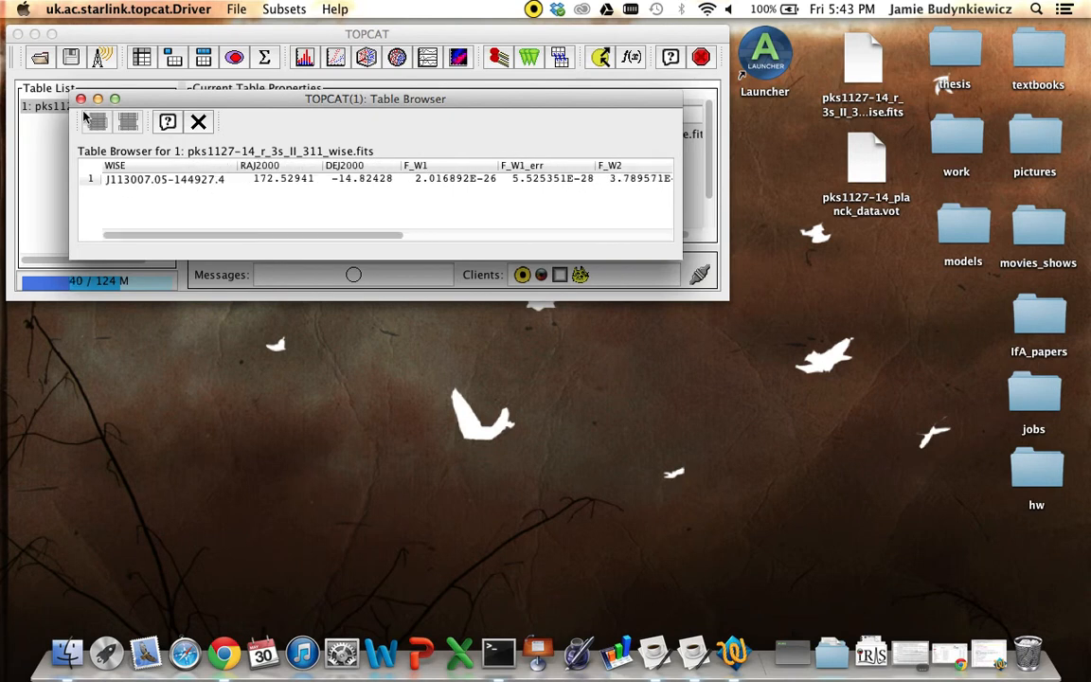
pyautogui.click(198, 121)
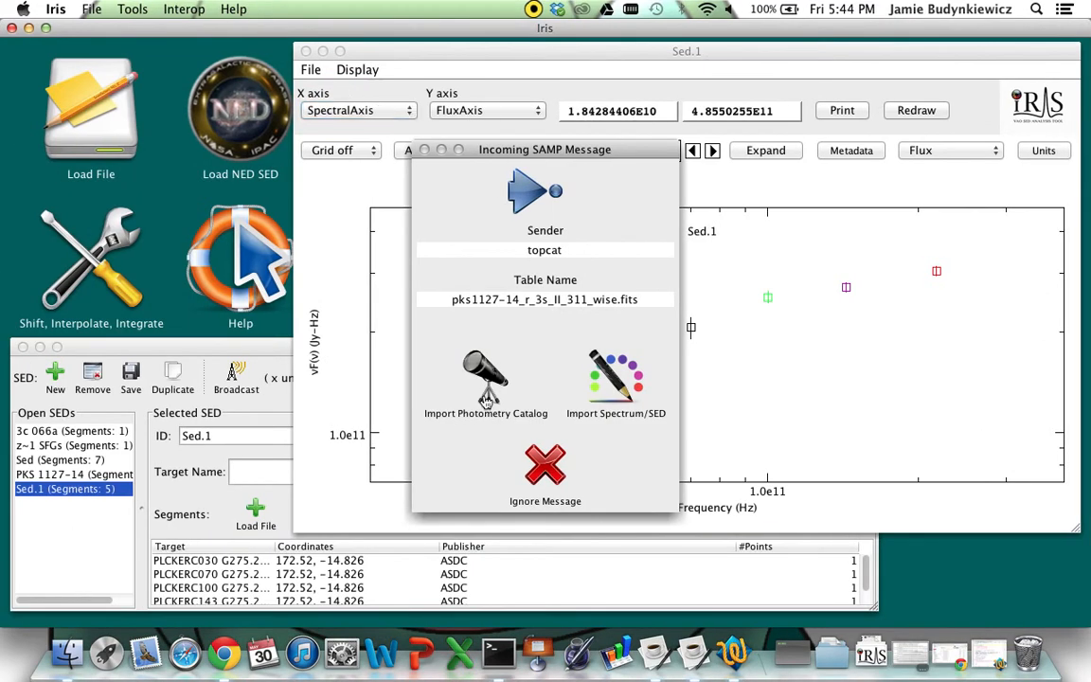
# - Import the WISE table as a photometry catalog, adding Point0 with a photometry-filter x-axis
pyautogui.click(486, 379)
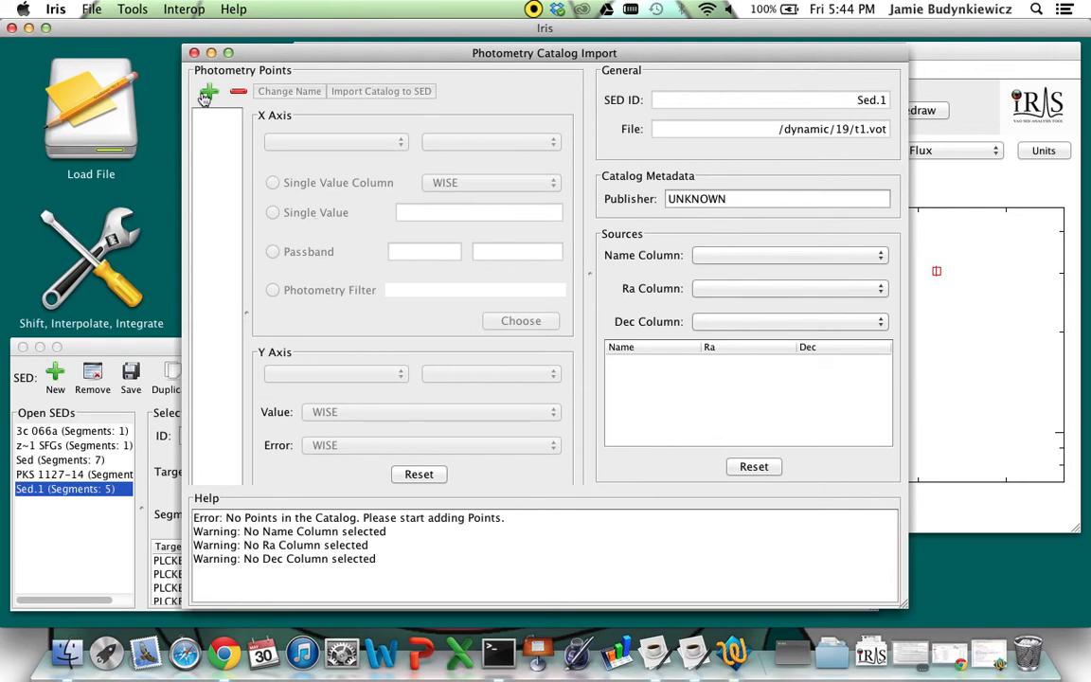
pyautogui.click(207, 92)
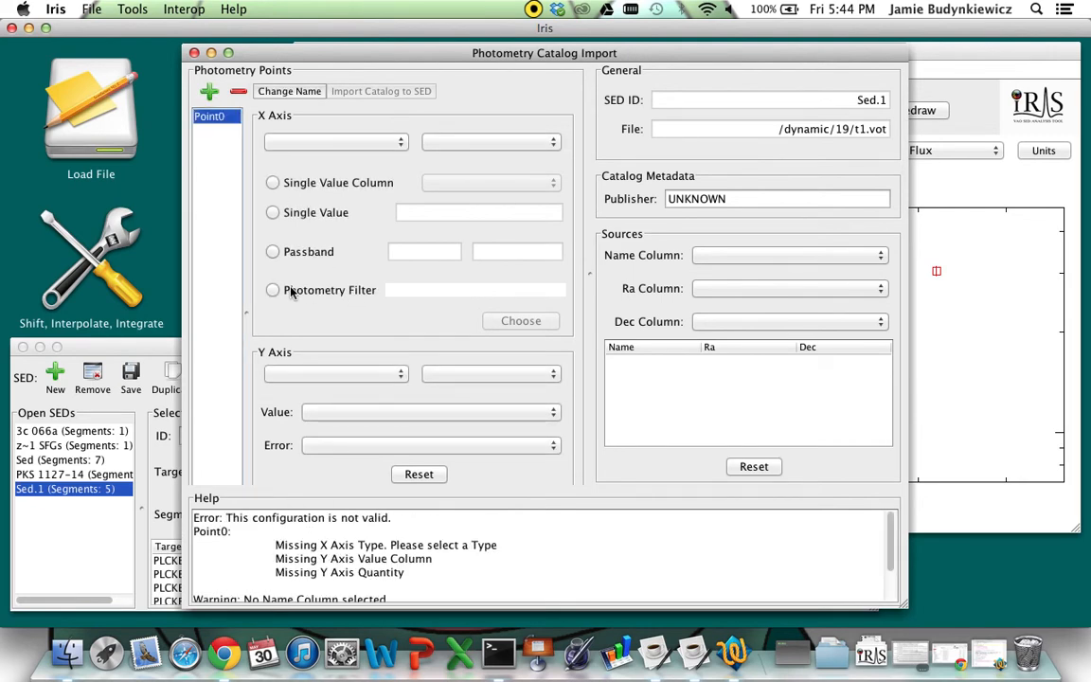
pyautogui.moveTo(293, 127)
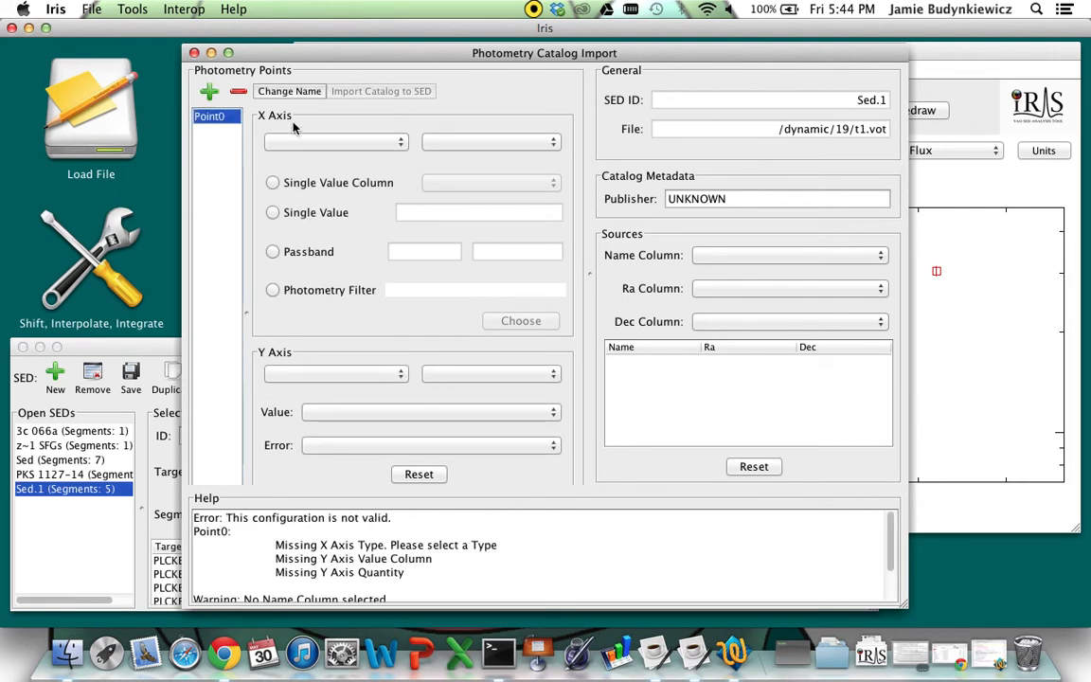
pyautogui.moveTo(287, 352)
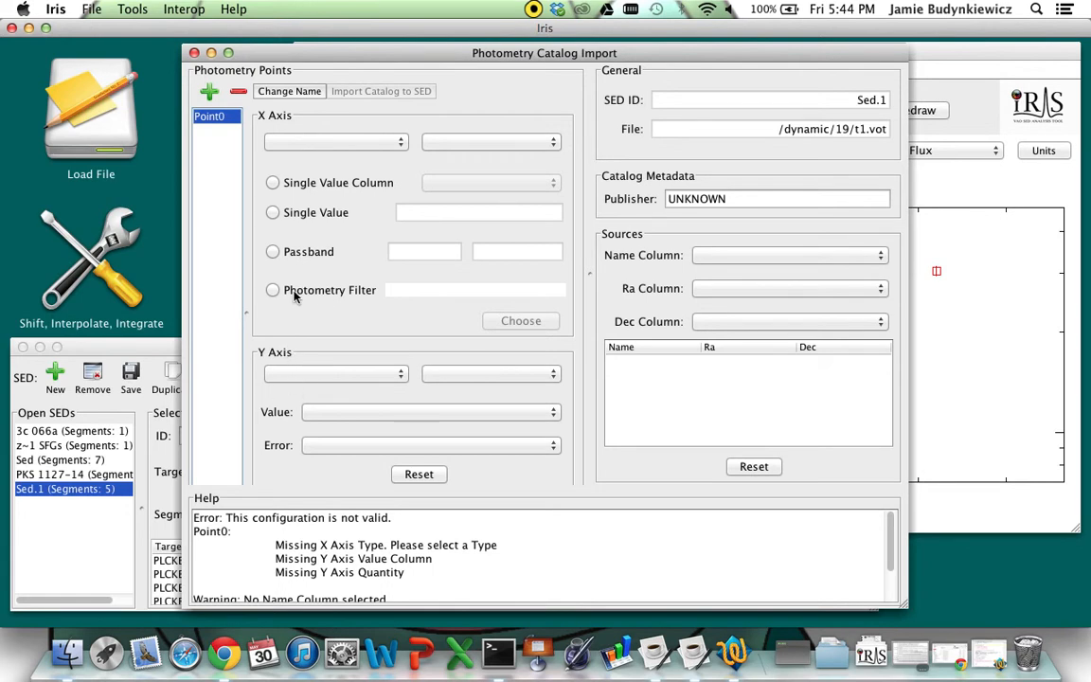
pyautogui.click(273, 290)
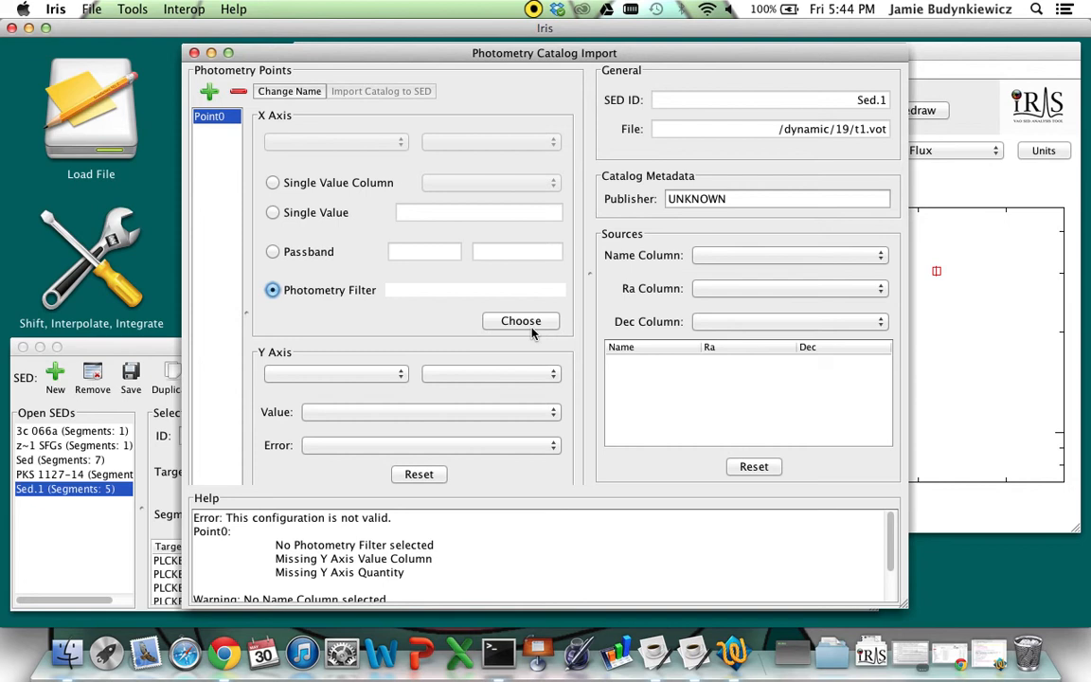
# - Choose WISE.W1 from the filter tree as Point0's photometry filter
pyautogui.click(520, 321)
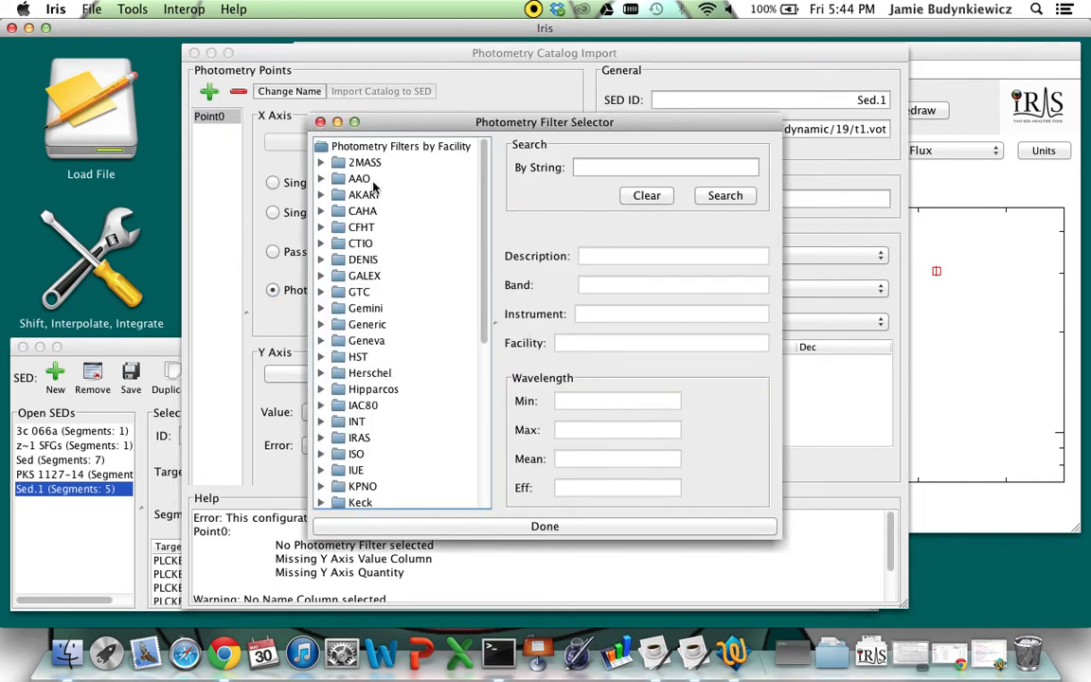
pyautogui.scroll(-3)
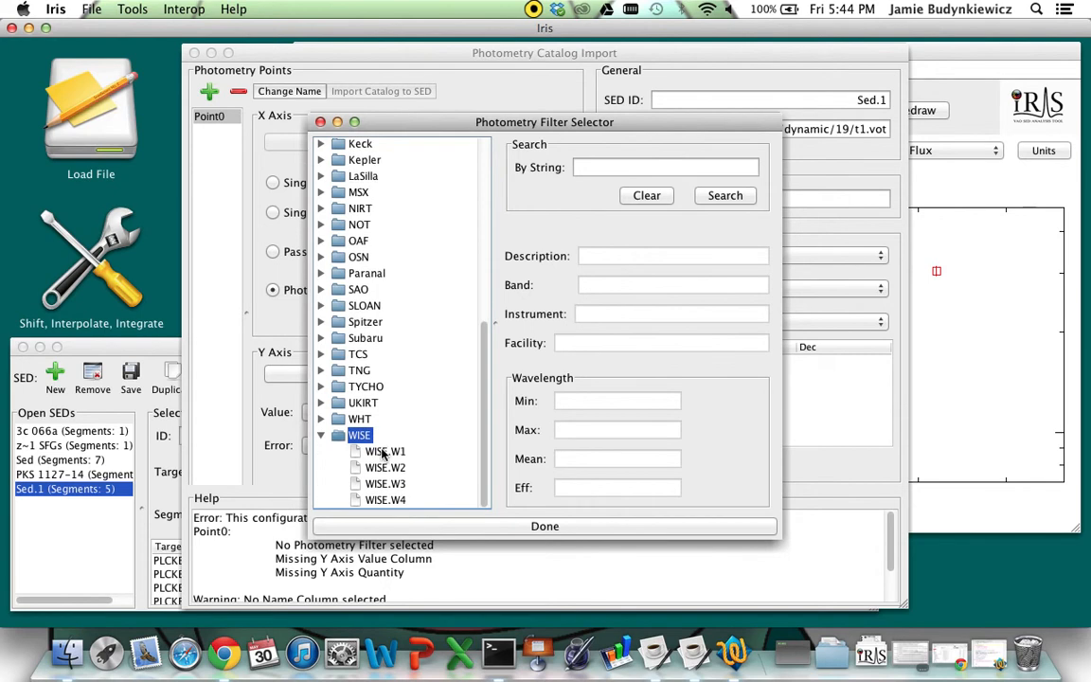
pyautogui.click(385, 451)
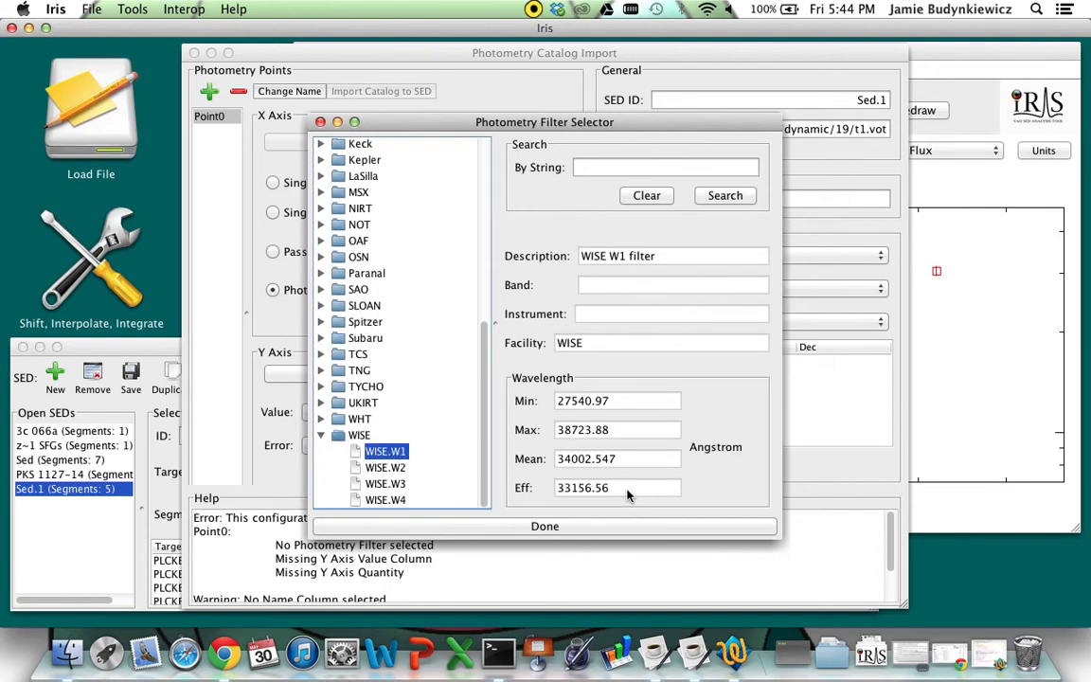
pyautogui.click(545, 525)
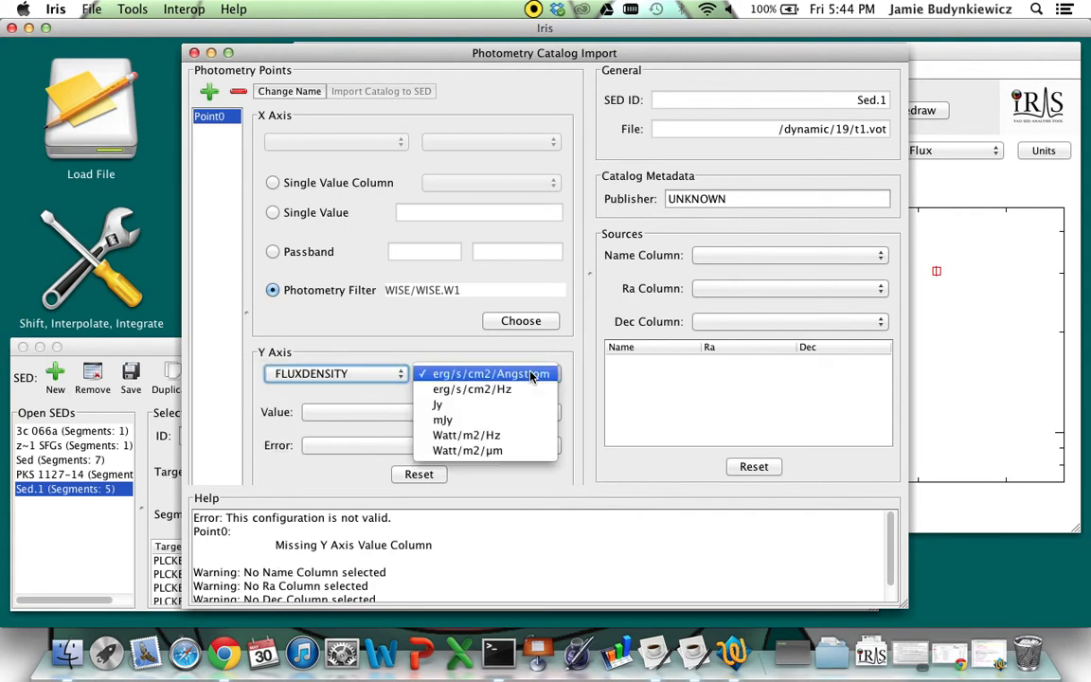
# - Use erg/s/cm2/Hz flux units, give Point1 WISE.W2 with F_W2, then discard the importer
pyautogui.click(471, 388)
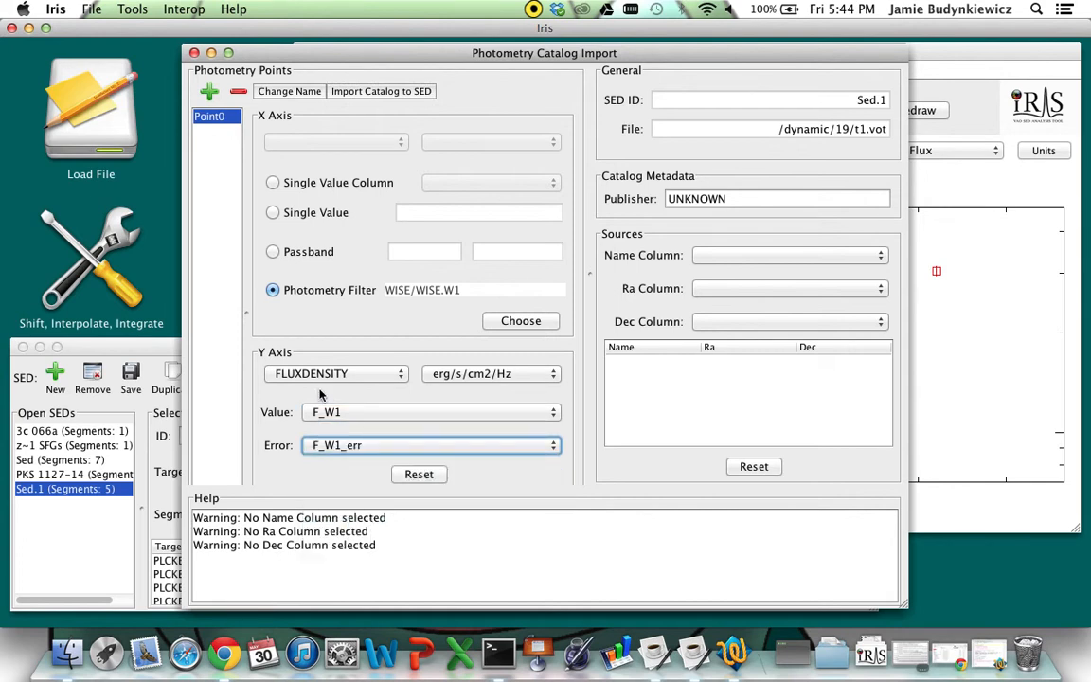
pyautogui.click(209, 91)
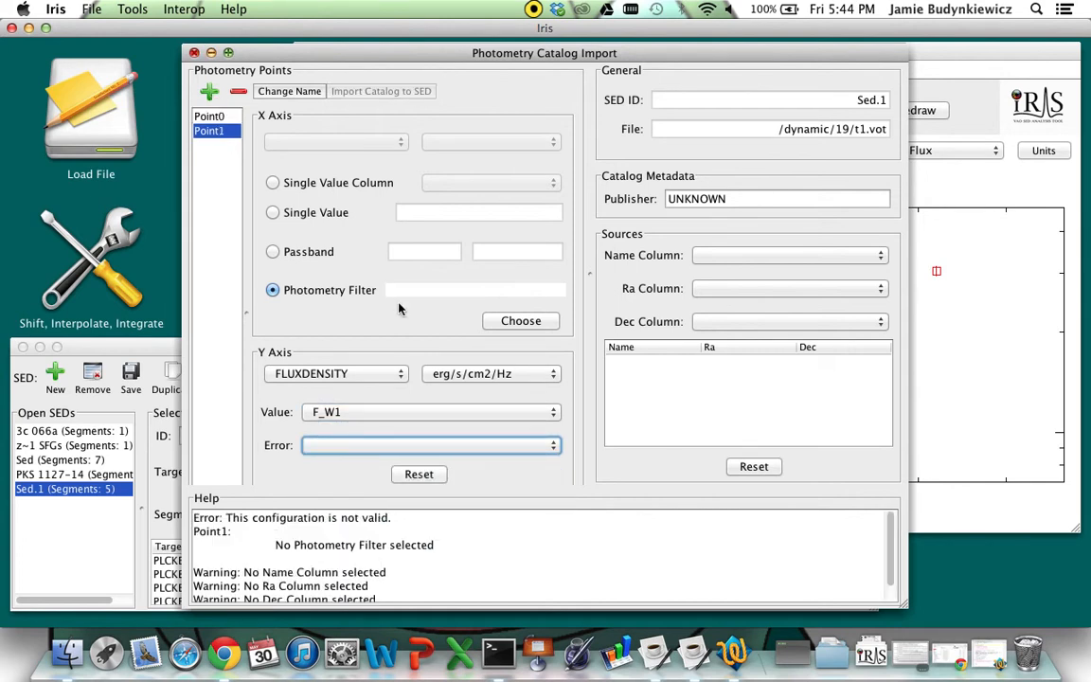
pyautogui.click(520, 320)
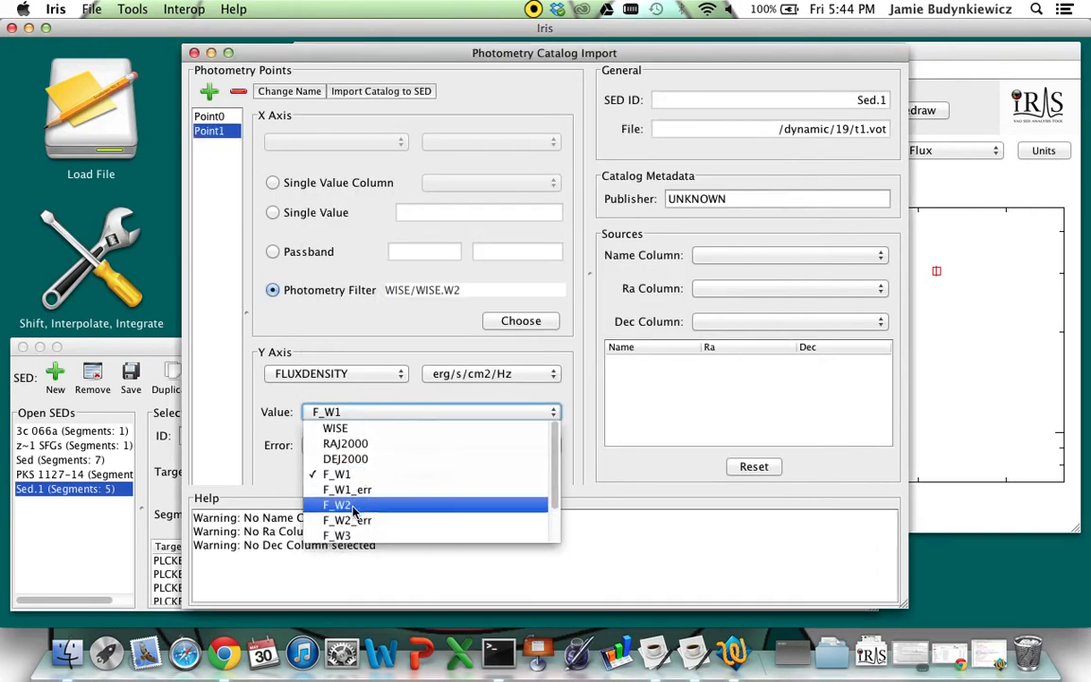
pyautogui.click(337, 504)
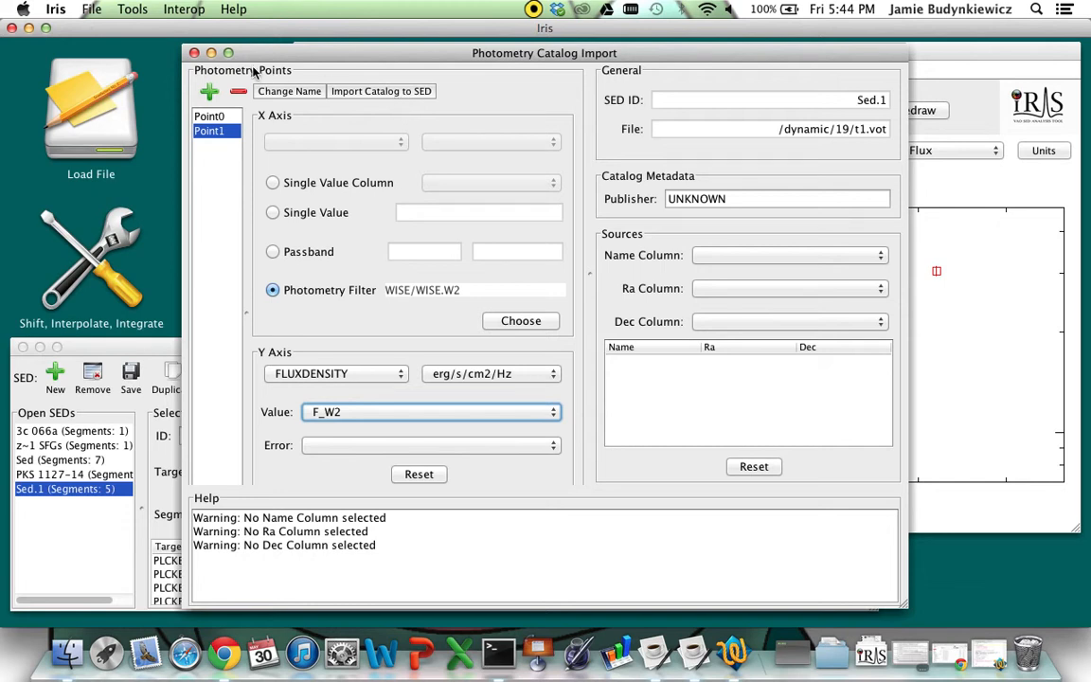
pyautogui.click(194, 52)
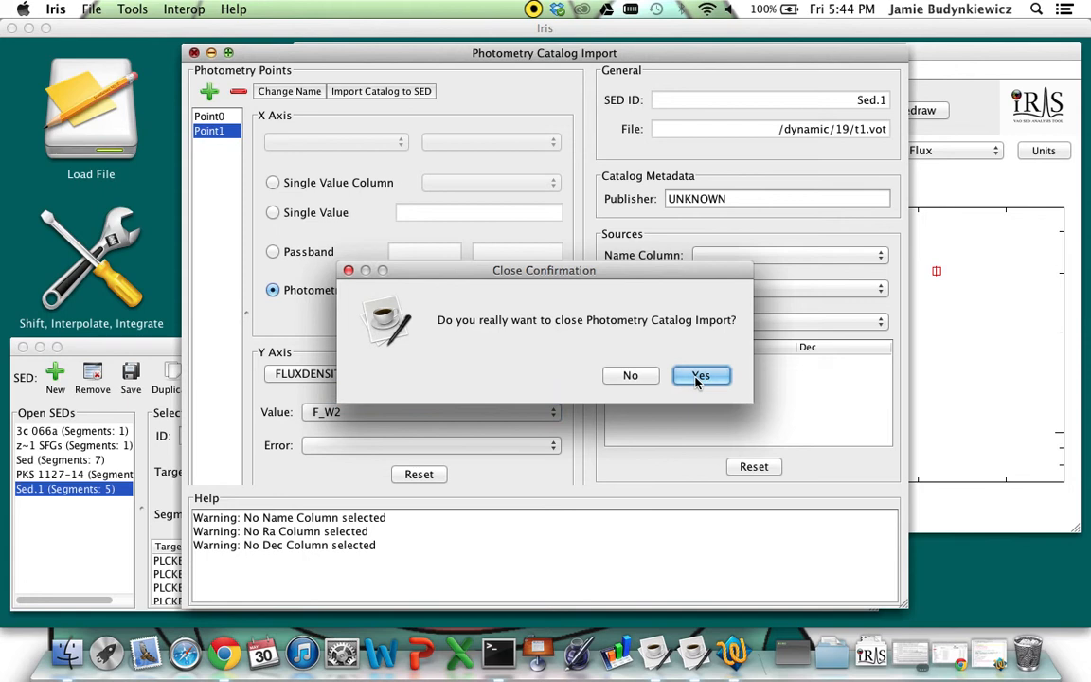
pyautogui.click(701, 375)
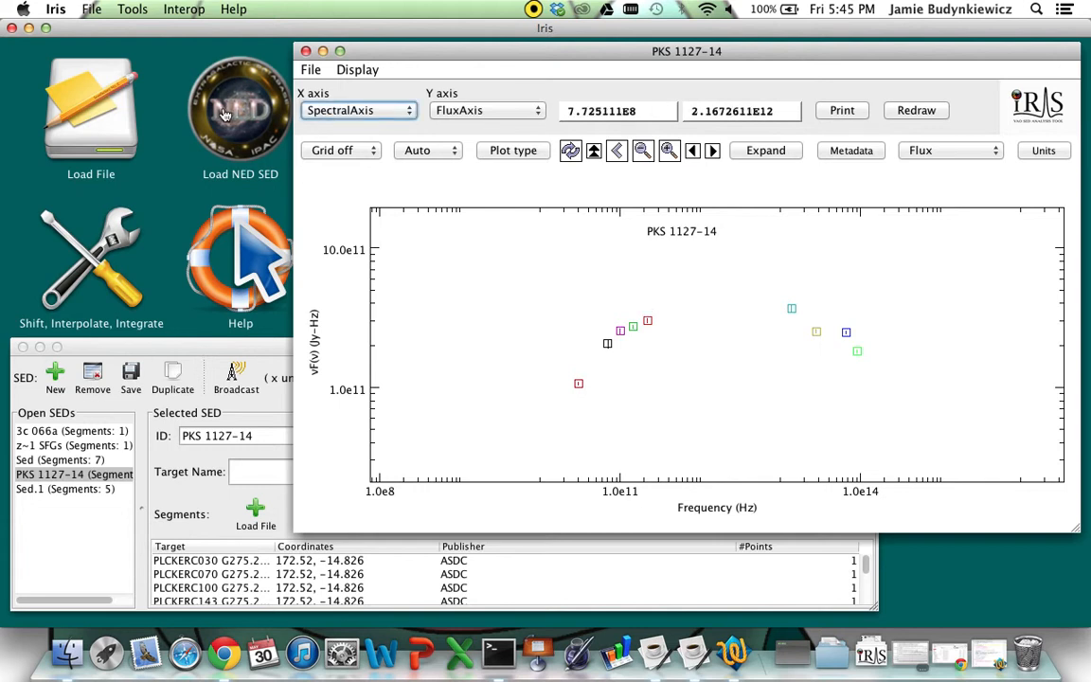
# - Import NED's SED for target pks1127-14 into the PKS 1127-14 SED
pyautogui.click(241, 109)
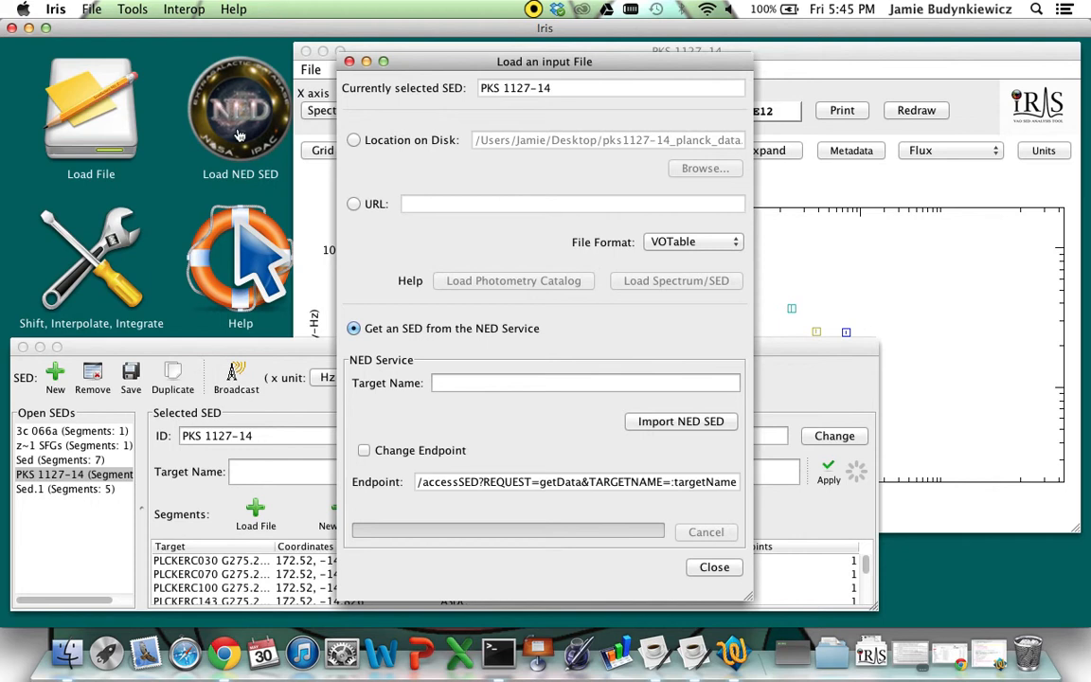
pyautogui.click(586, 382)
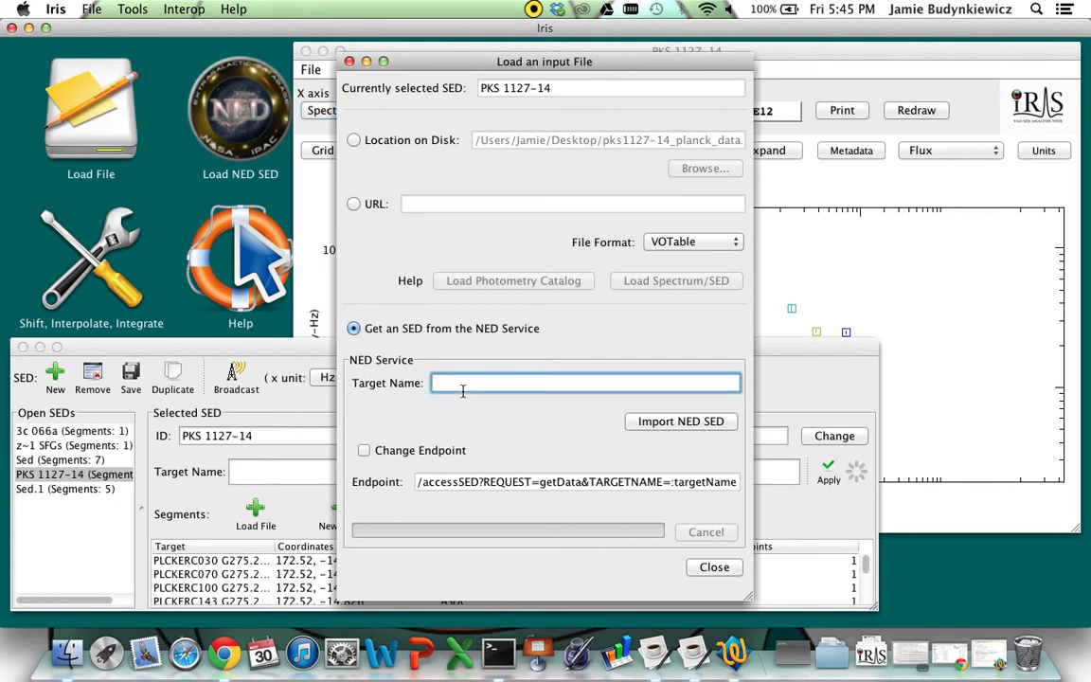
pyautogui.write('pks1127-14')
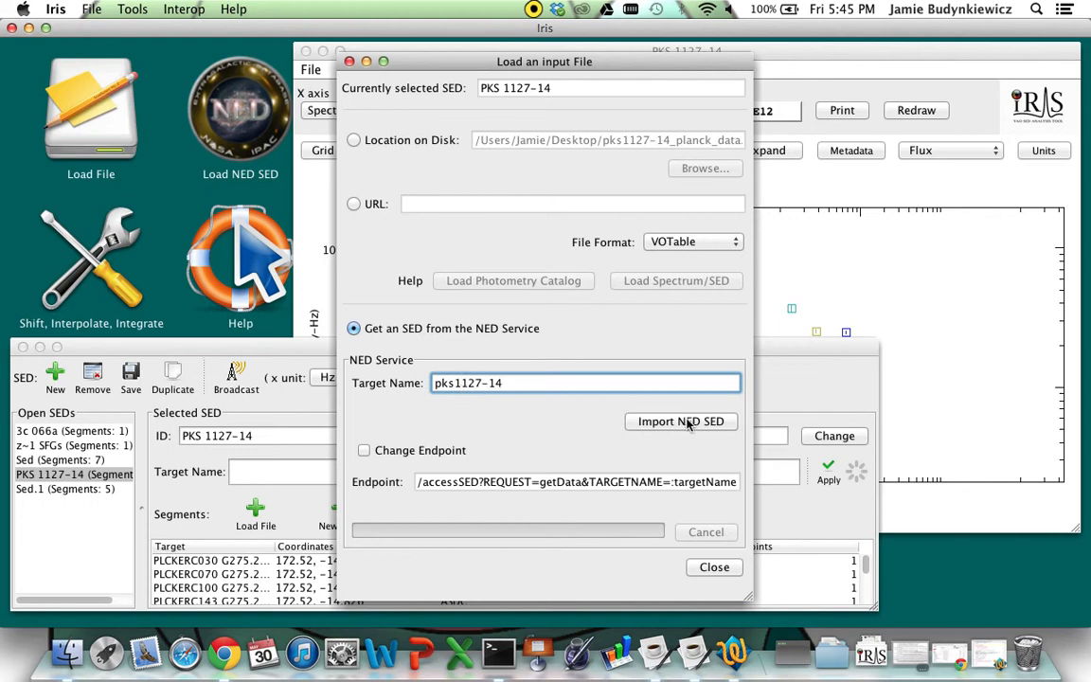
pyautogui.click(681, 421)
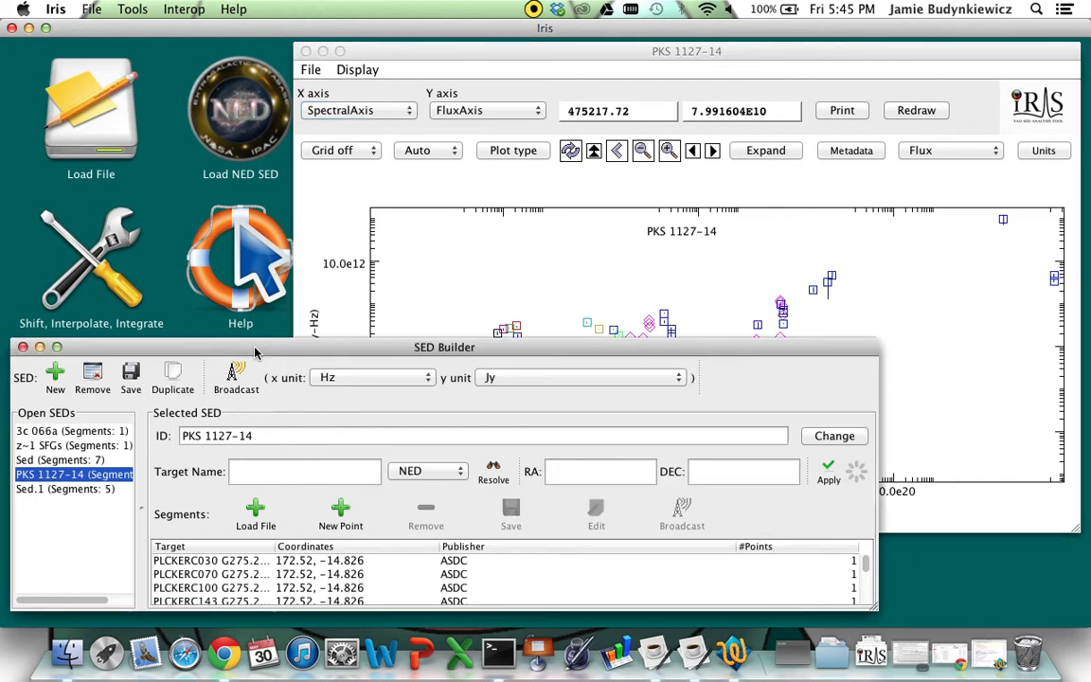
pyautogui.scroll(-3)
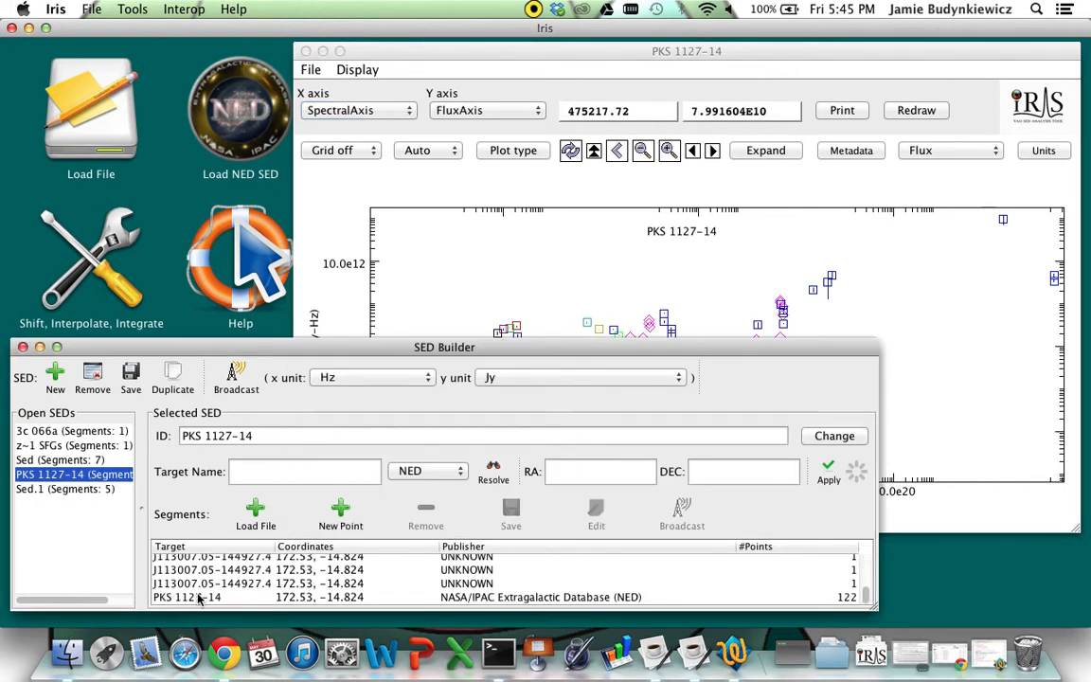
pyautogui.moveTo(443, 603)
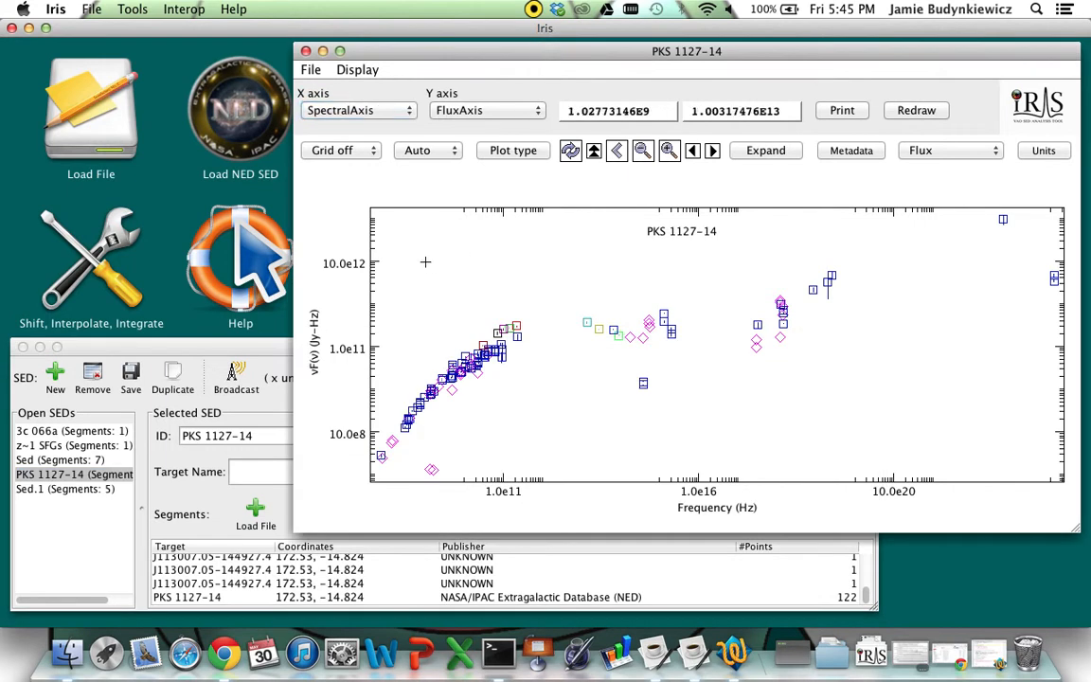
pyautogui.moveTo(634, 389)
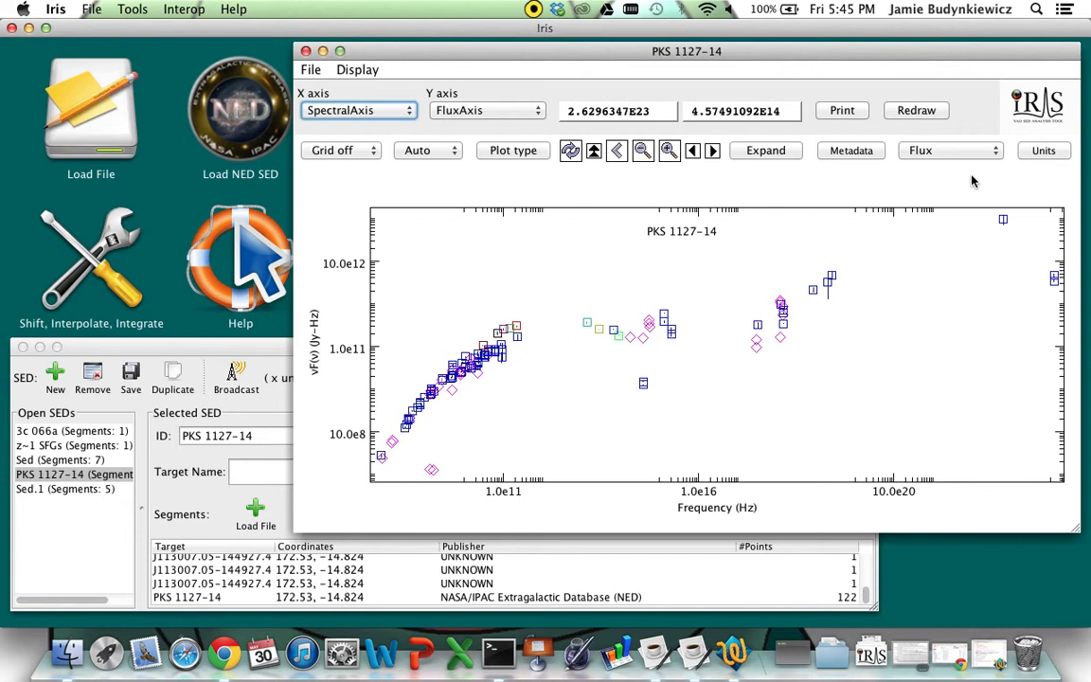
pyautogui.click(950, 150)
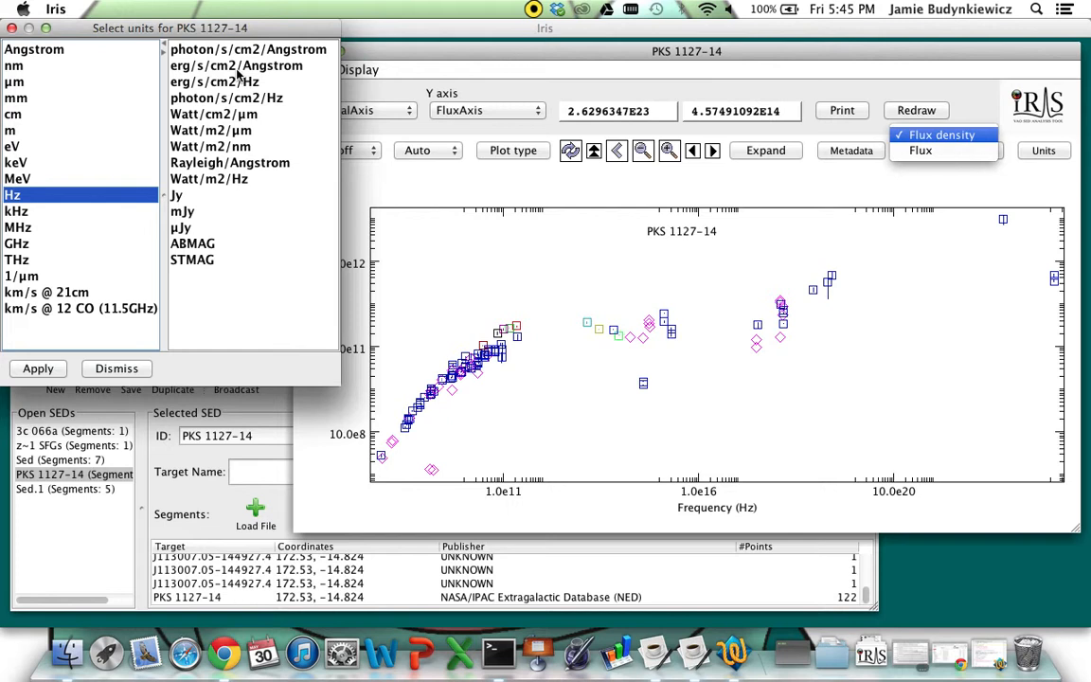
pyautogui.click(176, 196)
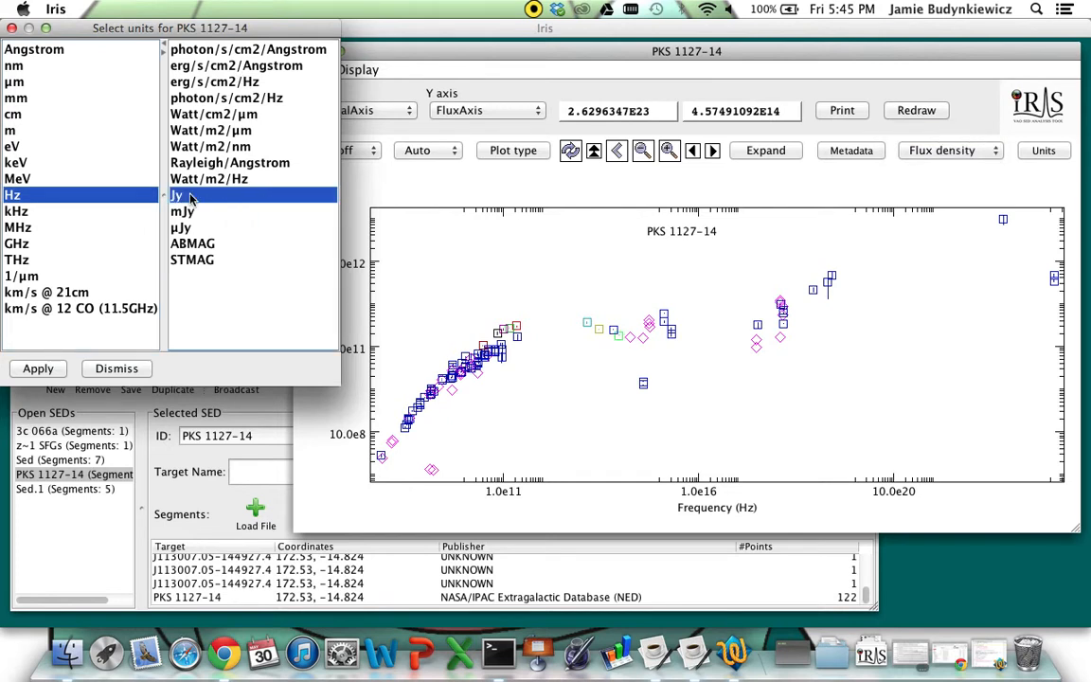
pyautogui.click(38, 368)
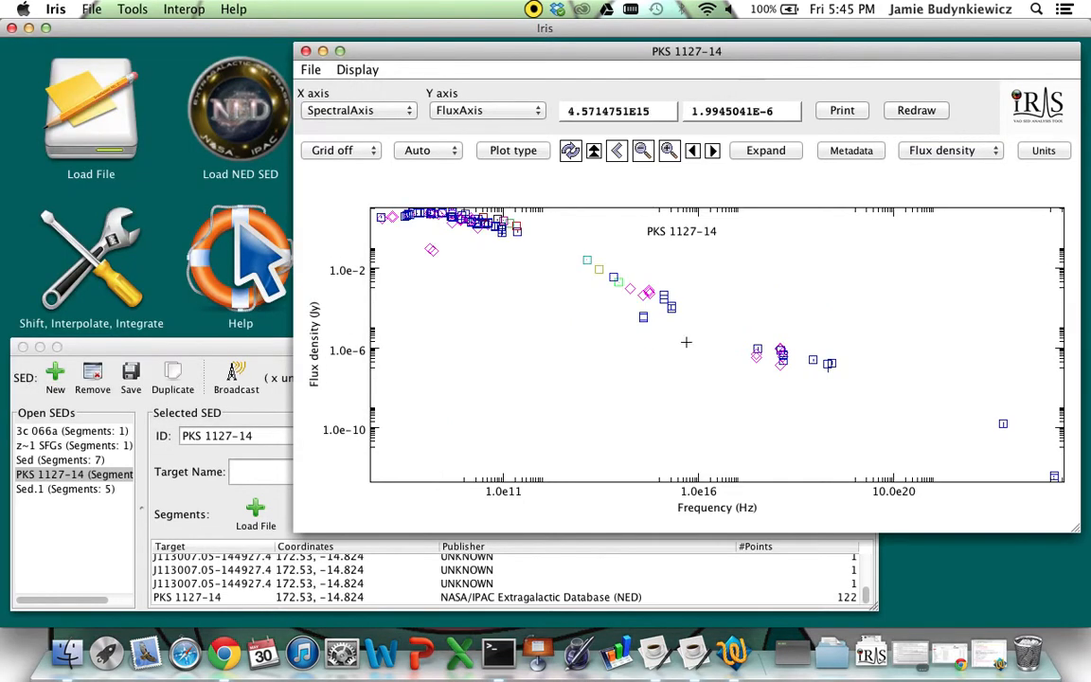
pyautogui.click(1043, 149)
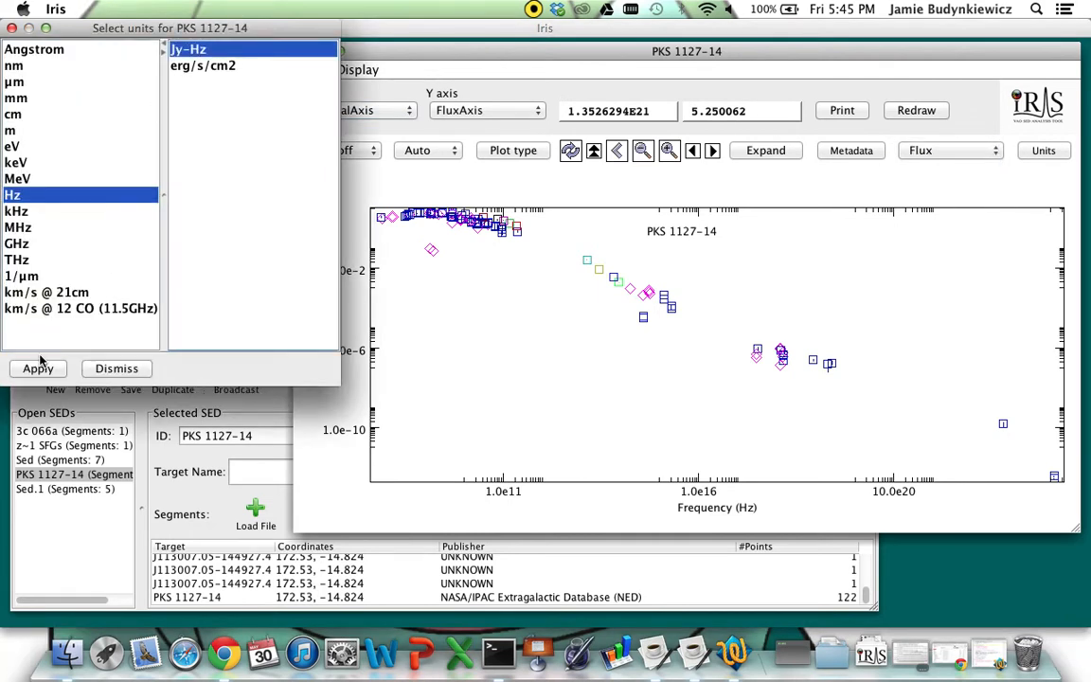
pyautogui.click(38, 368)
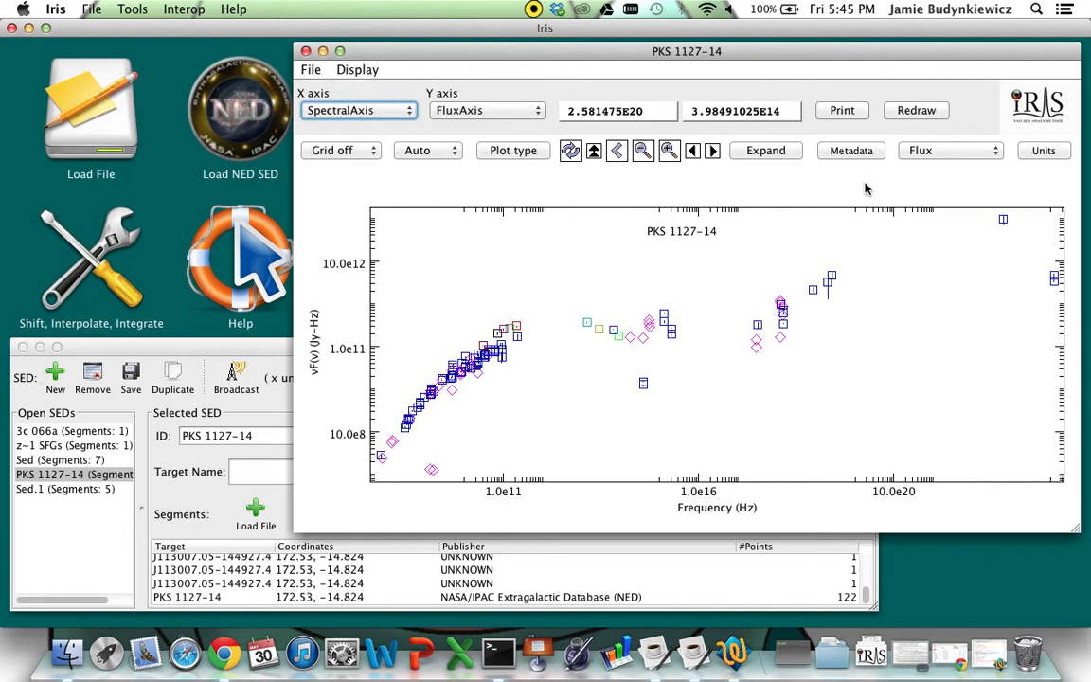
# - Open the PKS 1127-14 metadata browser and inspect its Segment metadata and Data tables
pyautogui.click(850, 150)
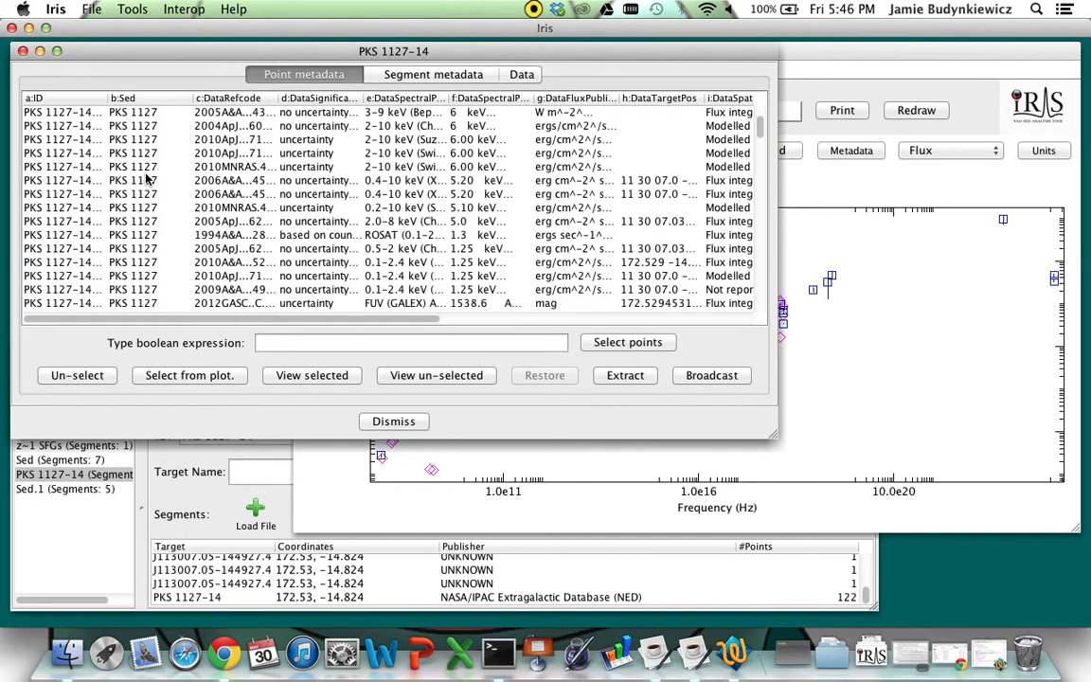
pyautogui.click(434, 74)
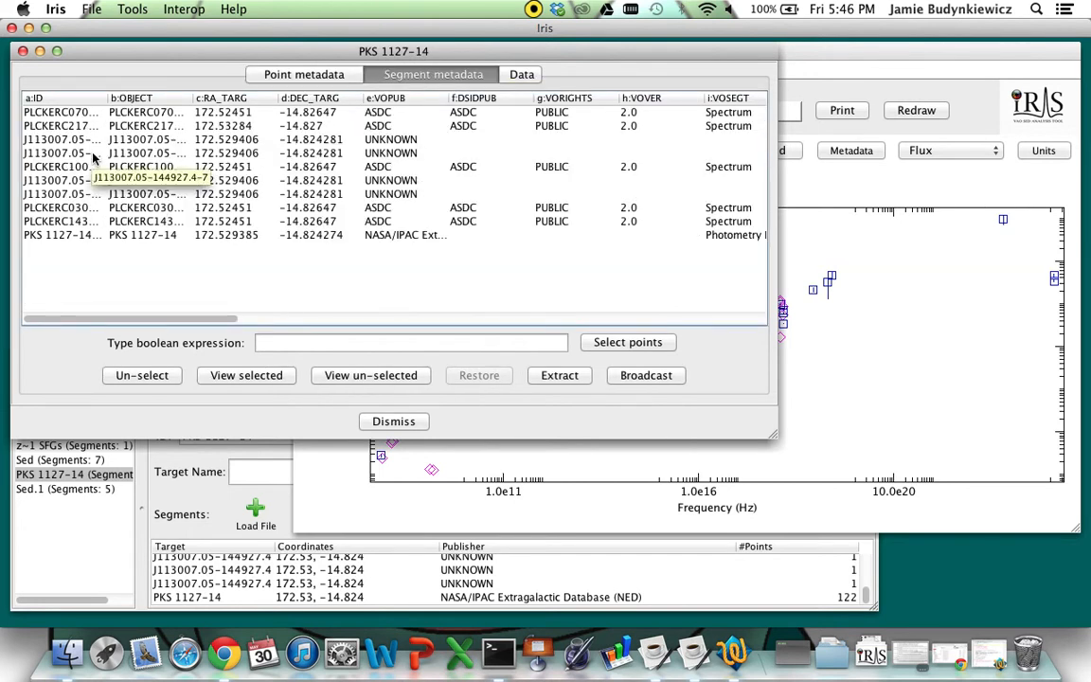
pyautogui.click(521, 74)
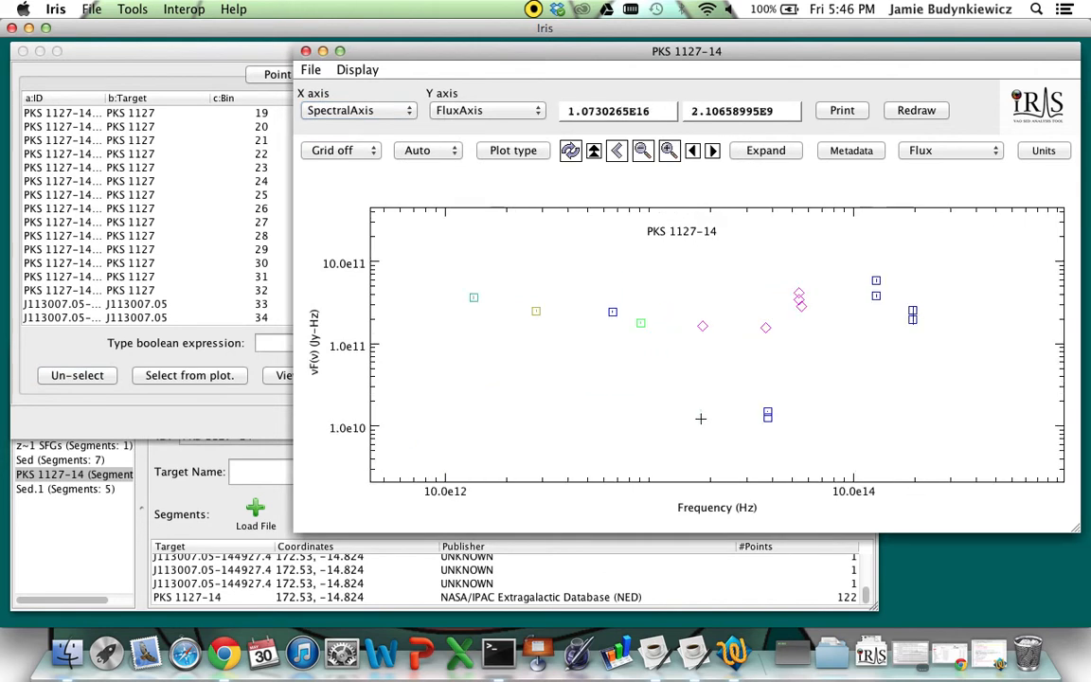
# - Select points with the expression f > 0 and extract them into the new SED FilterSed
pyautogui.click(189, 375)
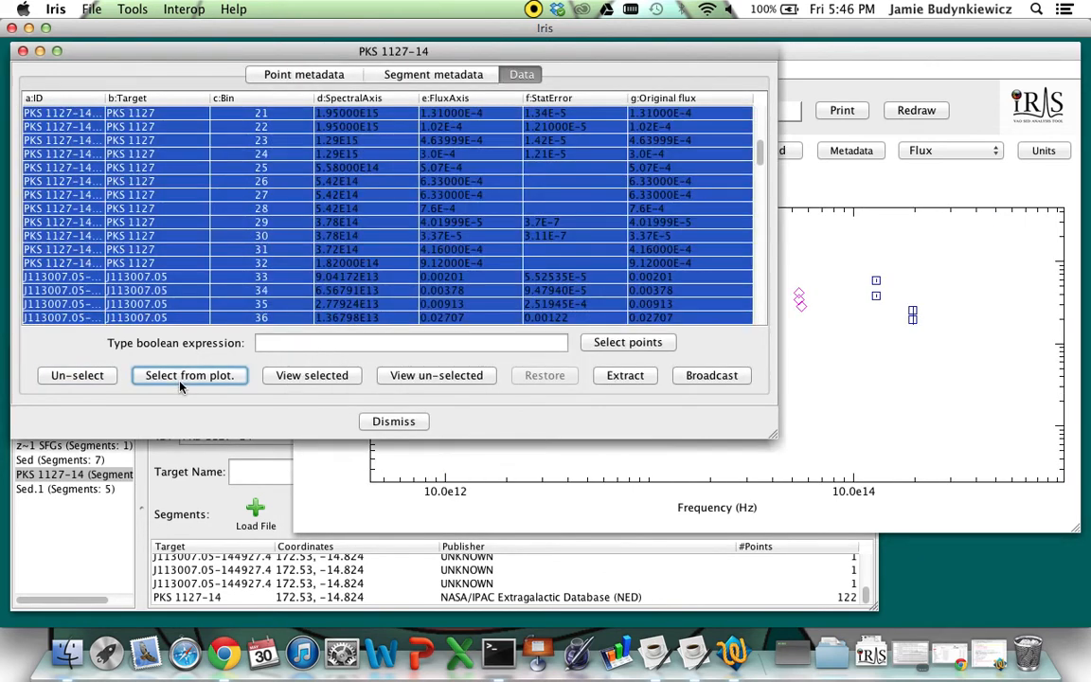
pyautogui.scroll(-3)
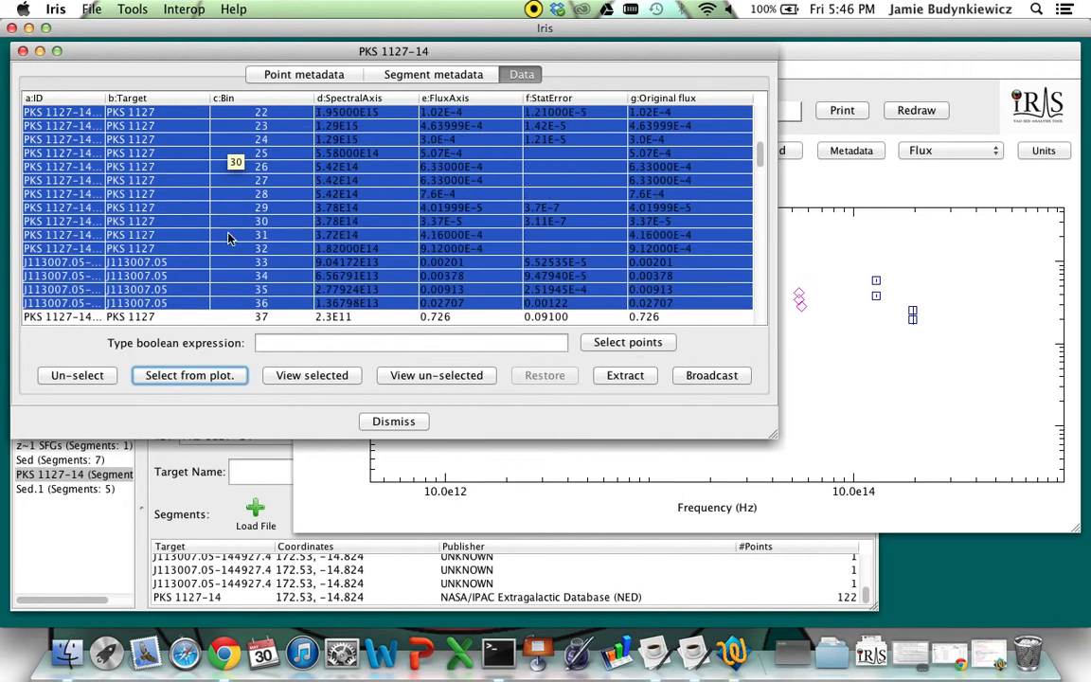
pyautogui.click(76, 375)
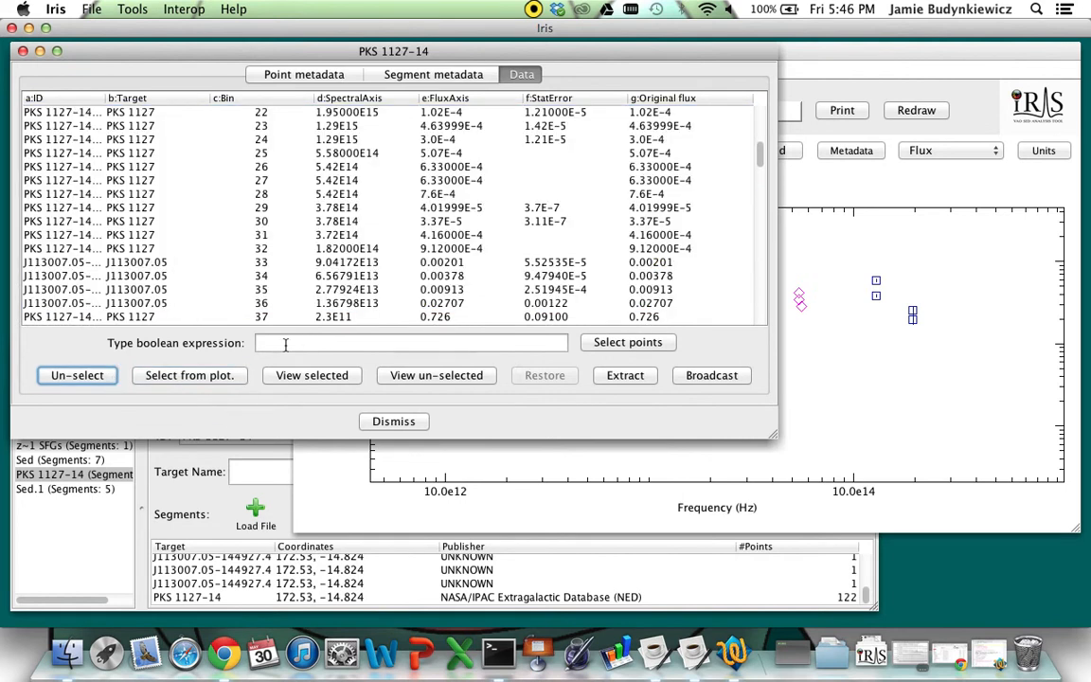
pyautogui.click(411, 342)
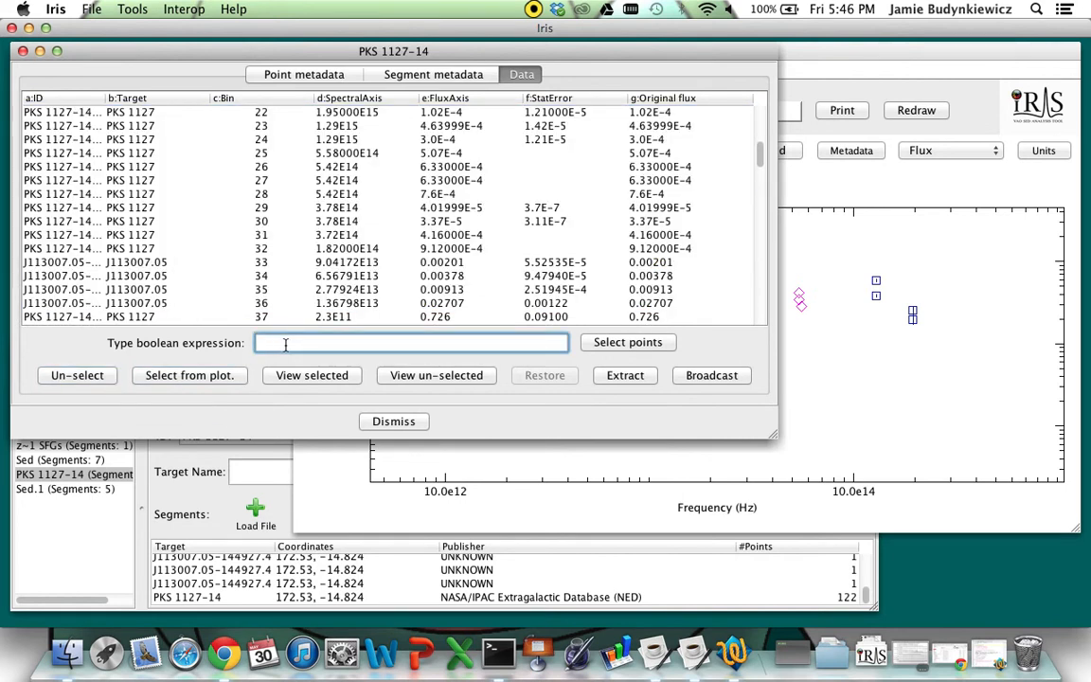
pyautogui.write('f: >')
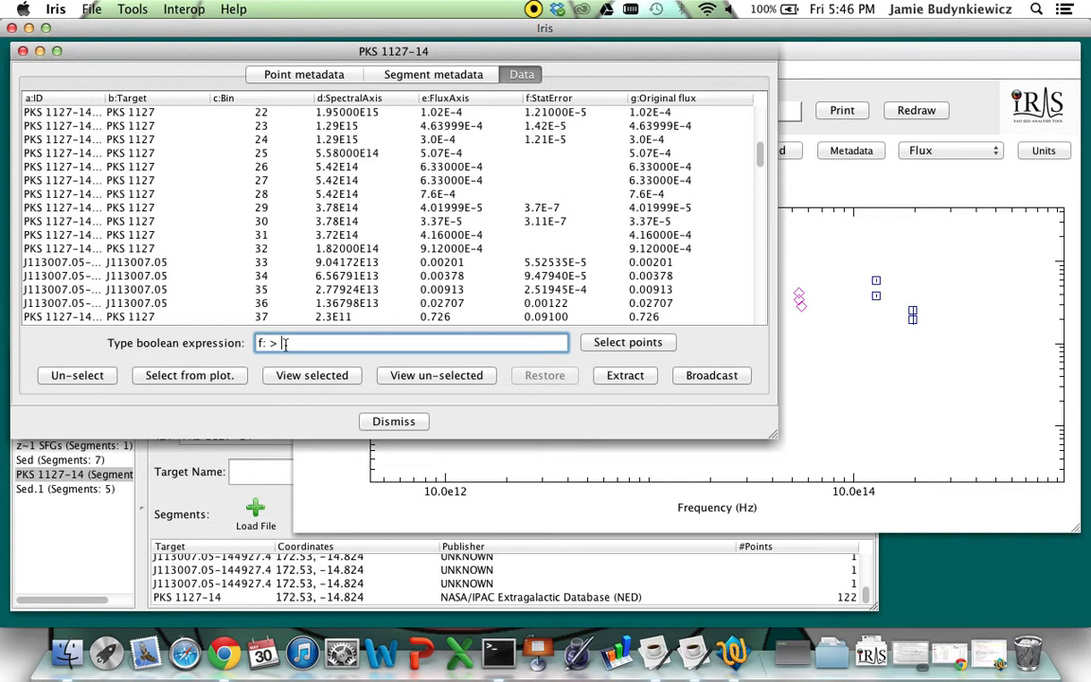
pyautogui.write('0')
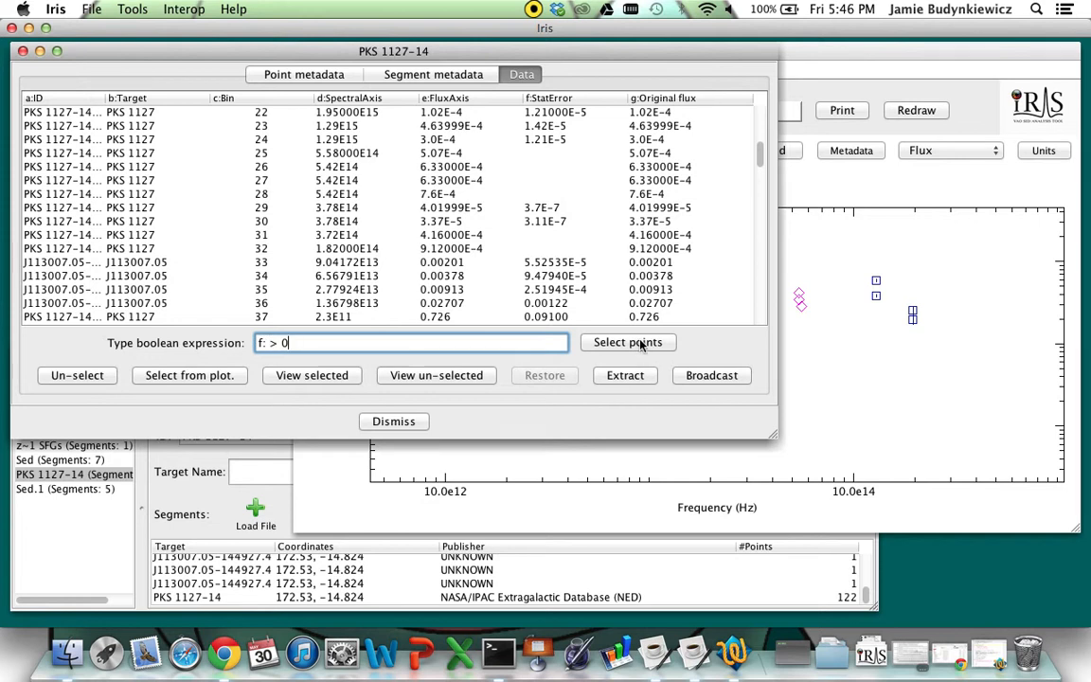
pyautogui.click(627, 342)
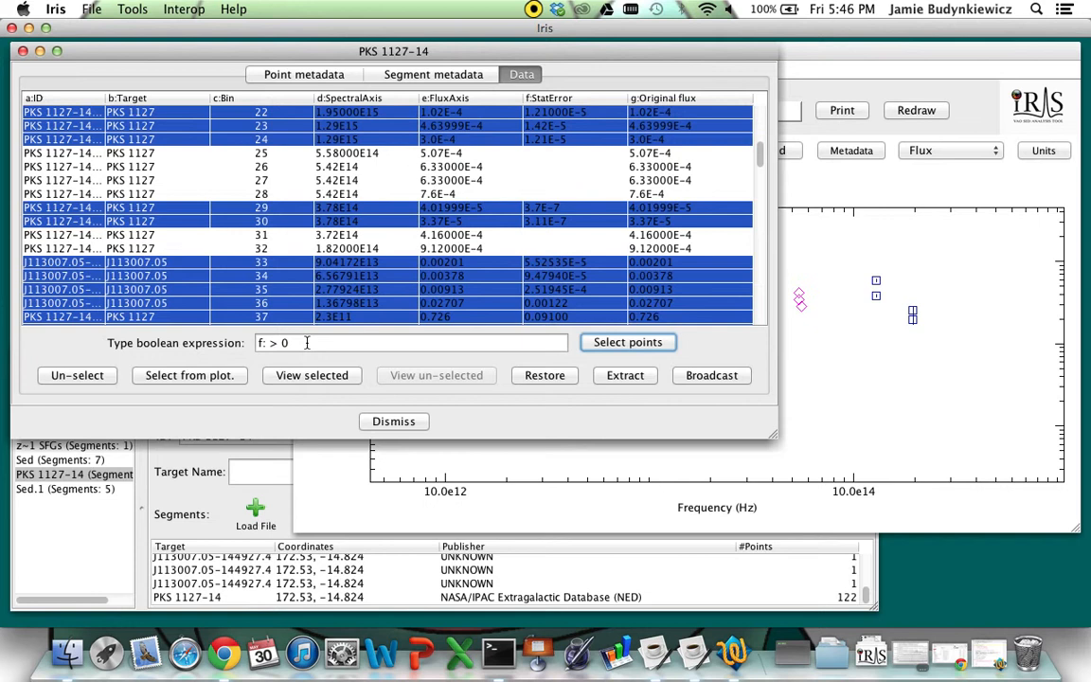
pyautogui.scroll(-3)
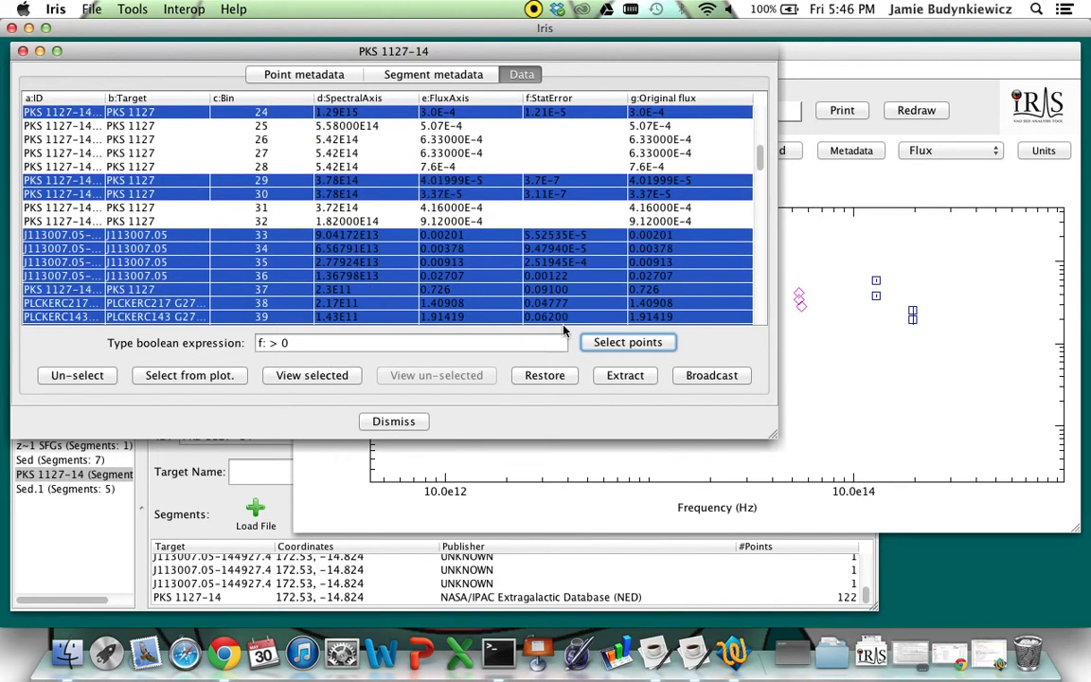
pyautogui.click(625, 375)
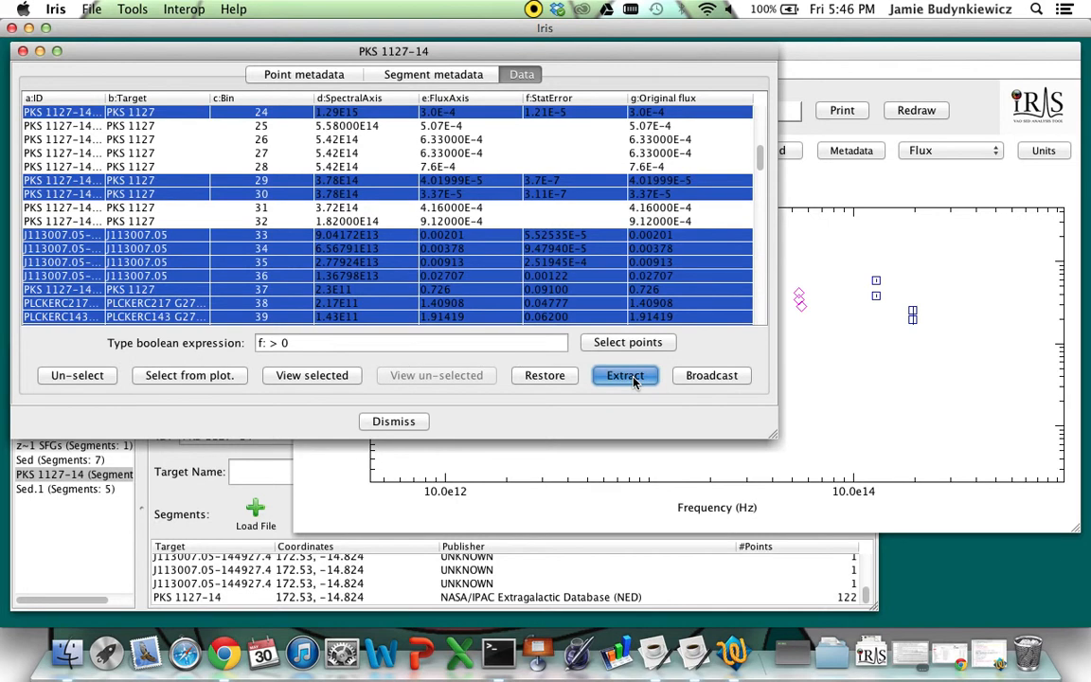
pyautogui.click(625, 375)
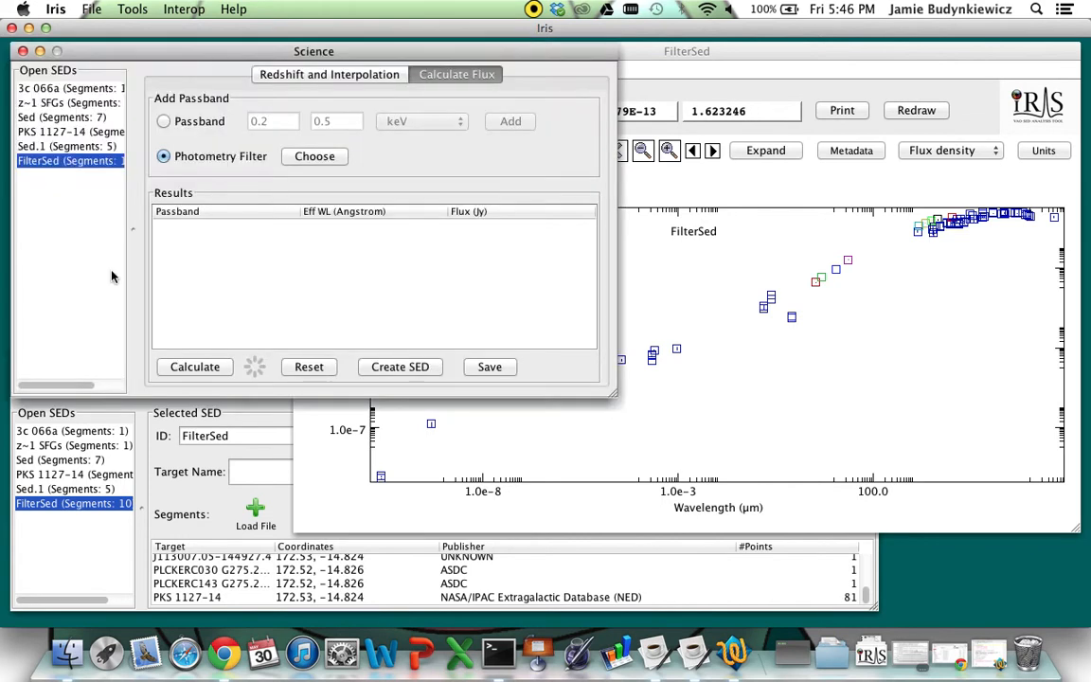
# - Shift FilterSed from initial redshift 1.18 to rest frame, creating FilterSed_0.0
pyautogui.click(328, 74)
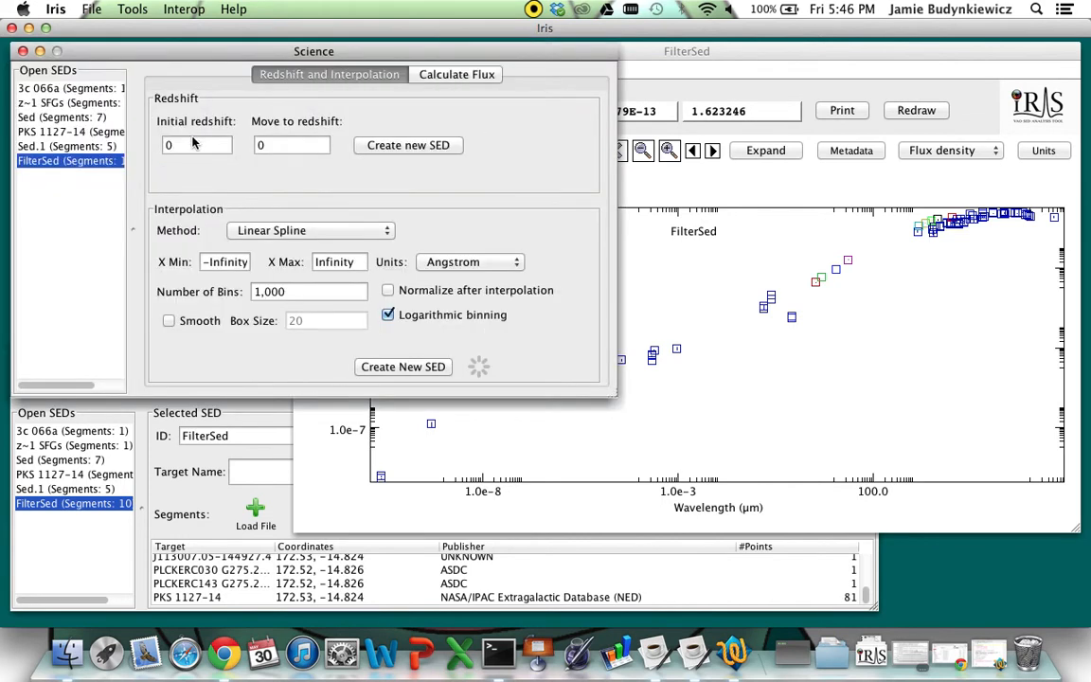
pyautogui.write('1.18')
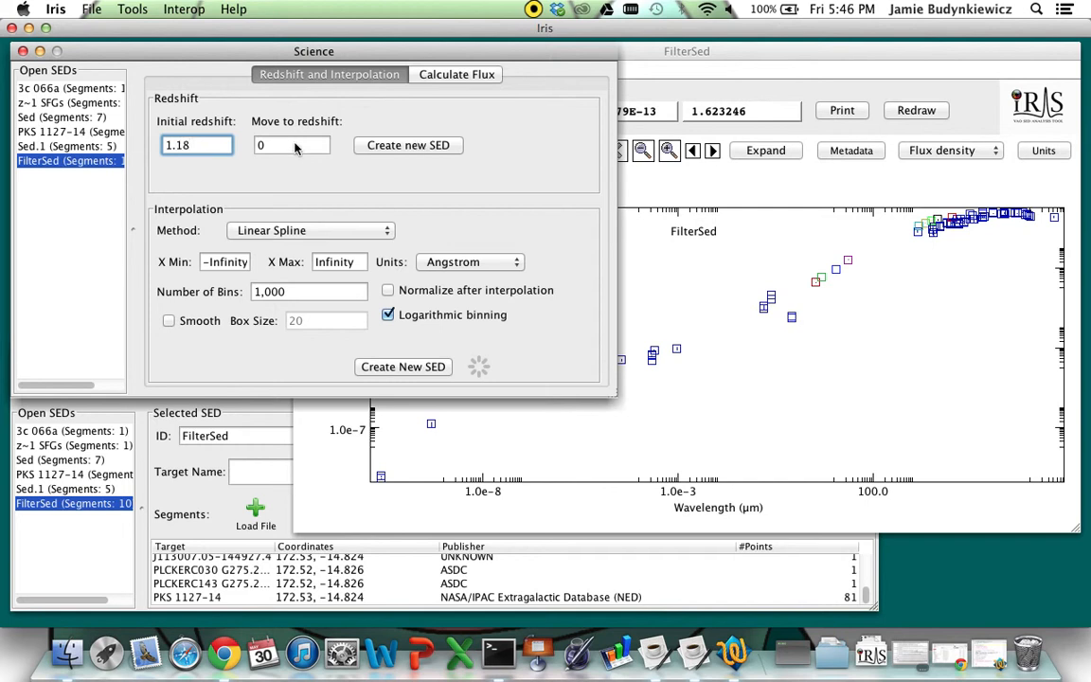
pyautogui.click(409, 145)
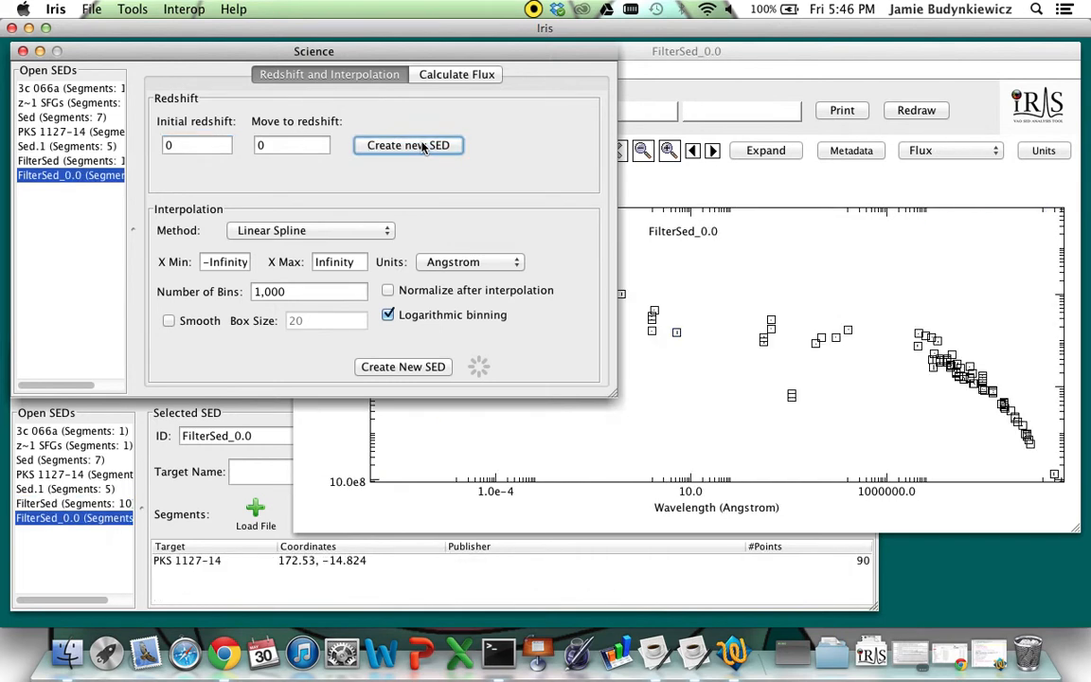
# - Interpolate FilterSed_0.0 with a smoothed 500-bin linear spline into FilterSed_0.0_LinearSpline
pyautogui.click(311, 230)
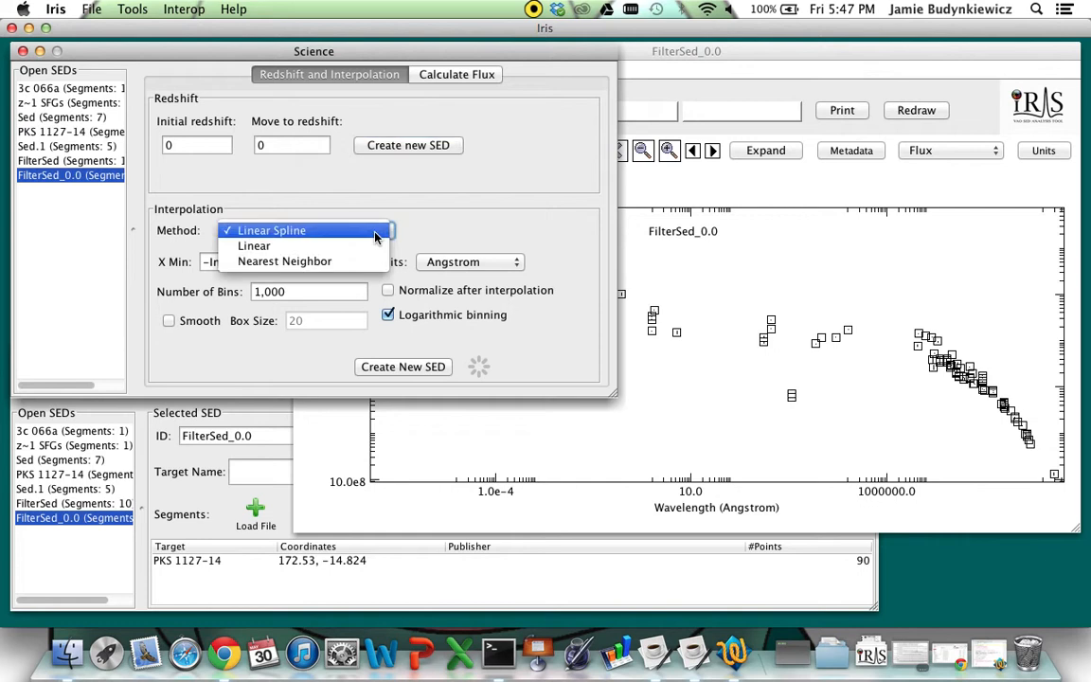
pyautogui.click(471, 262)
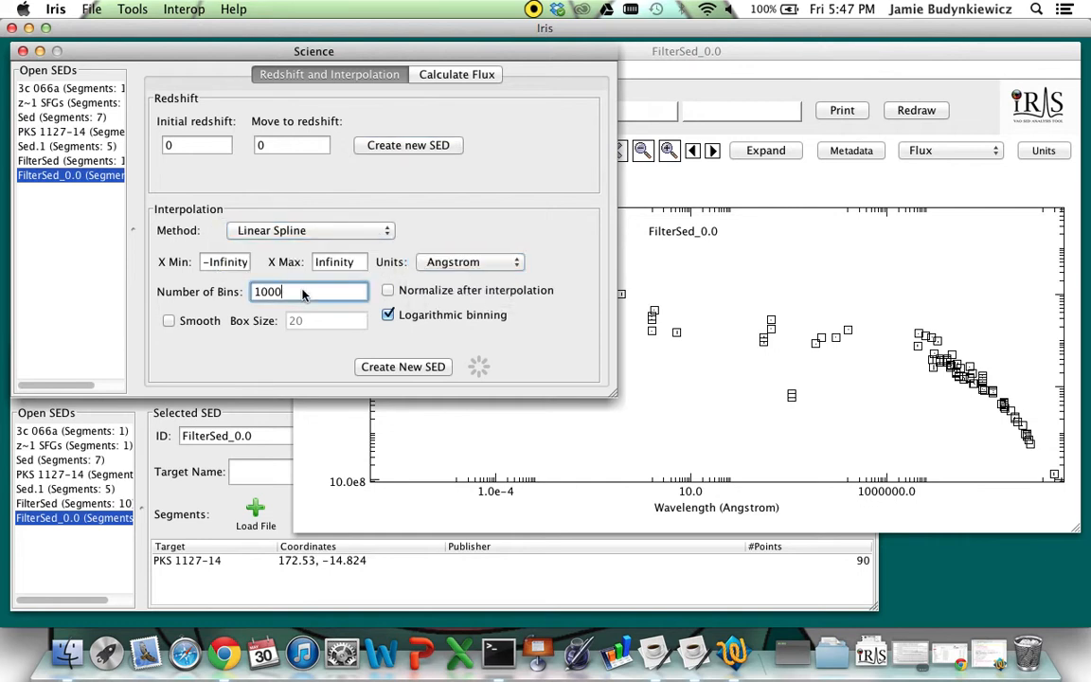
pyautogui.write('500')
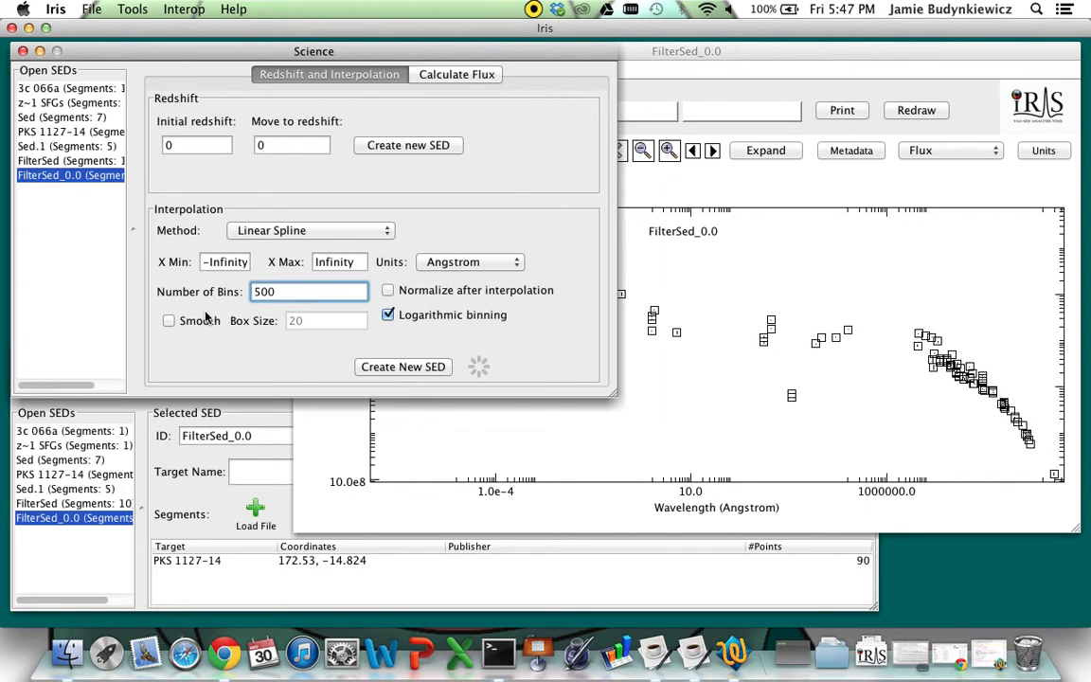
pyautogui.click(402, 367)
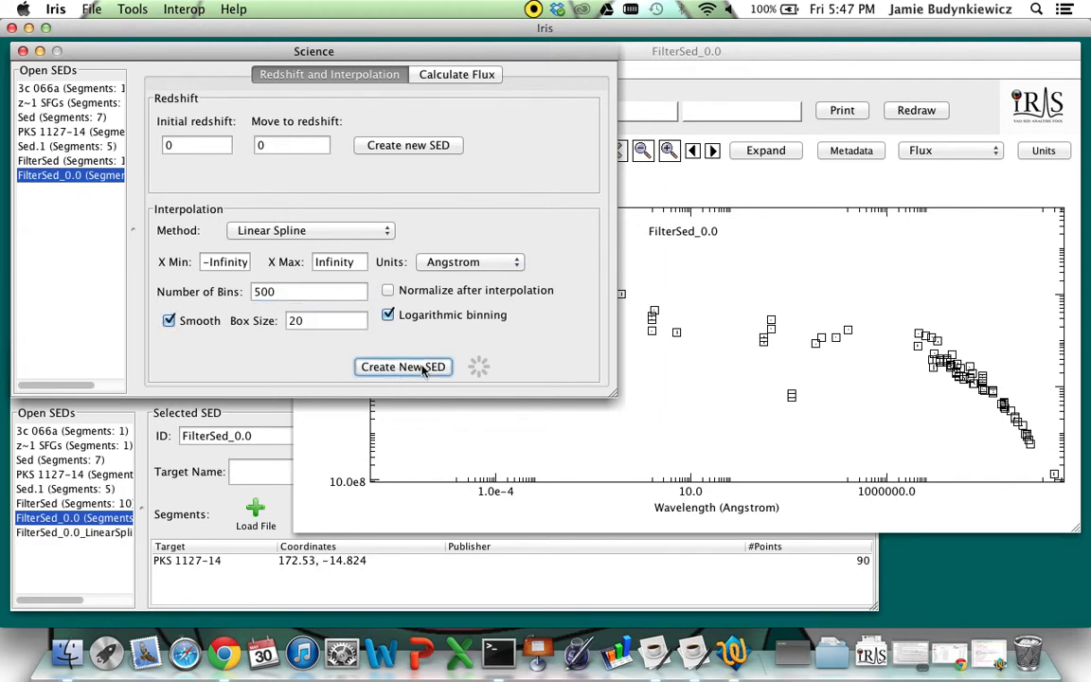
pyautogui.click(403, 366)
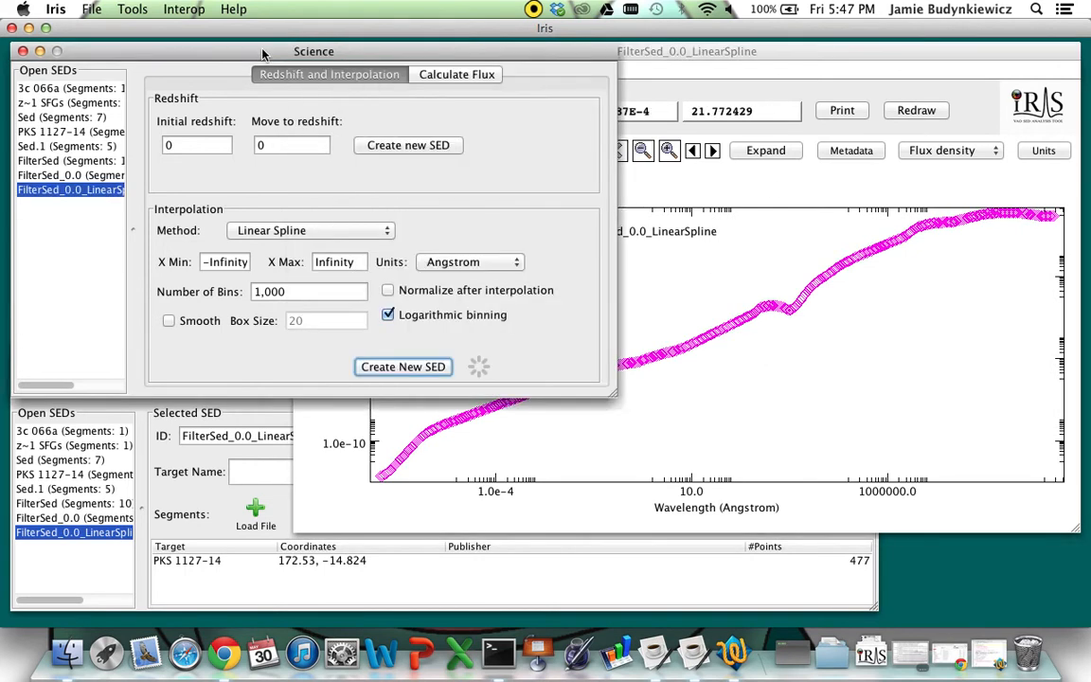
pyautogui.click(456, 74)
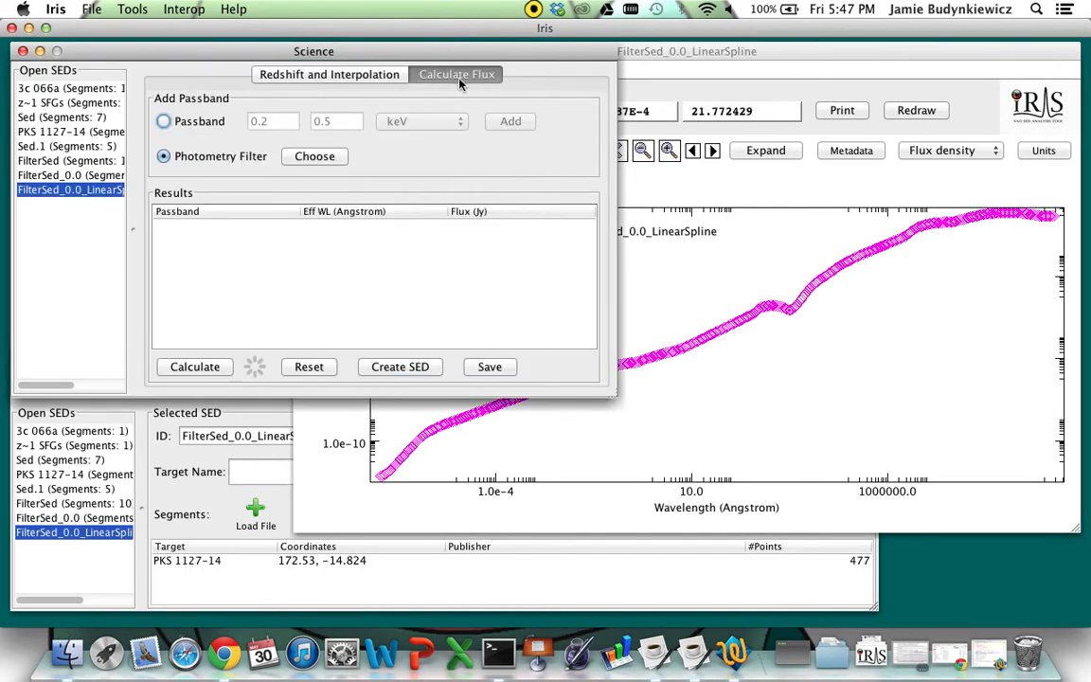
# - Compute fluxes in the 0.2–0.5 keV band and IRAS 12, 25, 60, 100 µm filters, then close Science
pyautogui.click(163, 121)
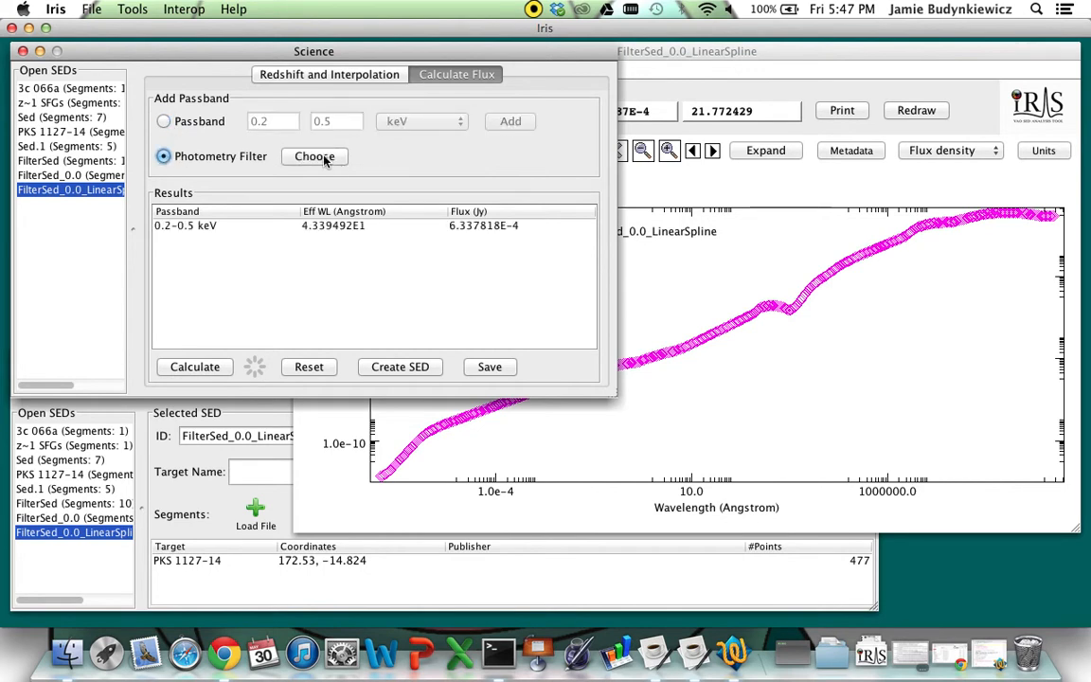
pyautogui.click(314, 156)
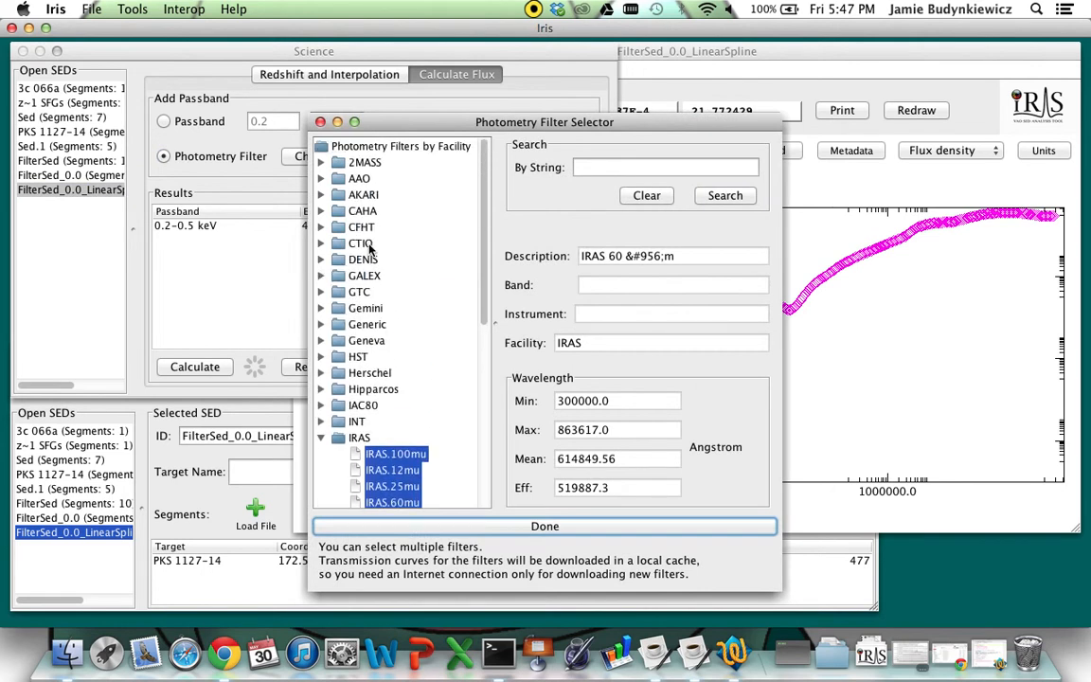
pyautogui.scroll(-3)
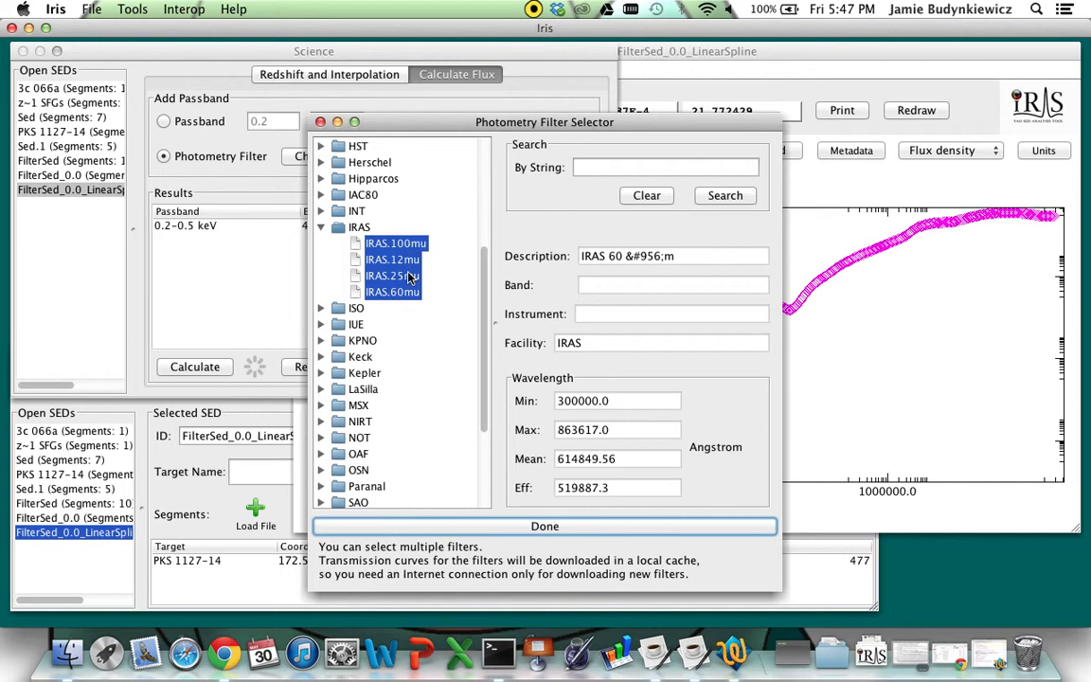
pyautogui.click(545, 526)
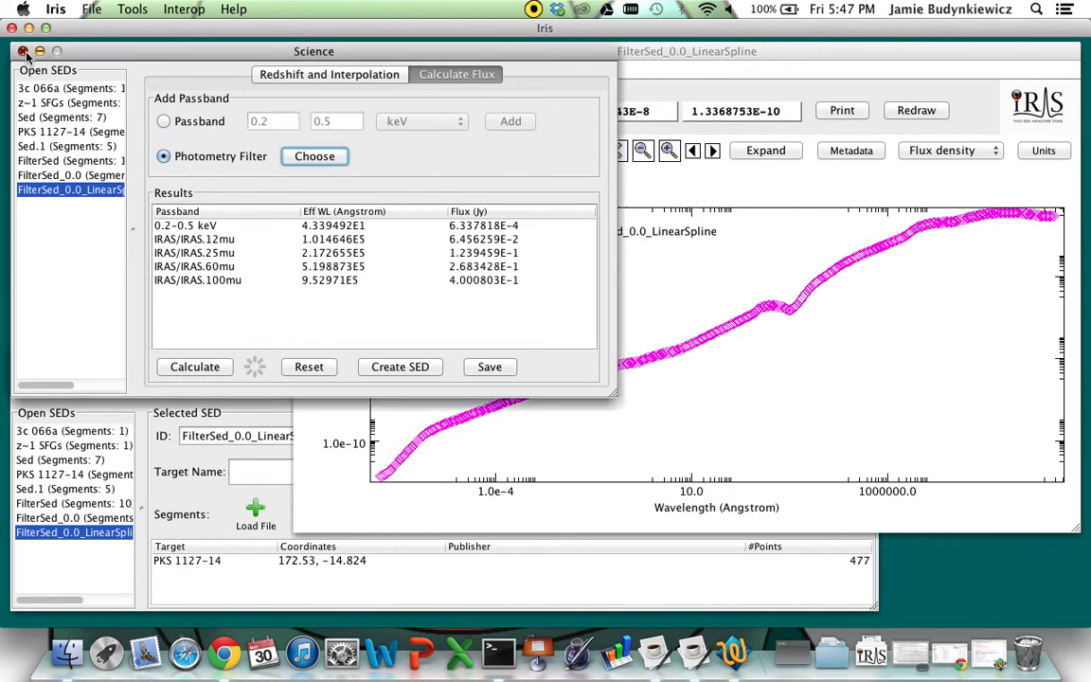
pyautogui.click(24, 51)
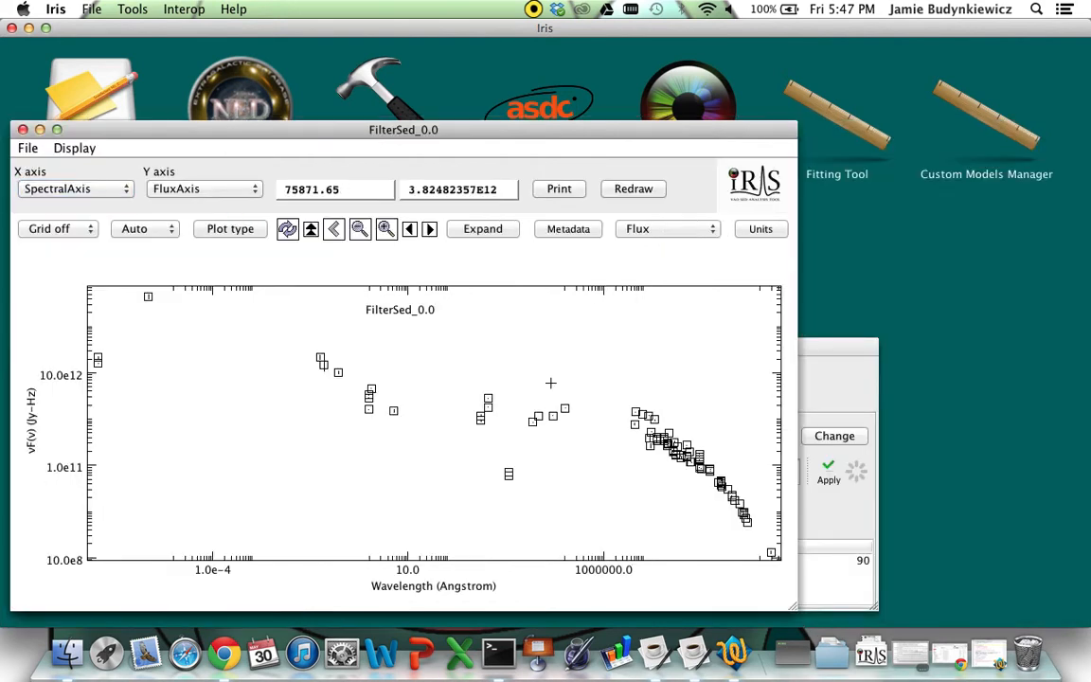
pyautogui.moveTo(850, 139)
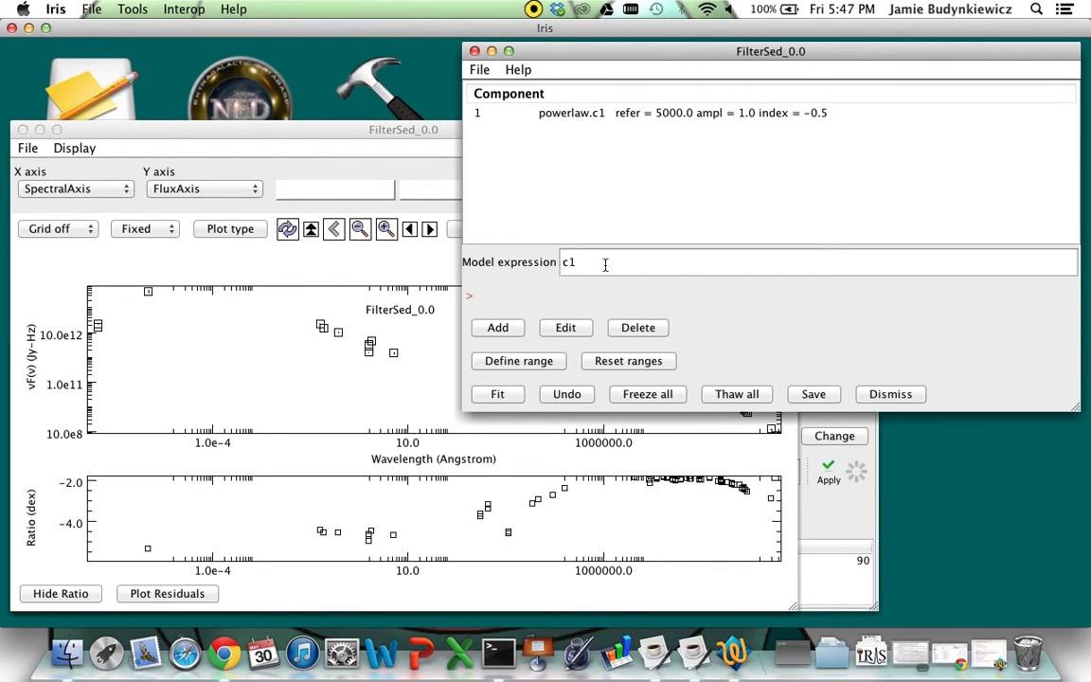
# - Edit the model expression with +c2 and *c3, then delete the powerlaw c1 component
pyautogui.click(814, 263)
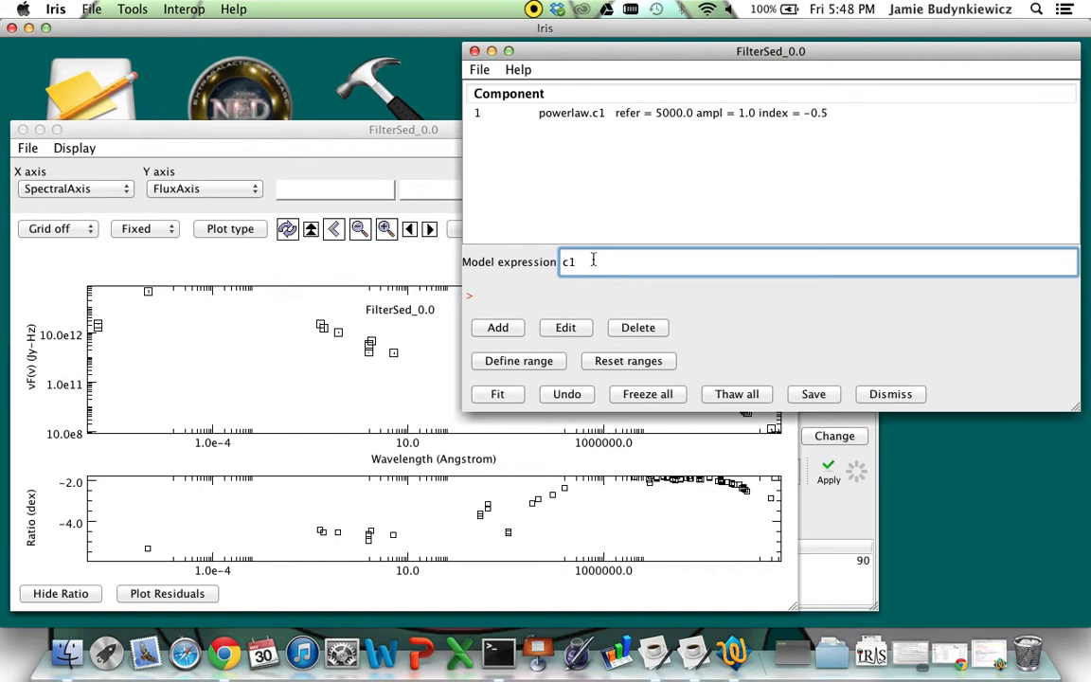
pyautogui.write('+c2')
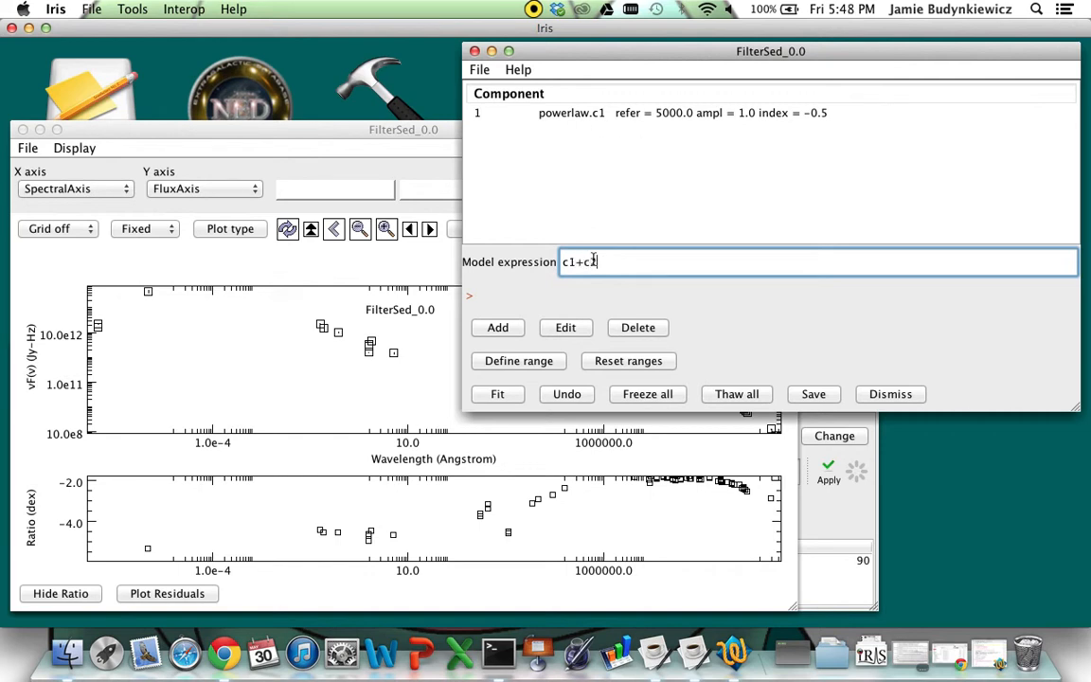
pyautogui.write('*c3')
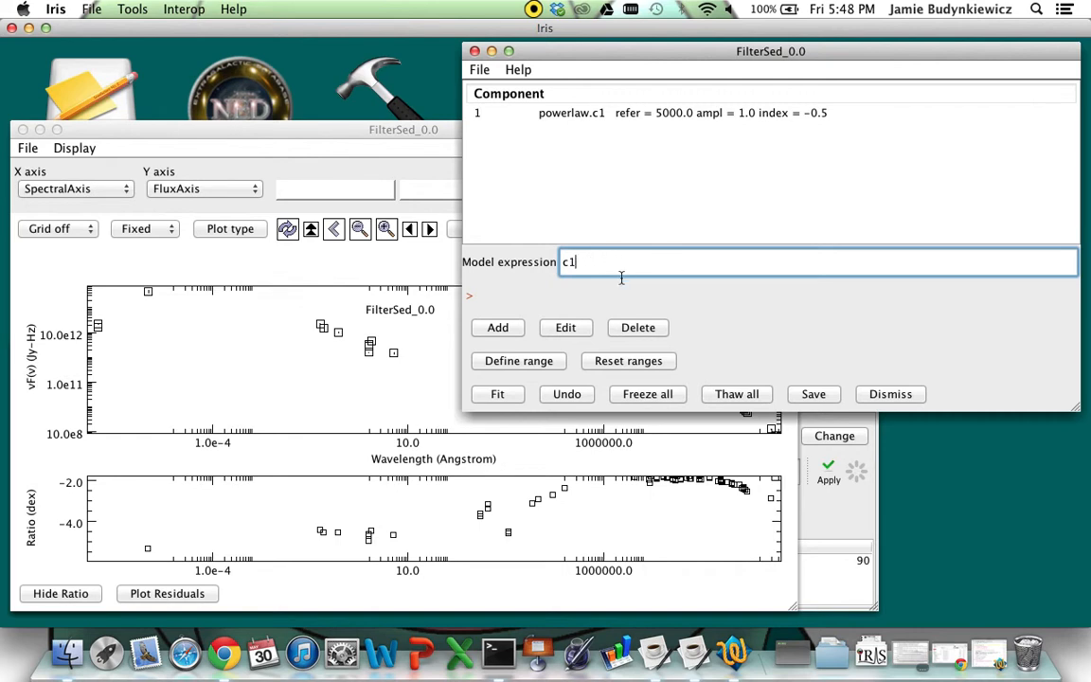
pyautogui.moveTo(595, 113)
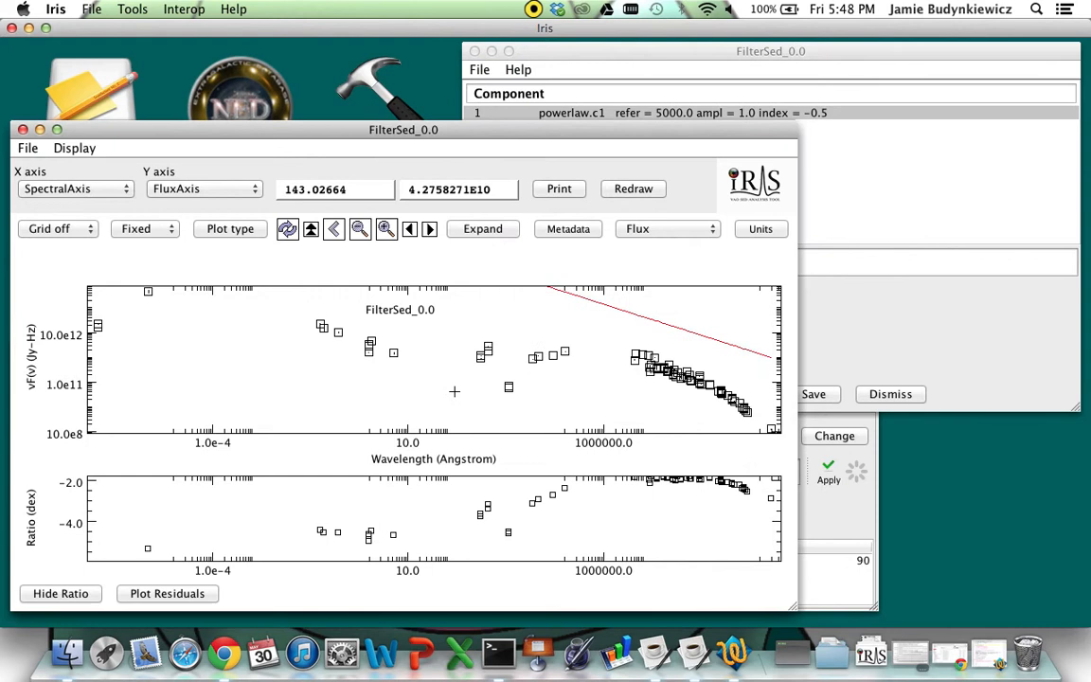
pyautogui.moveTo(694, 367)
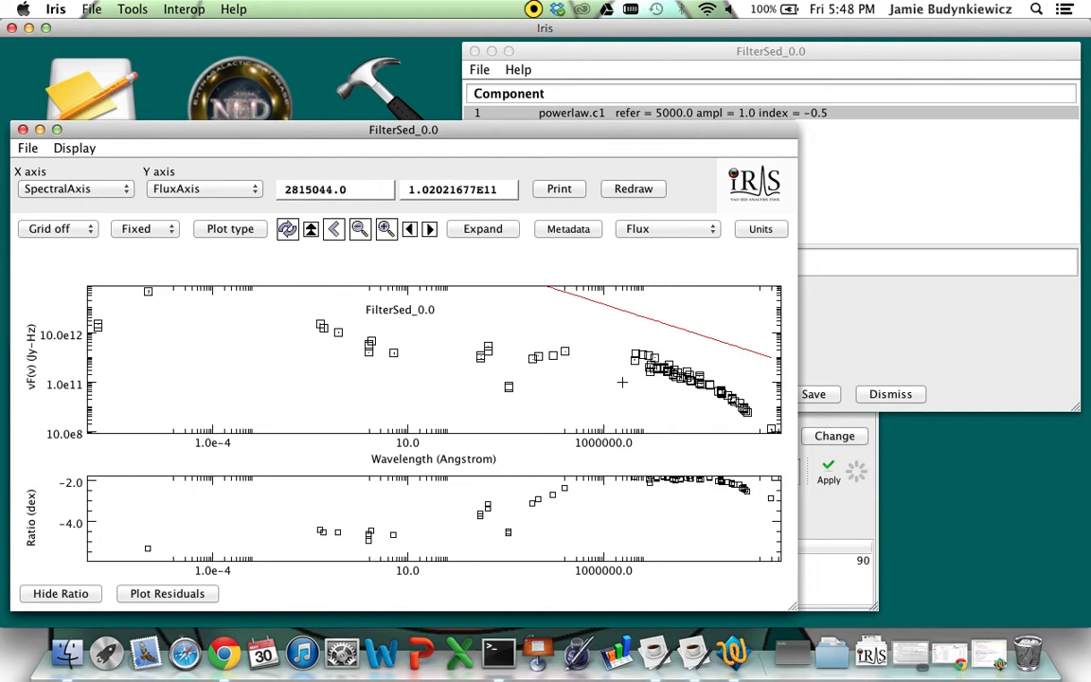
pyautogui.moveTo(607, 347)
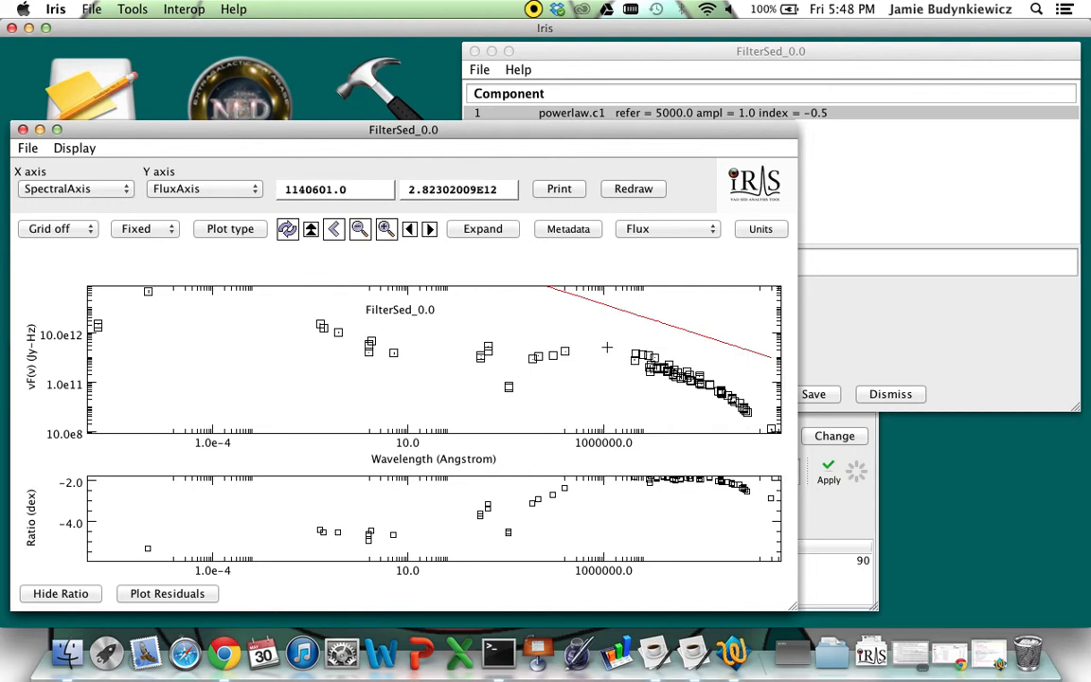
pyautogui.click(638, 327)
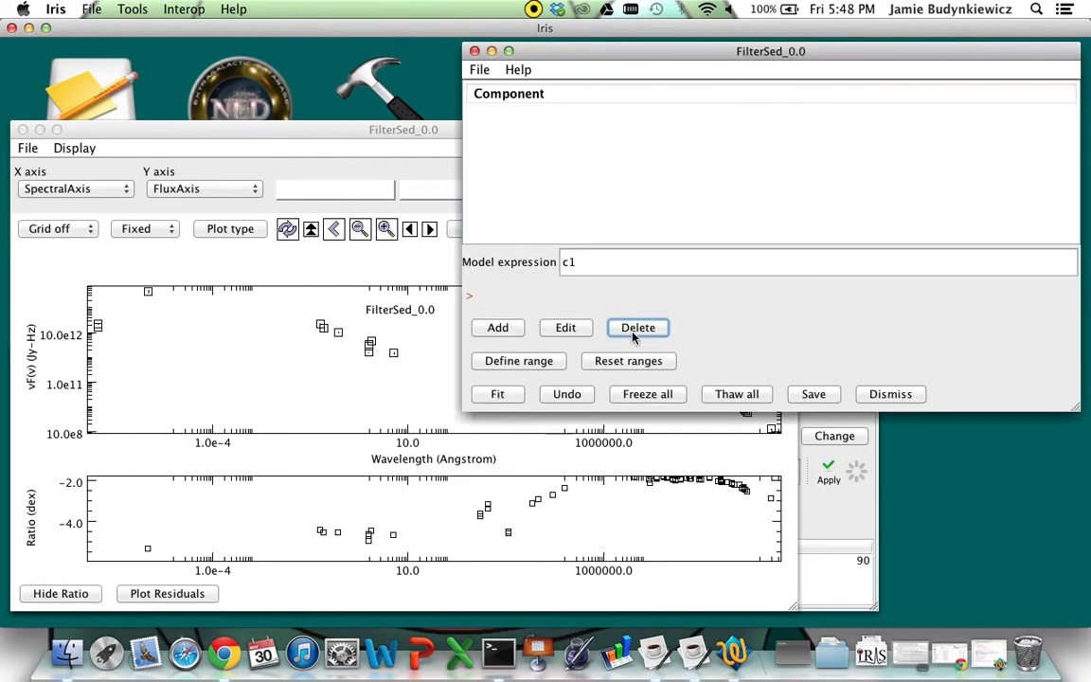
# - Add the preset logparabola component and set its ref parameter to 1e6
pyautogui.click(497, 327)
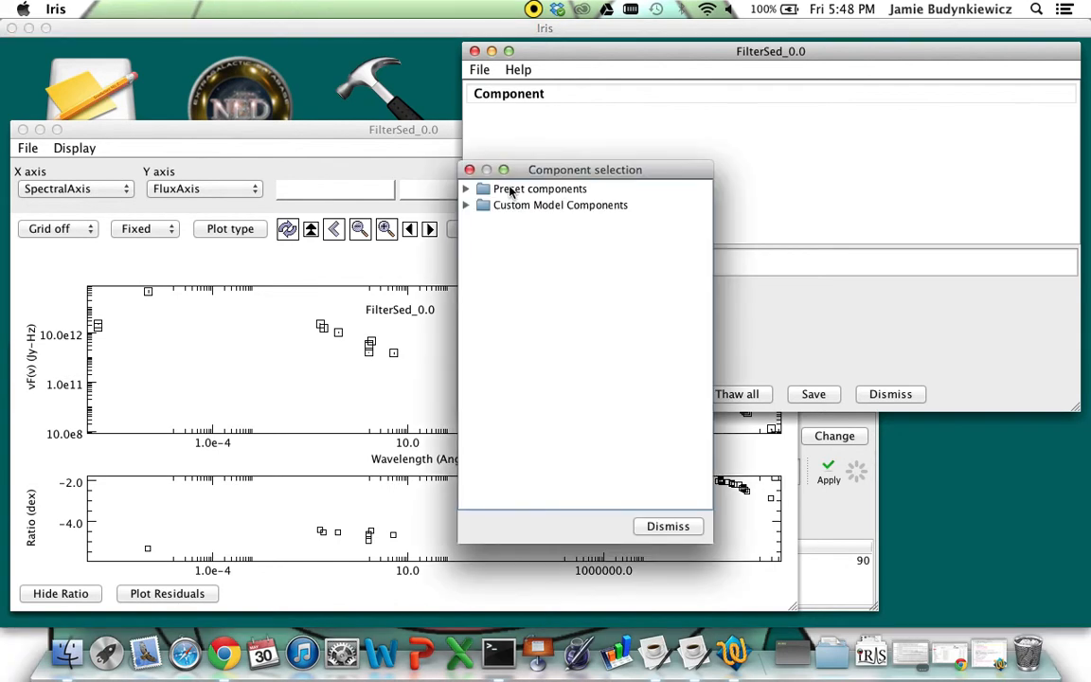
pyautogui.click(466, 188)
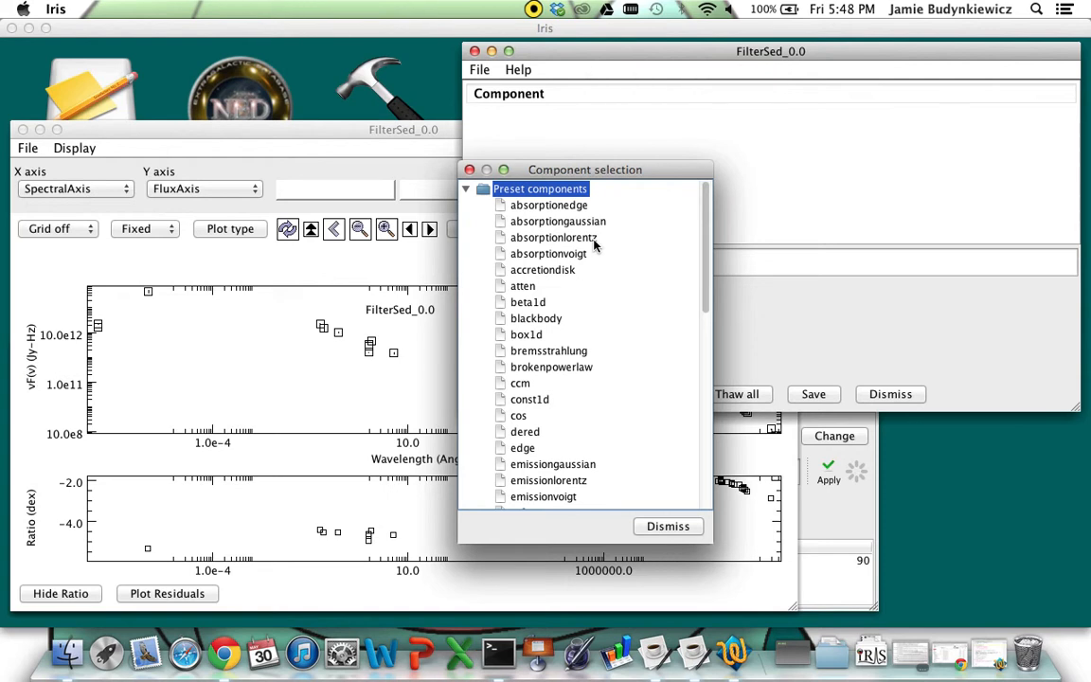
pyautogui.scroll(-3)
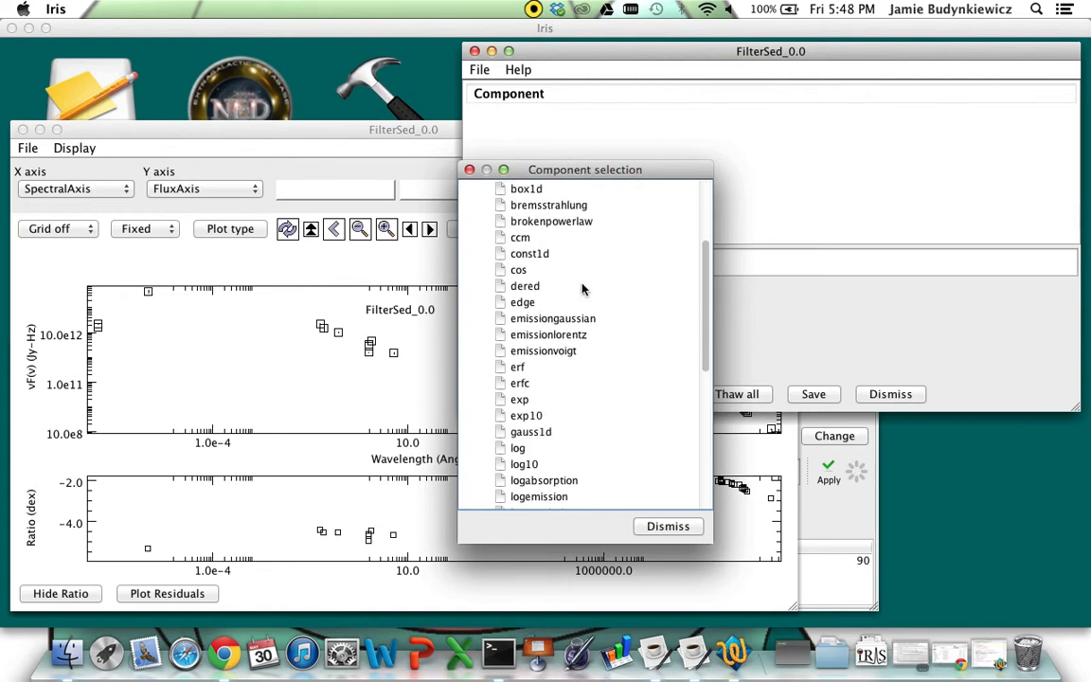
pyautogui.scroll(-3)
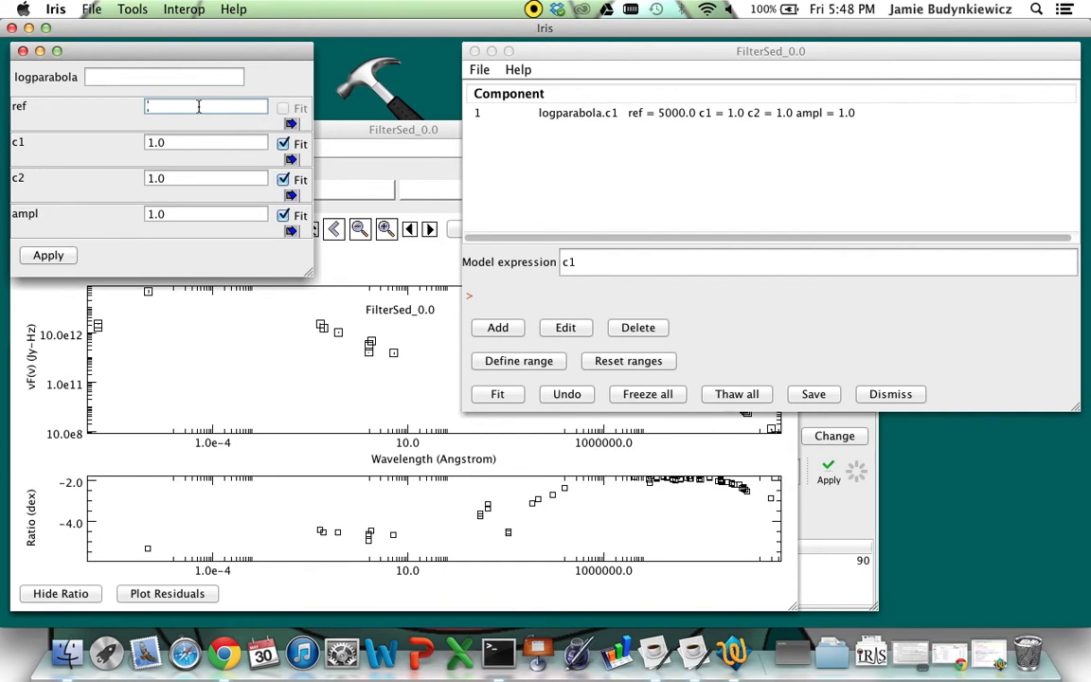
pyautogui.write('1e6')
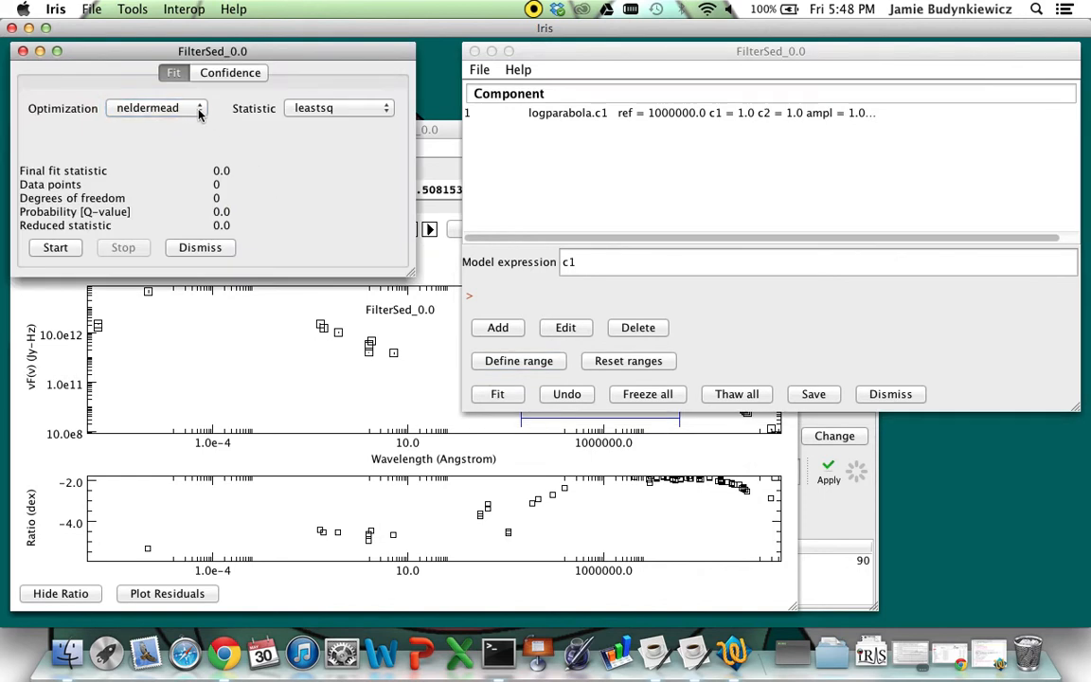
# - Fit with neldermead and chi2datavar, reaching a final statistic of about 4252.77 over 37 points
pyautogui.click(156, 107)
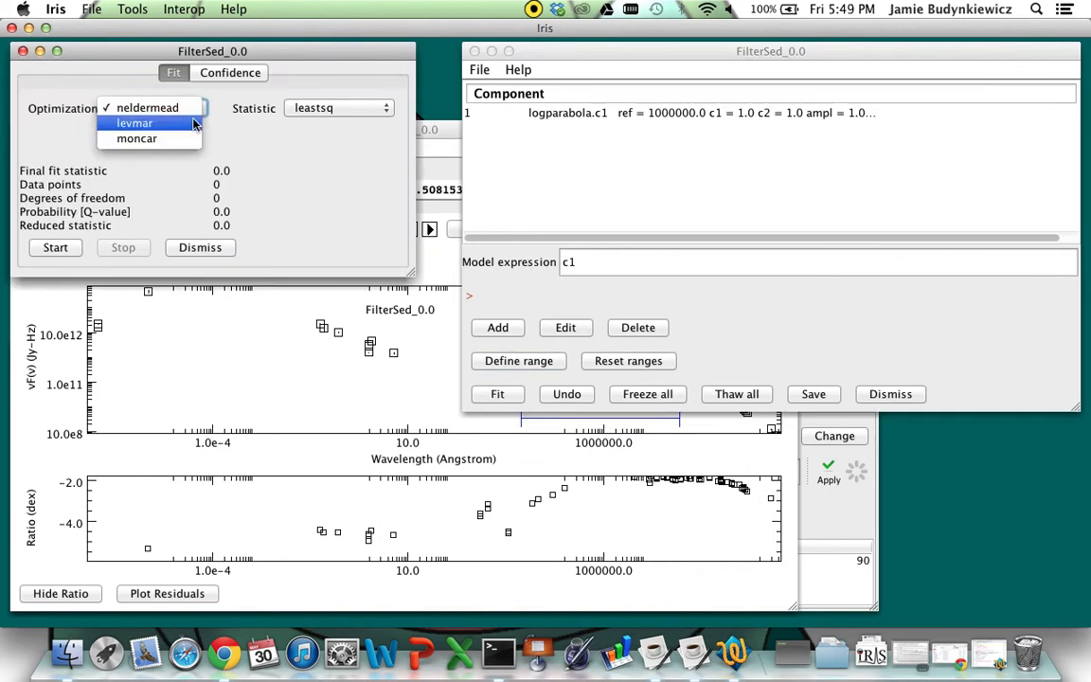
pyautogui.click(147, 107)
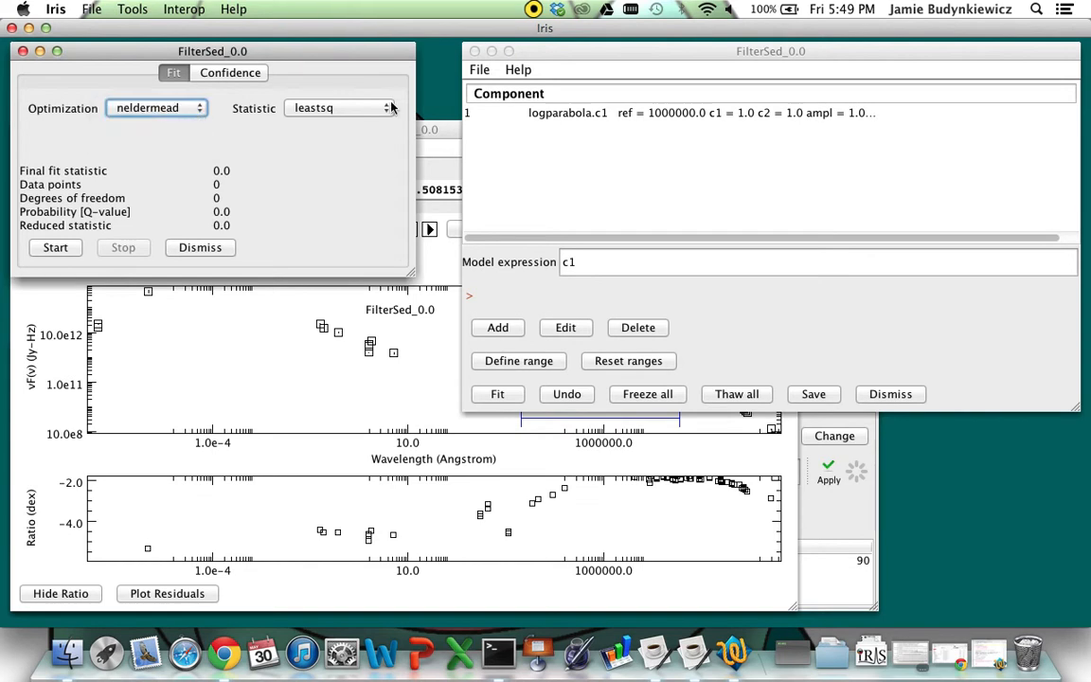
pyautogui.click(339, 107)
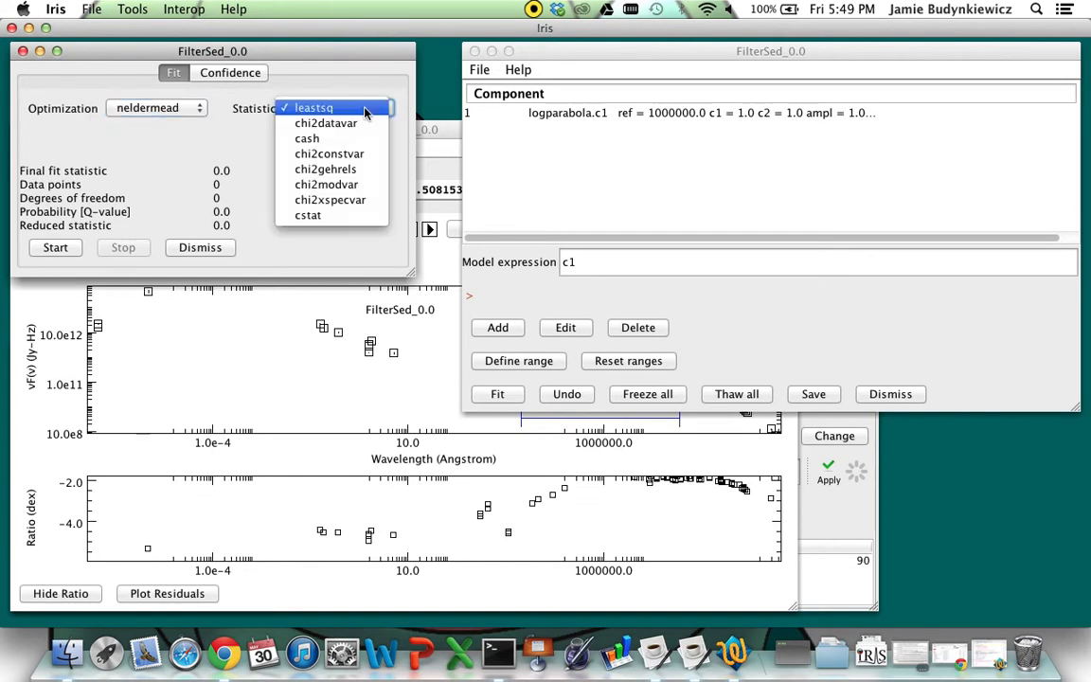
pyautogui.click(326, 123)
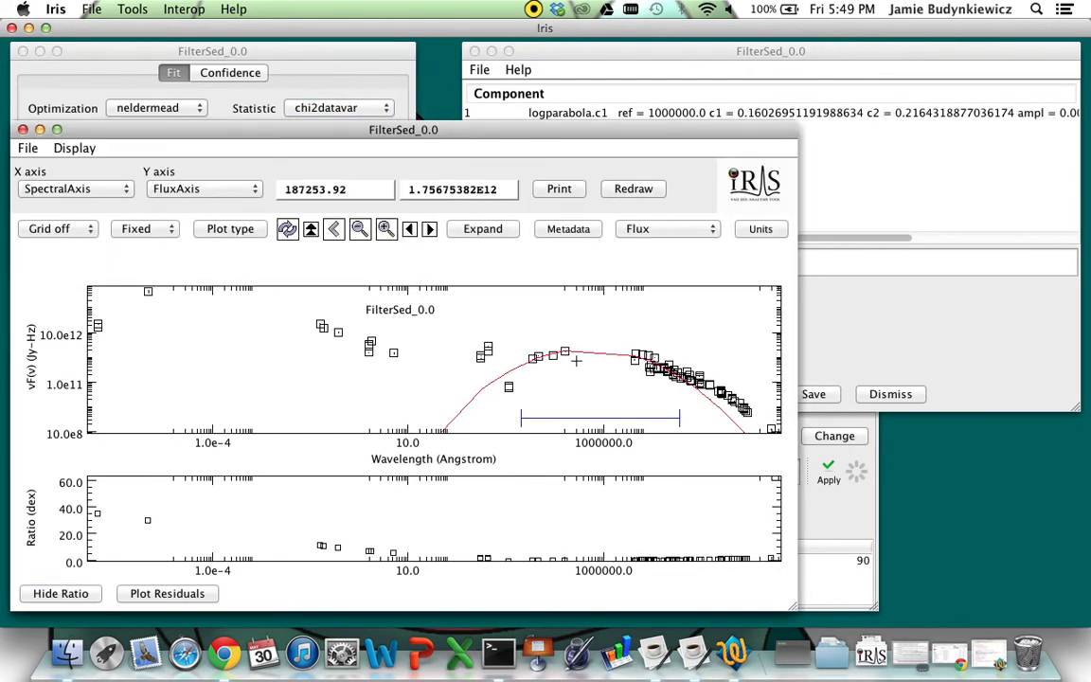
pyautogui.moveTo(646, 368)
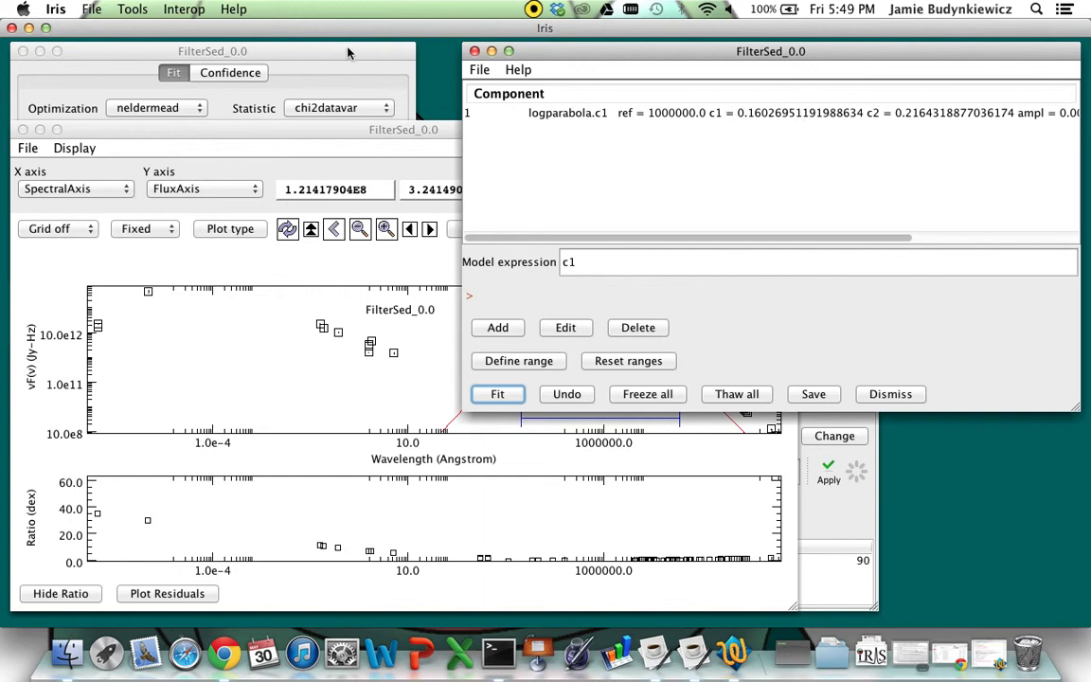
pyautogui.click(497, 394)
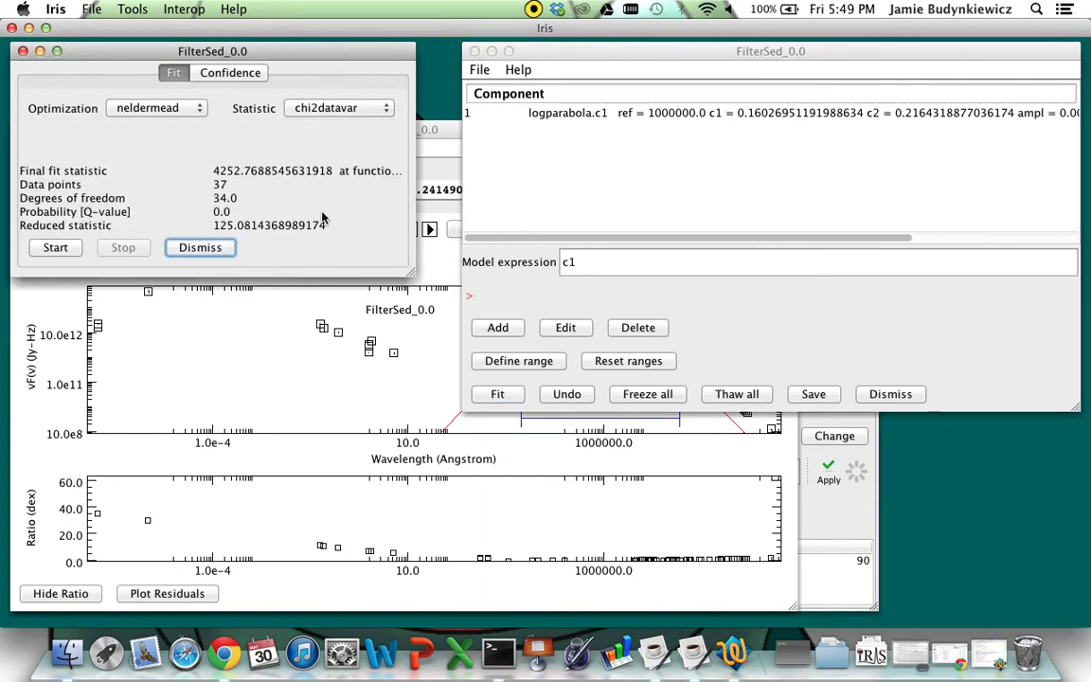
# - Run confidence limits with input sigma 1.6, then dismiss the fit window
pyautogui.click(229, 73)
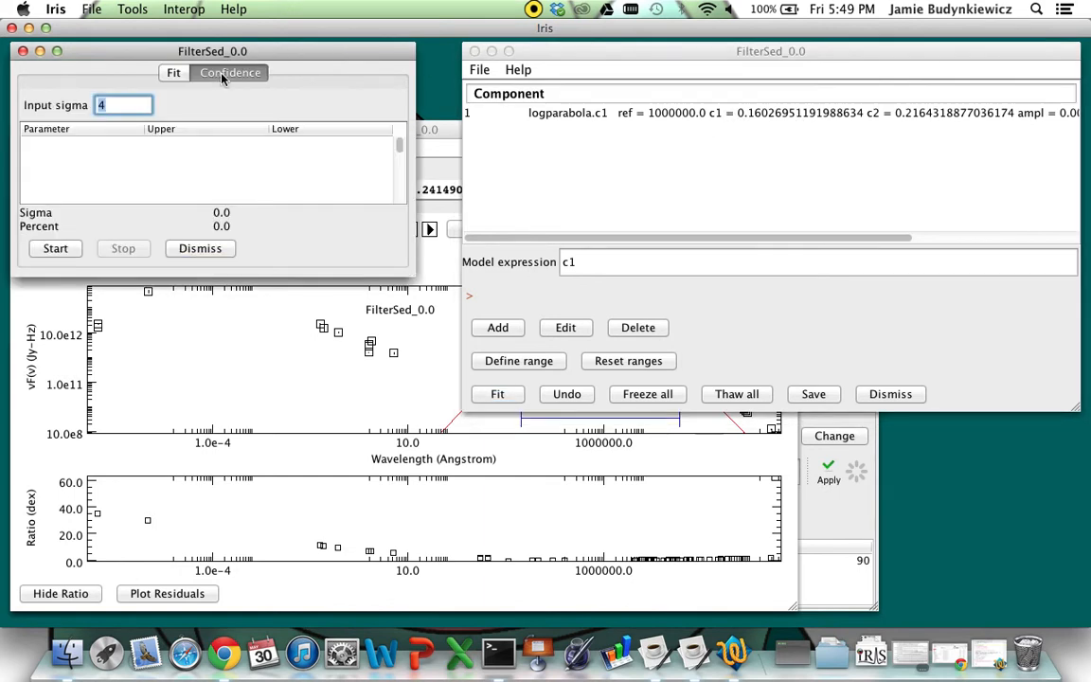
pyautogui.write('1.6')
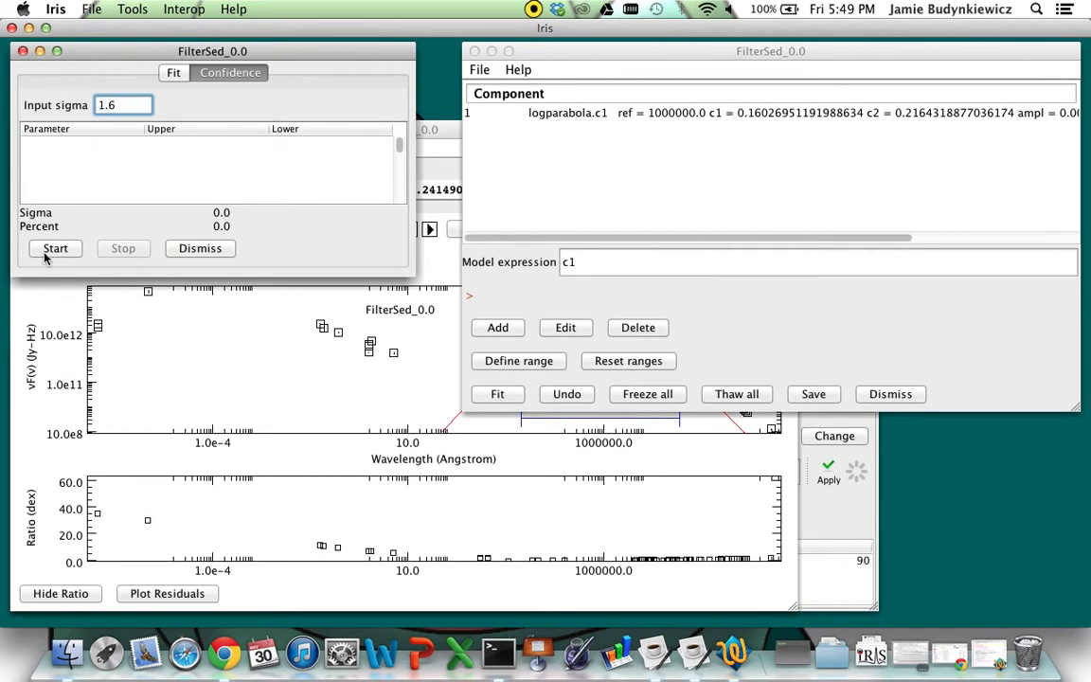
pyautogui.click(55, 247)
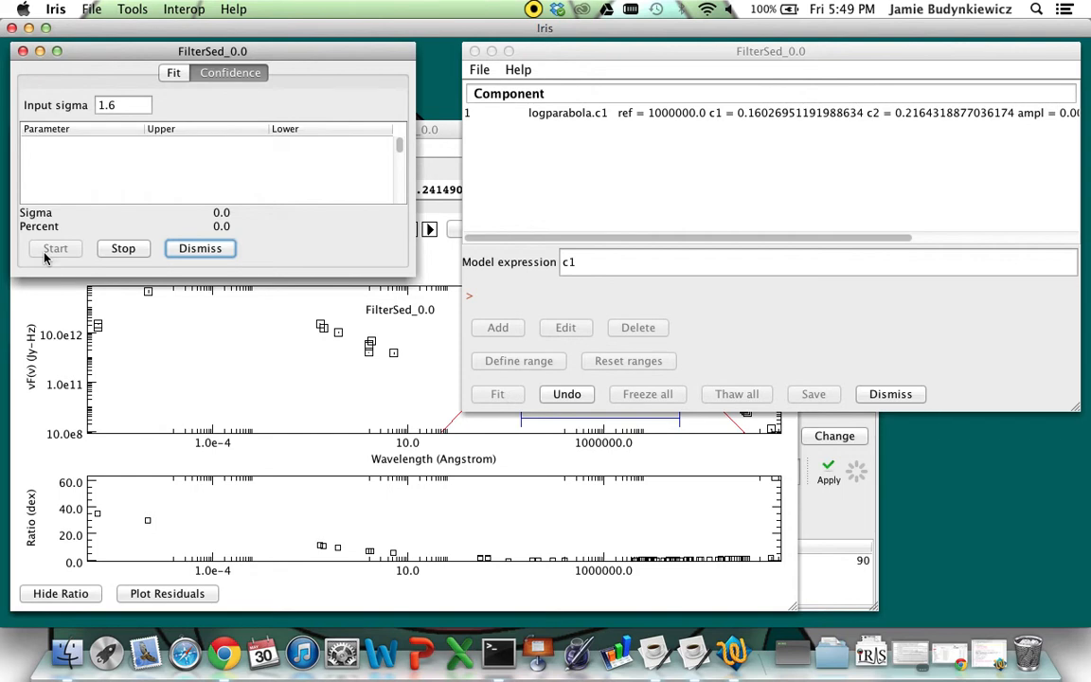
pyautogui.click(55, 247)
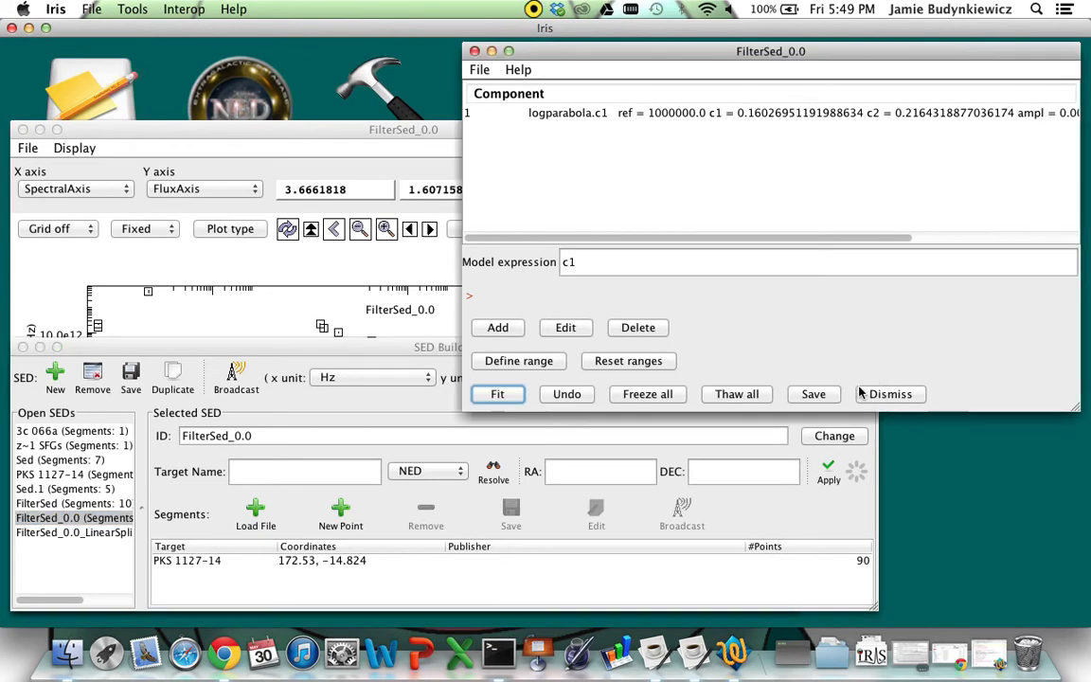
# - Dismiss the fitting window, confirm discarding the model, and bring the SED plot forward
pyautogui.click(888, 394)
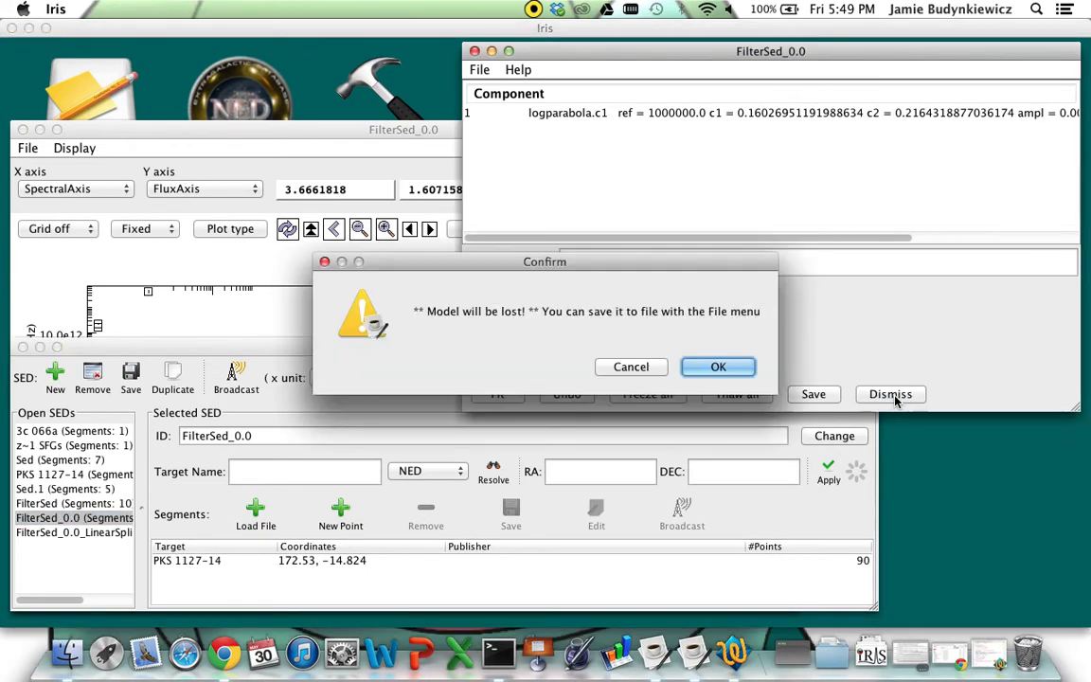
pyautogui.click(717, 367)
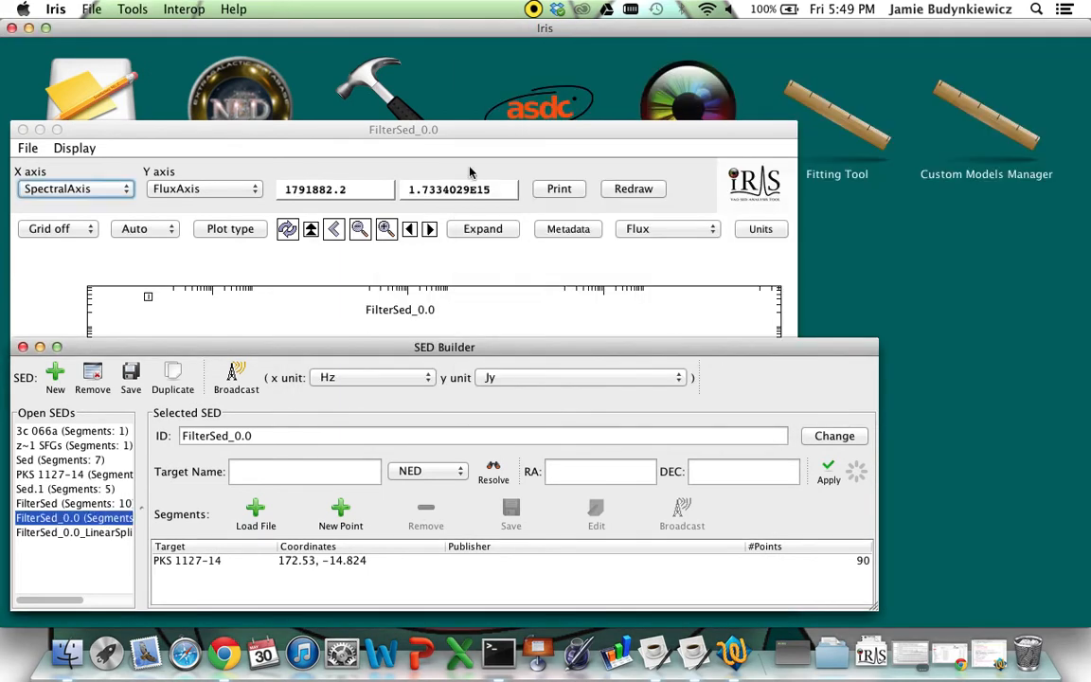
pyautogui.click(404, 130)
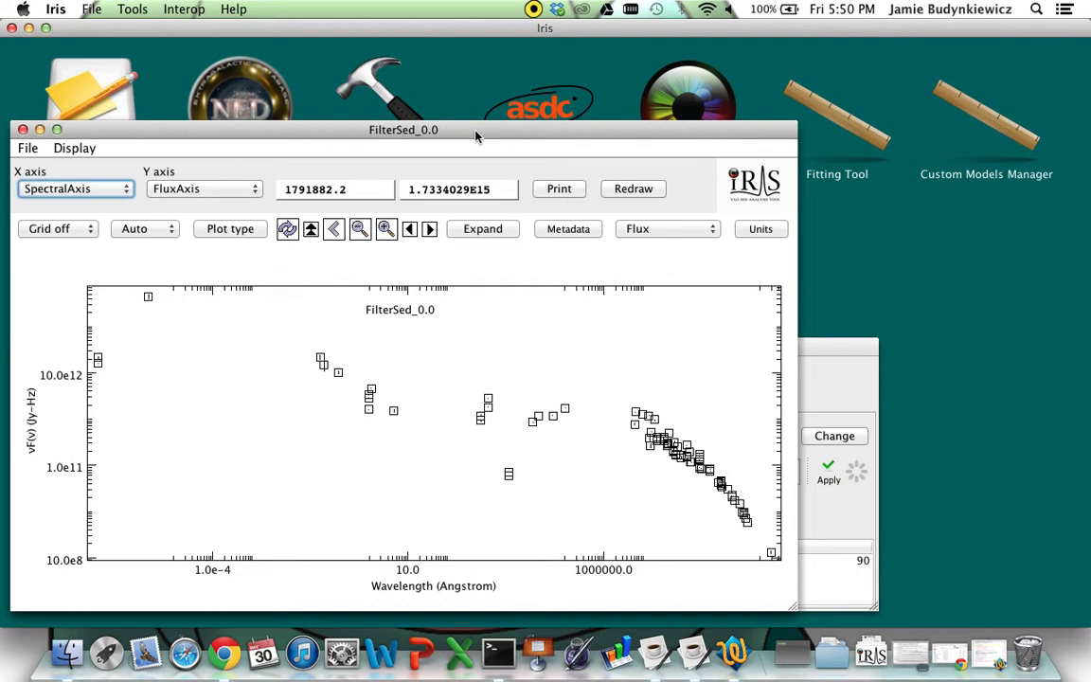
pyautogui.click(986, 113)
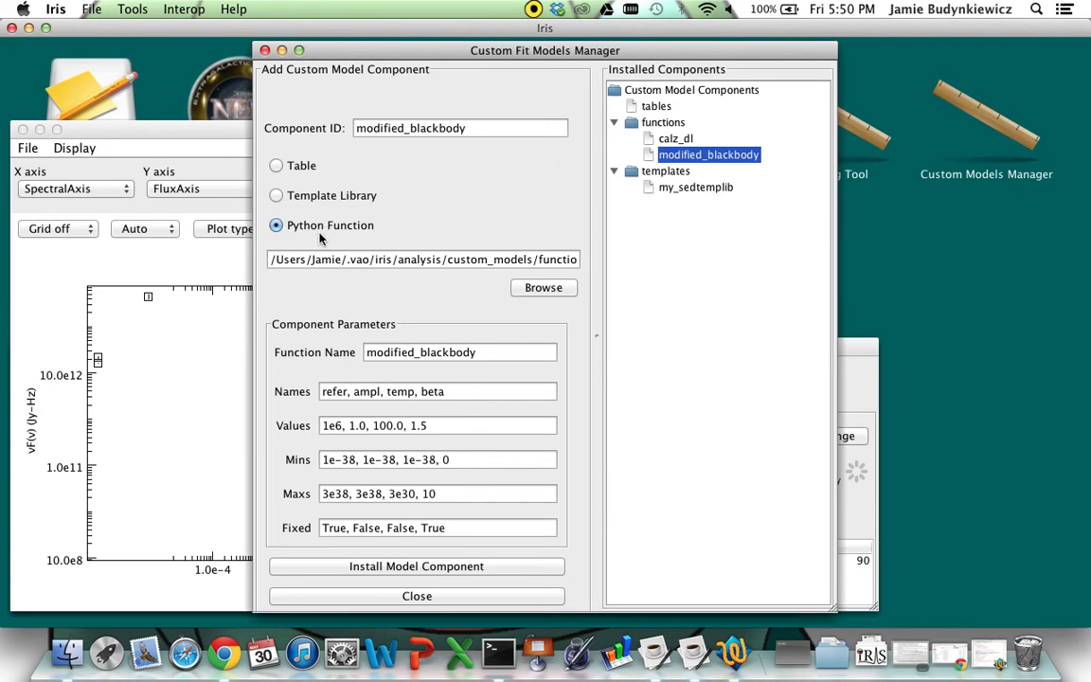
pyautogui.moveTo(316, 181)
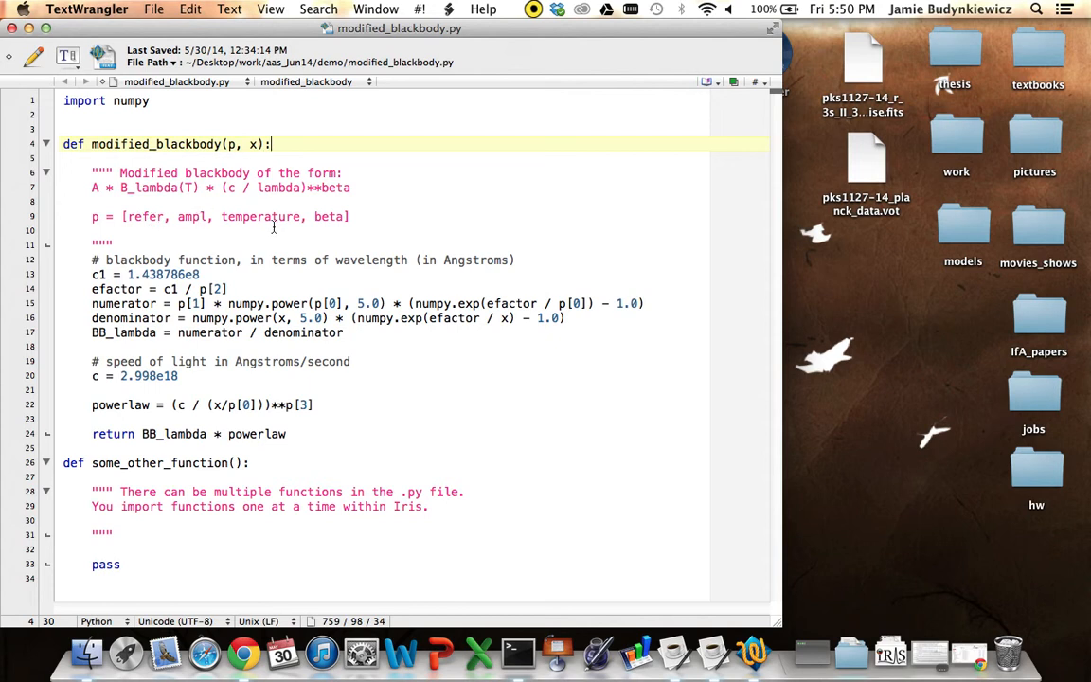
pyautogui.moveTo(331, 213)
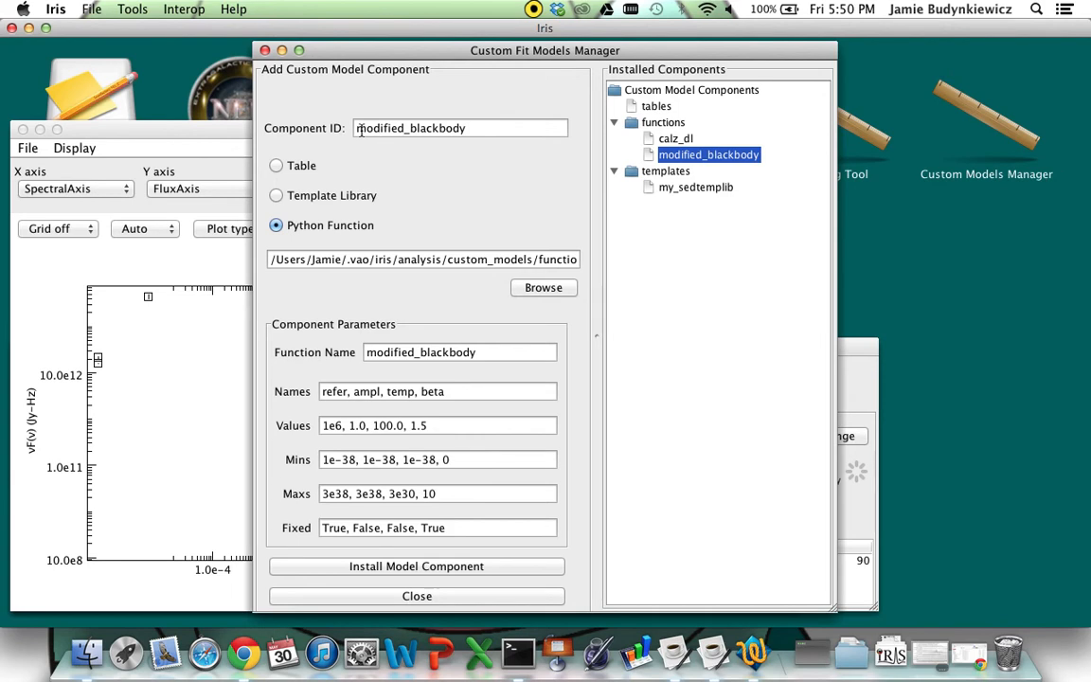
pyautogui.moveTo(692, 168)
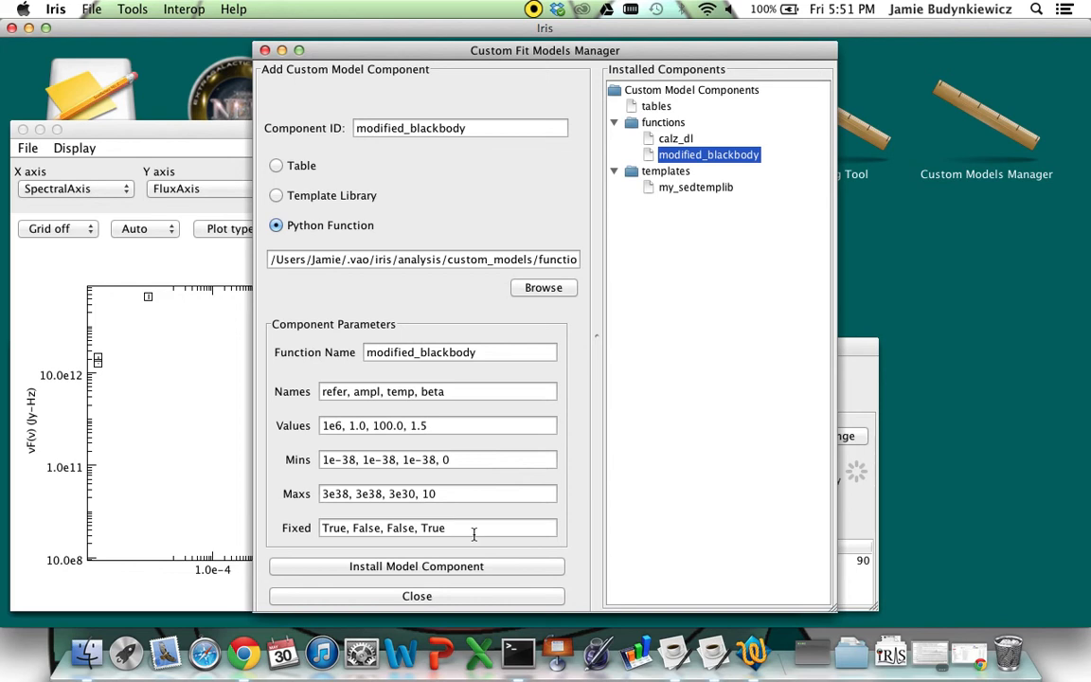
pyautogui.moveTo(473, 558)
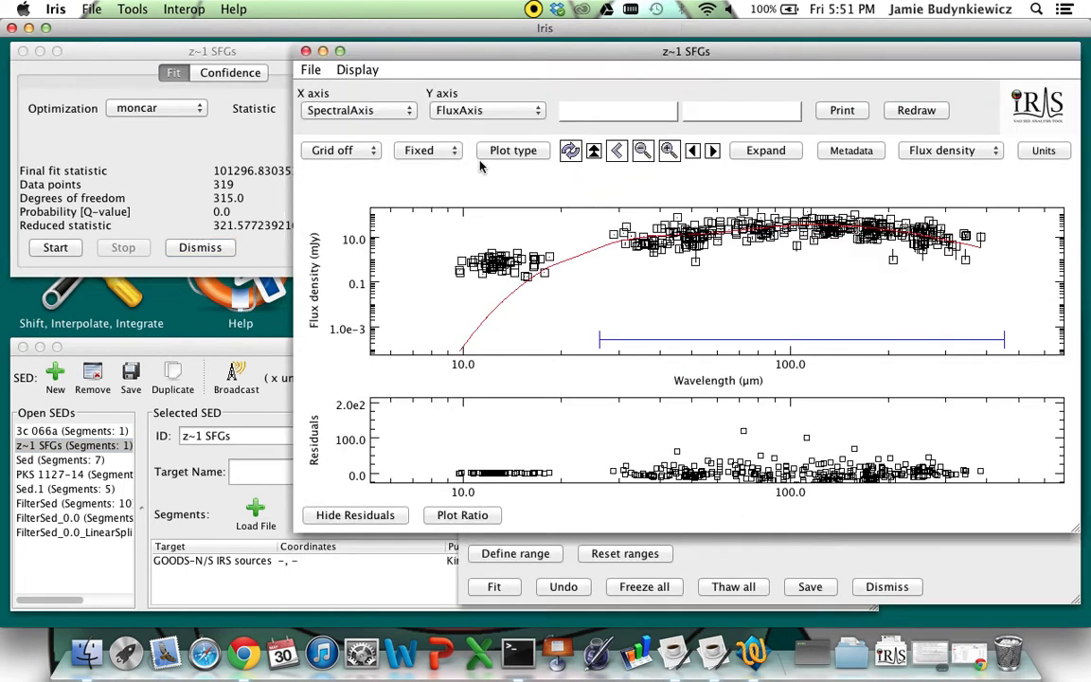
pyautogui.moveTo(594, 151)
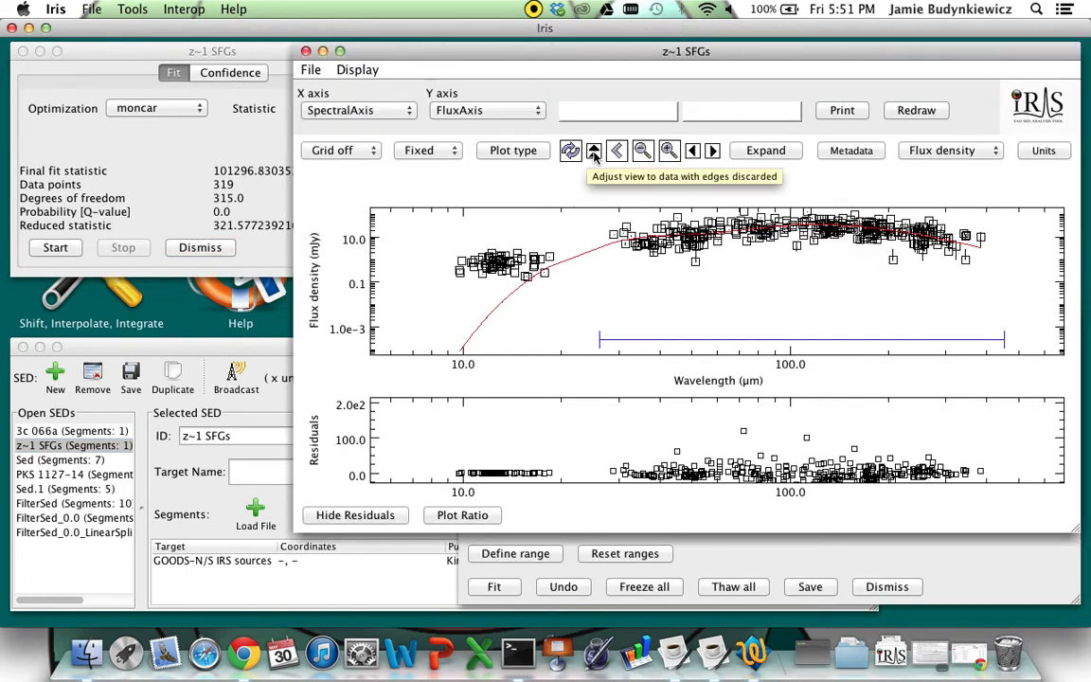
# - Rescale the plot to the data and show usermodel components c1 and c2 (temperatures ~21, ~57)
pyautogui.click(594, 149)
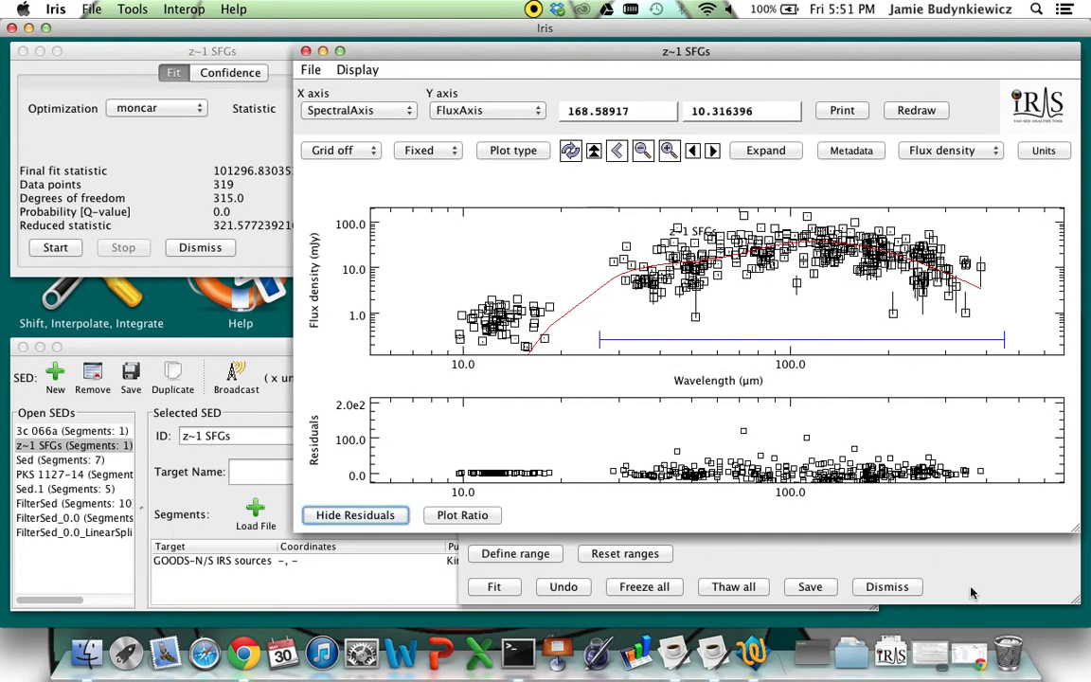
pyautogui.click(494, 586)
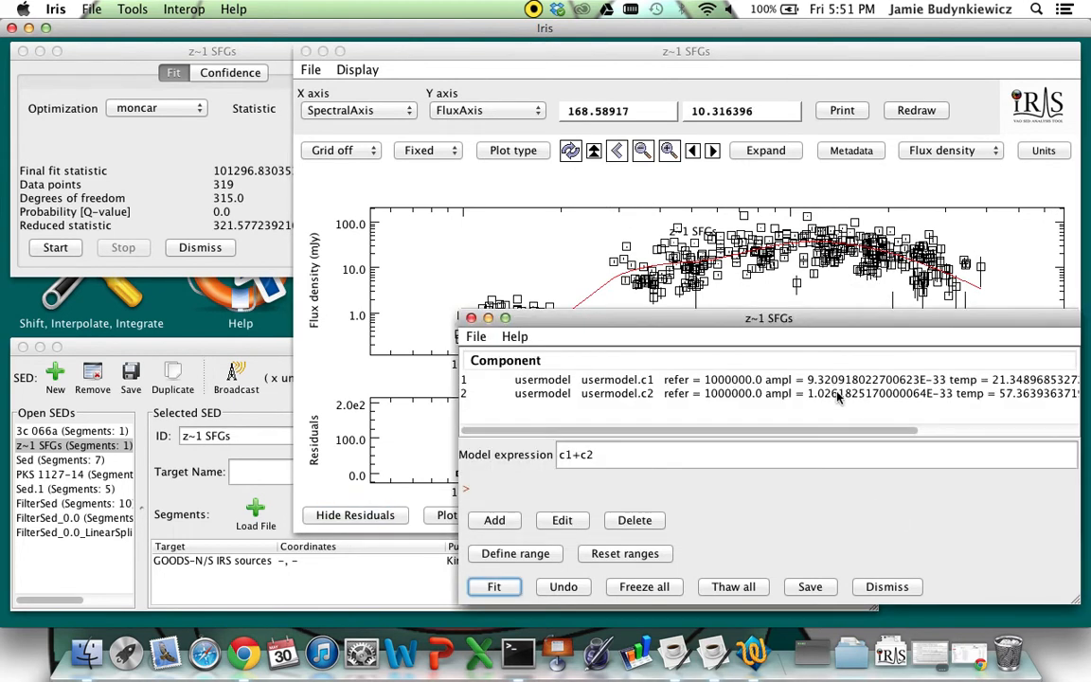